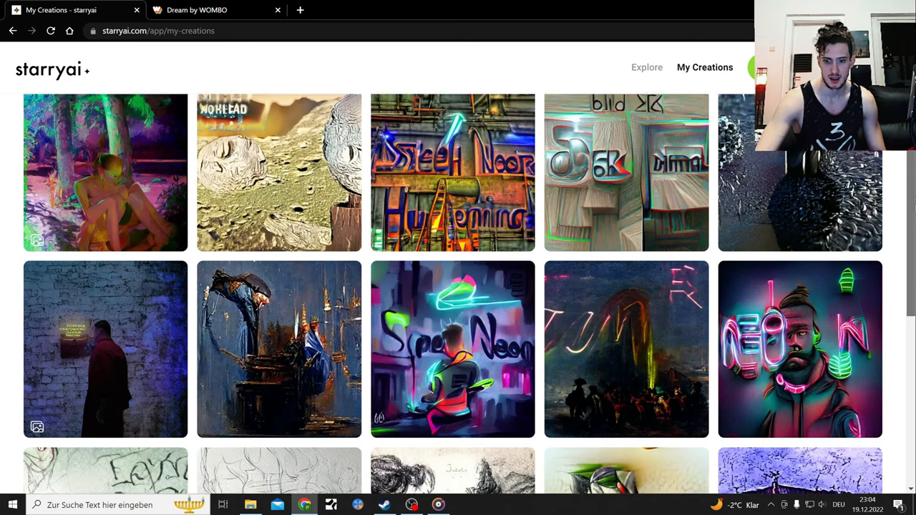
- View the Joker Smile creation and flip through its variations
scroll("down", 3)
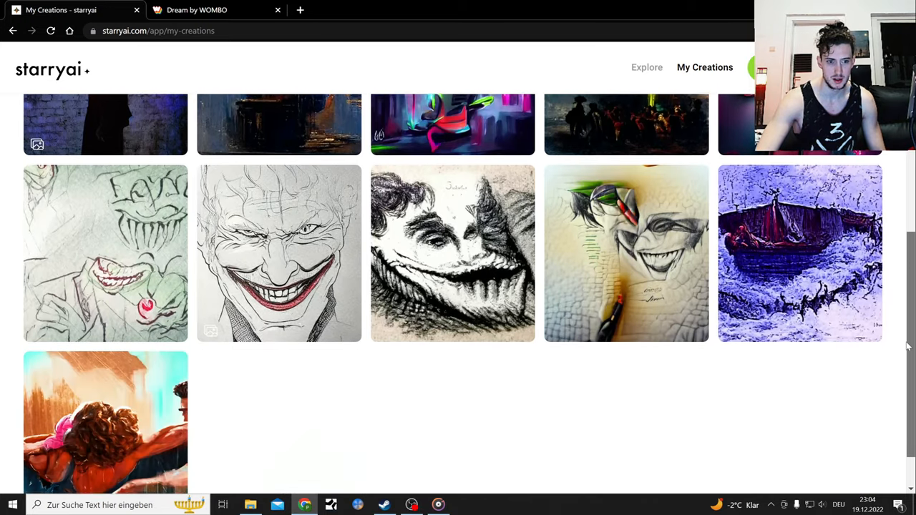
scroll("down", 3)
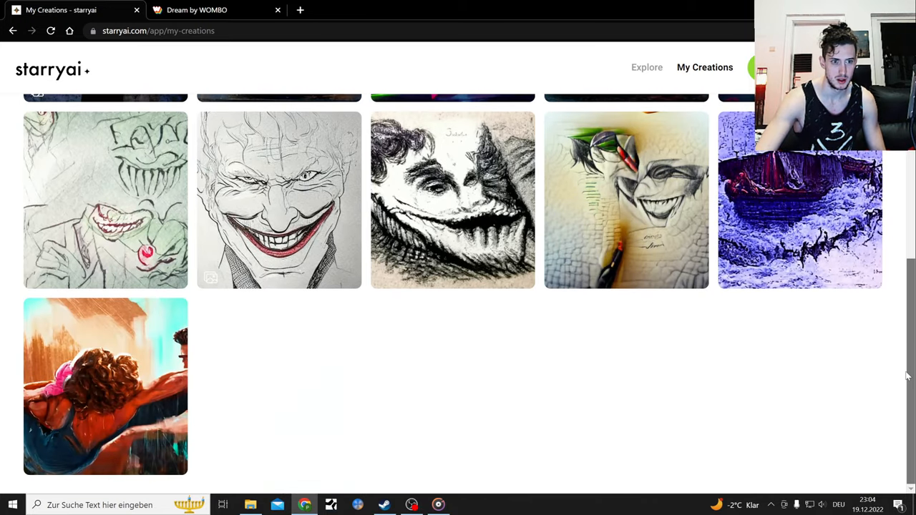
left_click(279, 200)
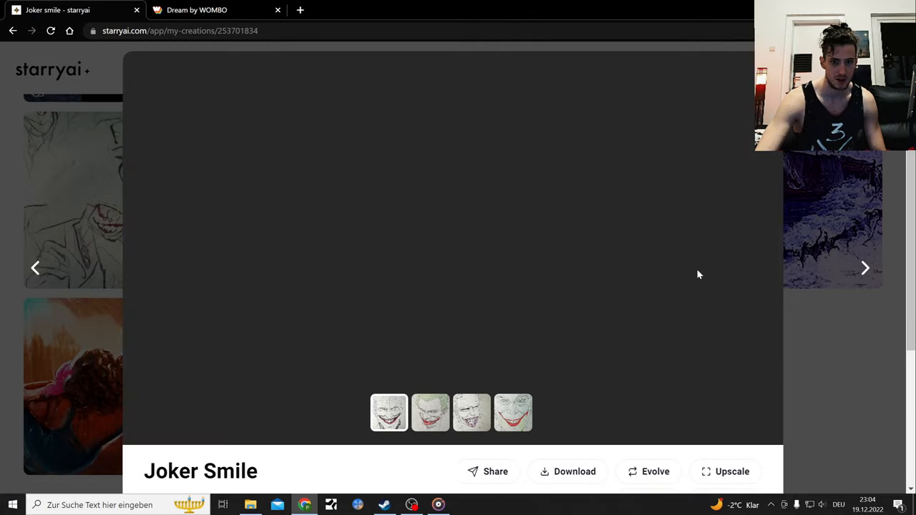
left_click(429, 412)
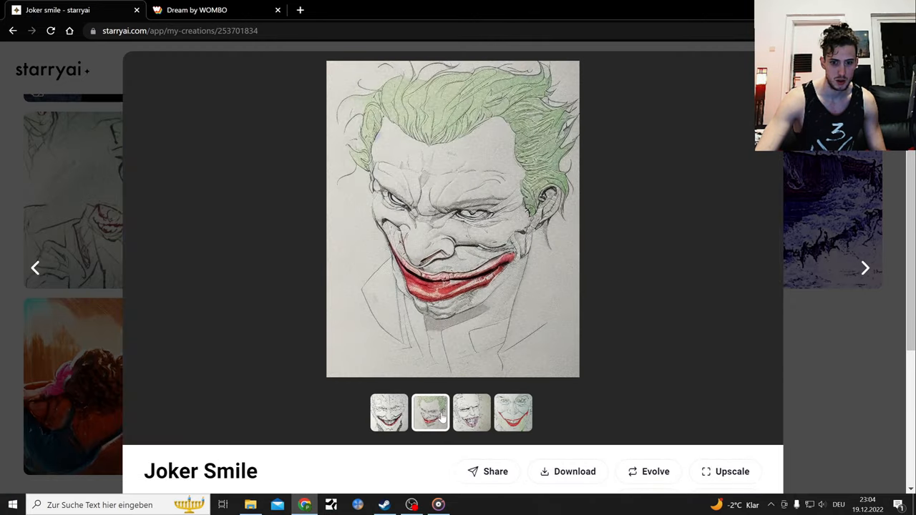
left_click(472, 412)
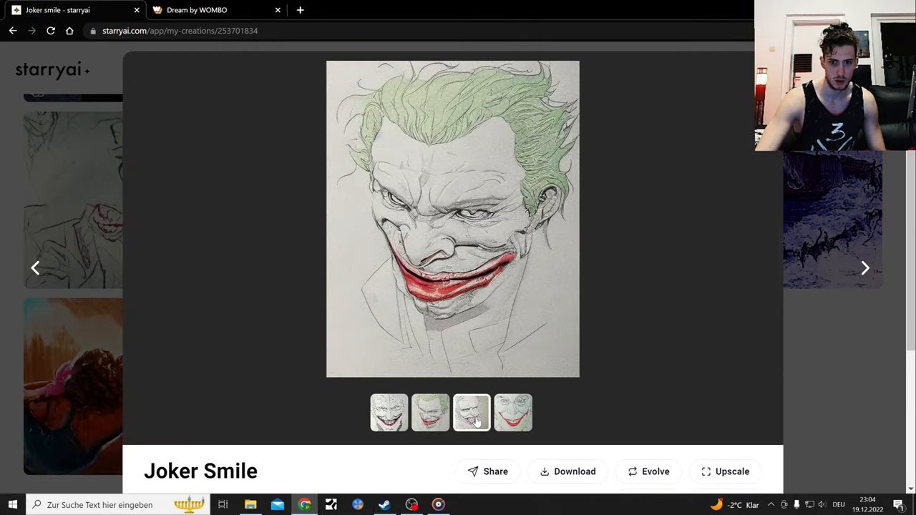
left_click(512, 412)
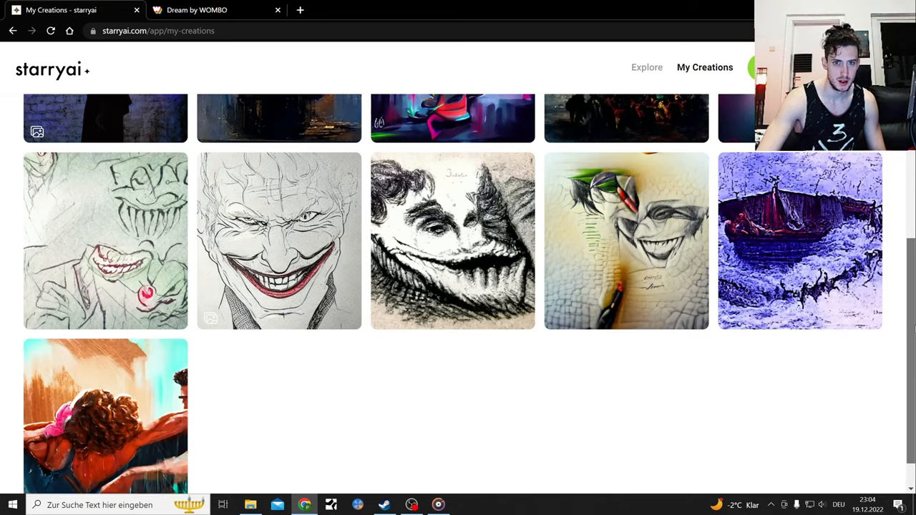
- Look at a saved drawing photo in the smile draw folder of Saved Pictures
scroll("down", 3)
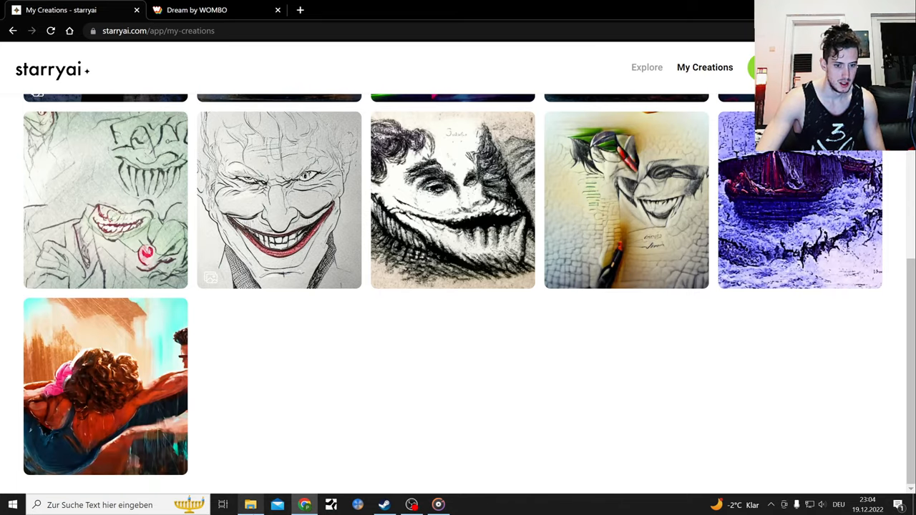
left_click(249, 503)
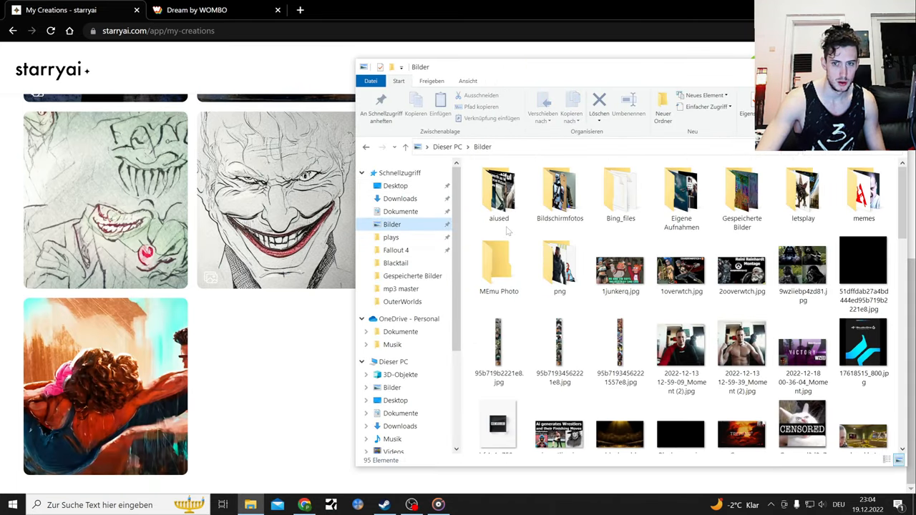
left_click(681, 267)
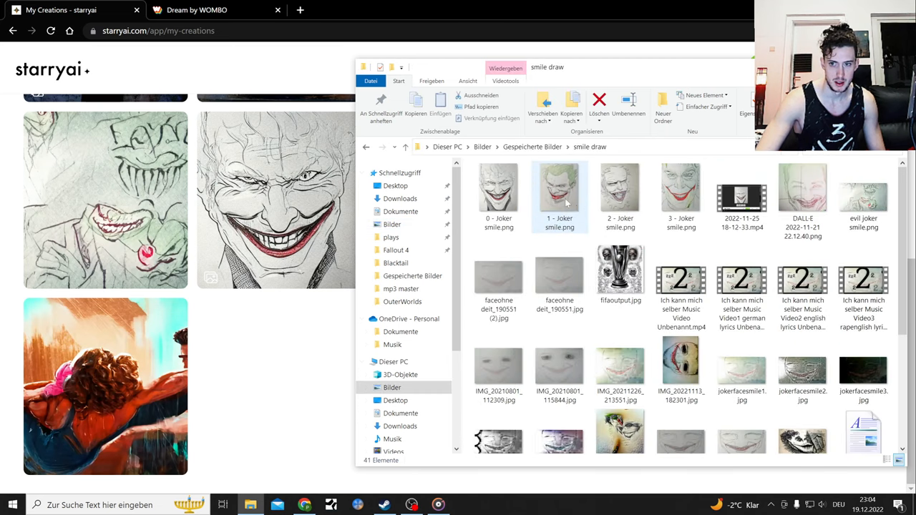
scroll("down", 3)
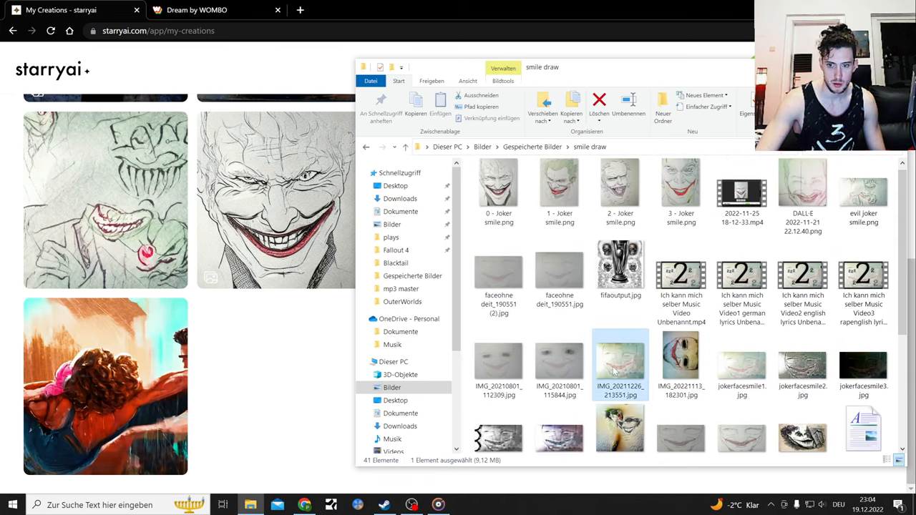
double_click(620, 361)
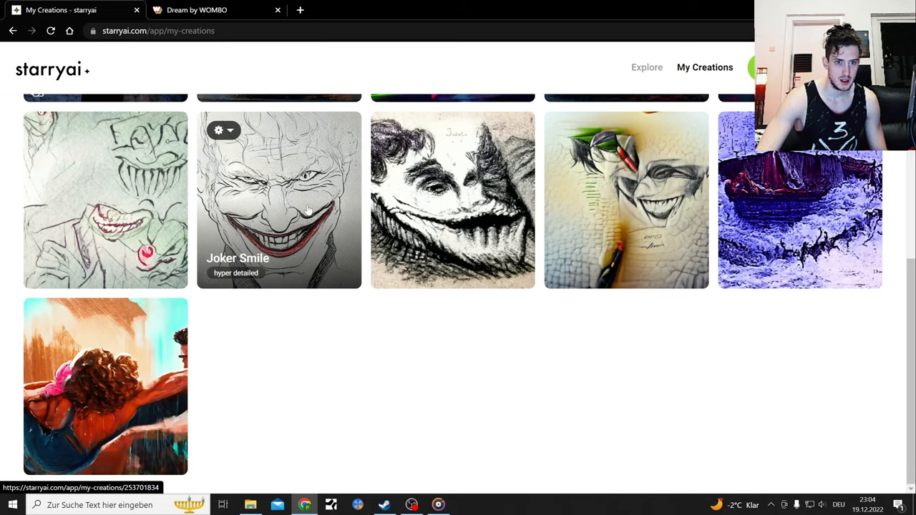
left_click(306, 209)
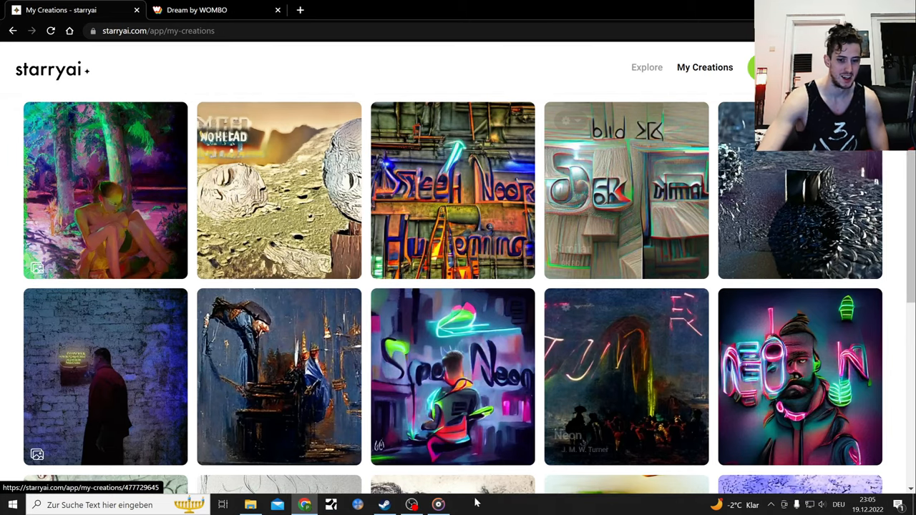
- Return to the starryai gallery of creations and close the opened photo
left_click(249, 504)
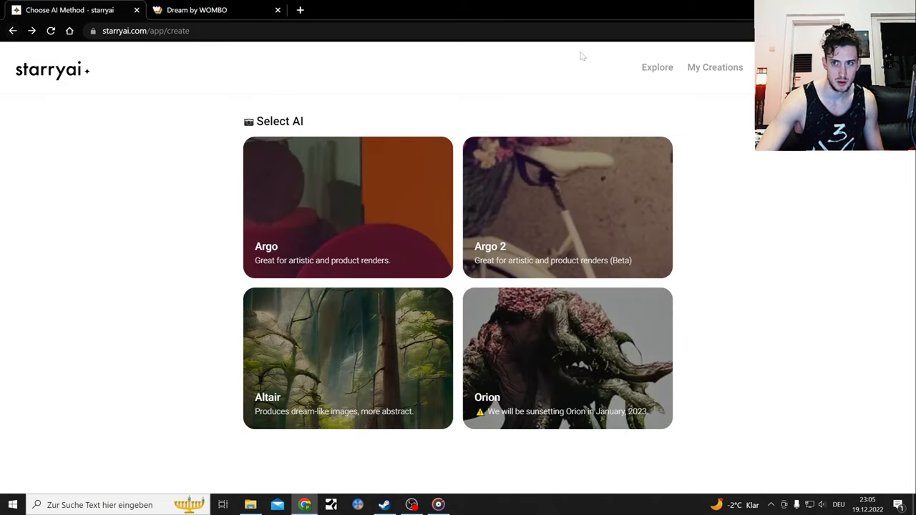
left_click(714, 67)
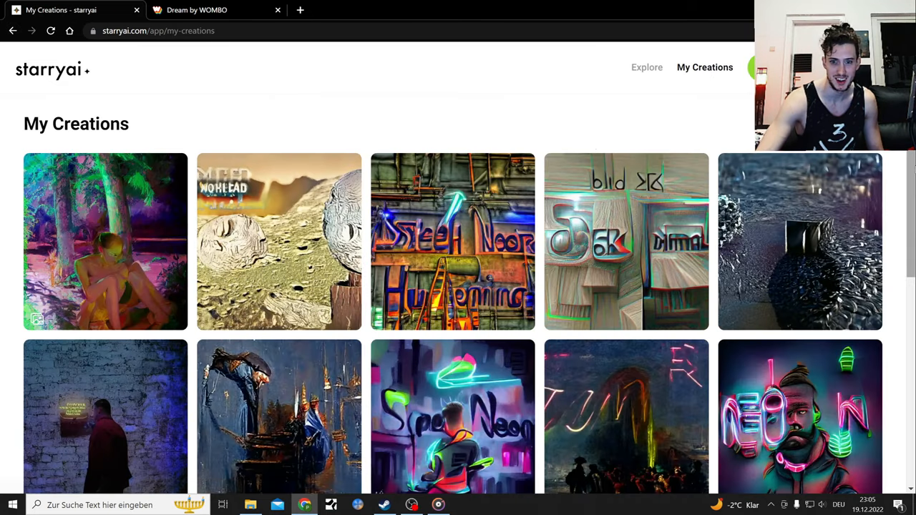
scroll("down", 3)
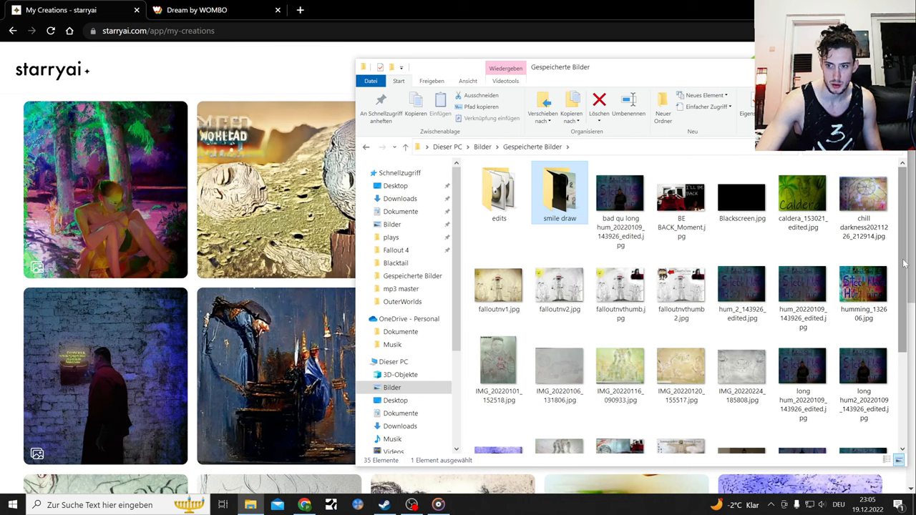
mouse_move(788, 355)
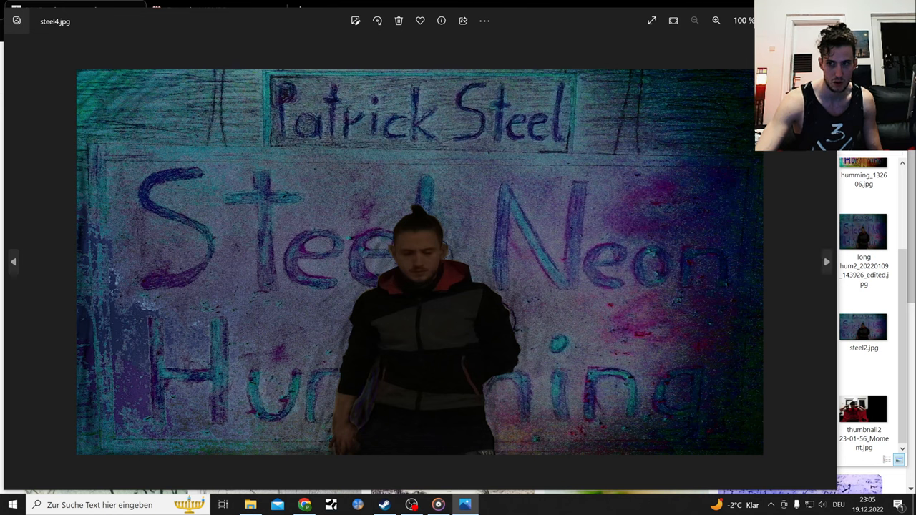
left_click(865, 232)
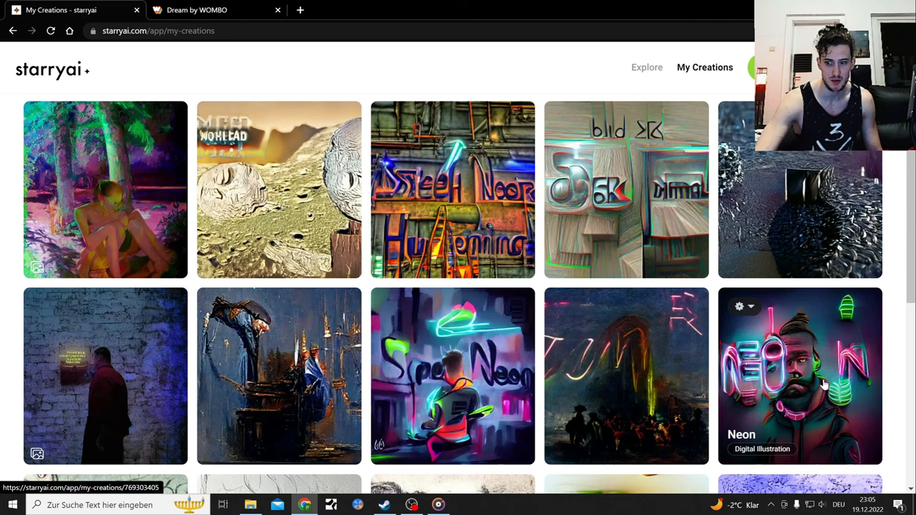
- View the Neon and Neon Sign creations through all four variations
left_click(798, 375)
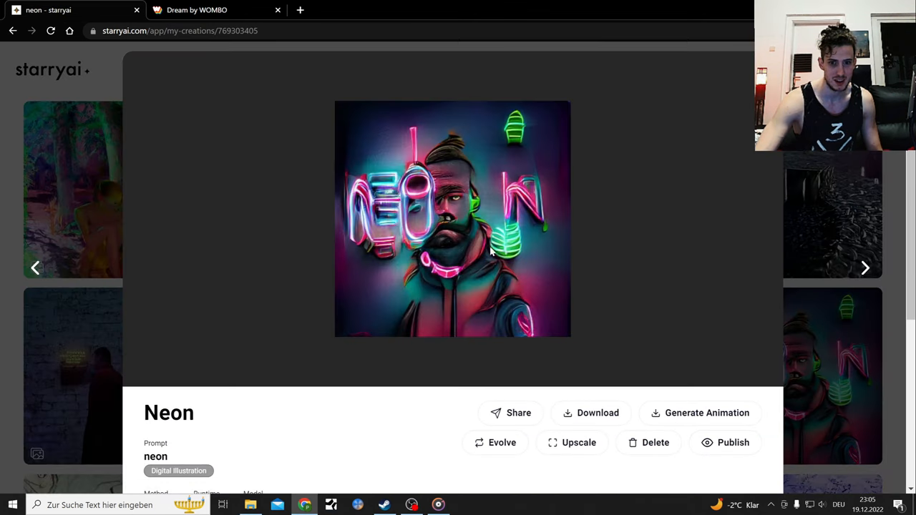
mouse_move(461, 214)
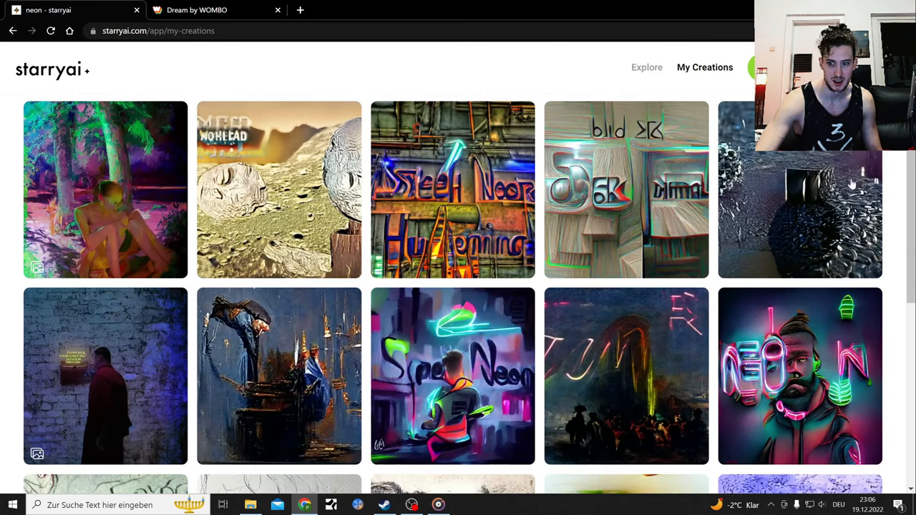
left_click(627, 375)
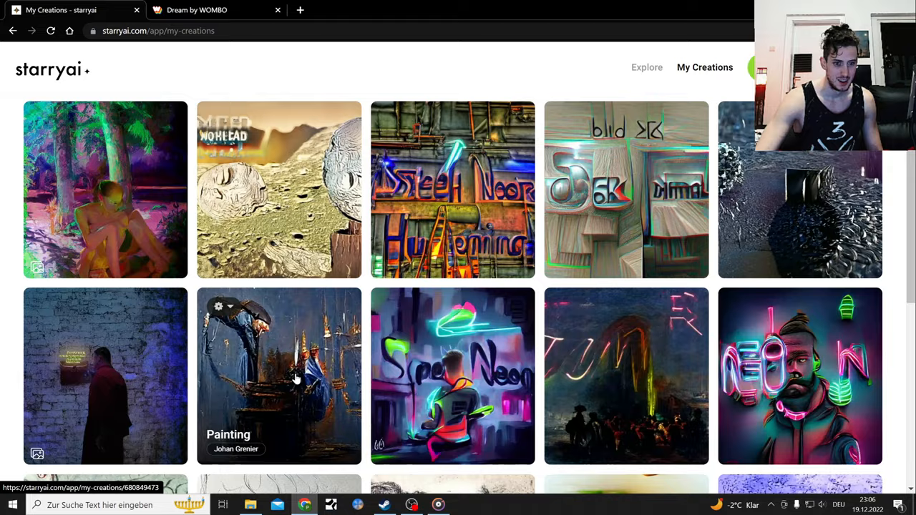
left_click(278, 375)
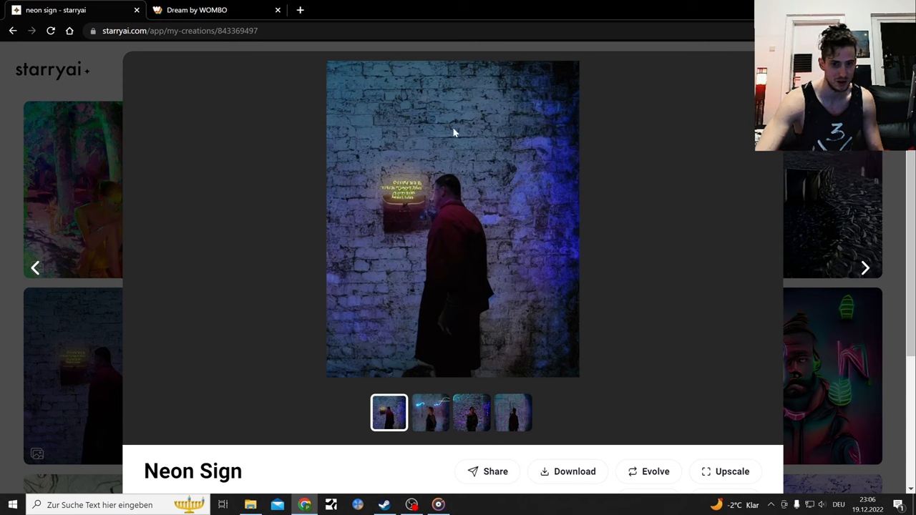
left_click(430, 412)
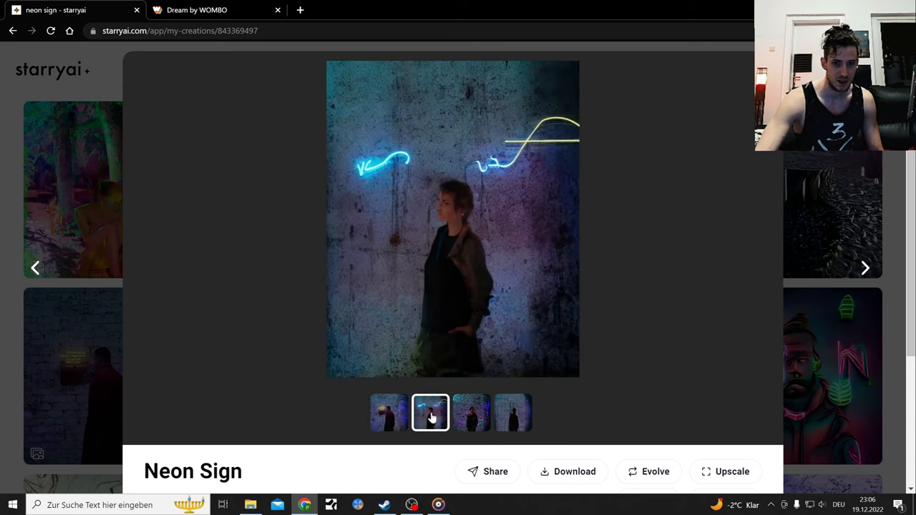
left_click(472, 412)
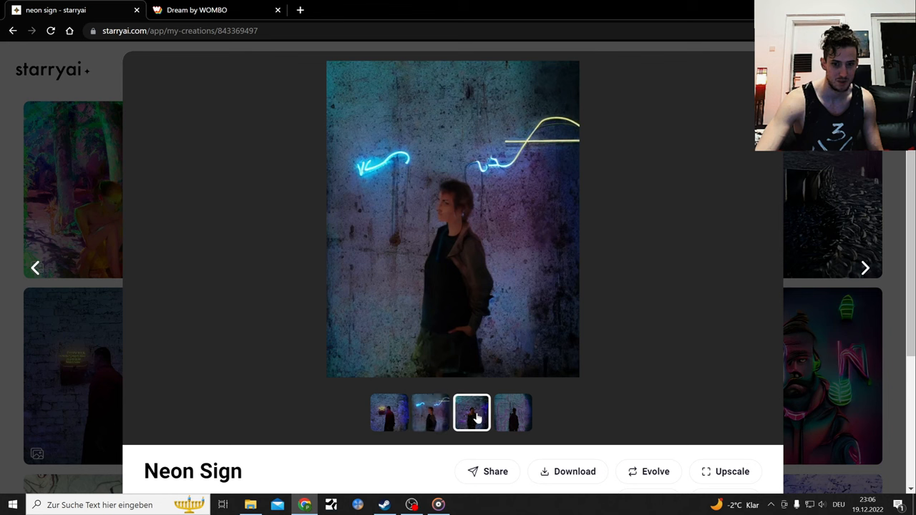
left_click(512, 412)
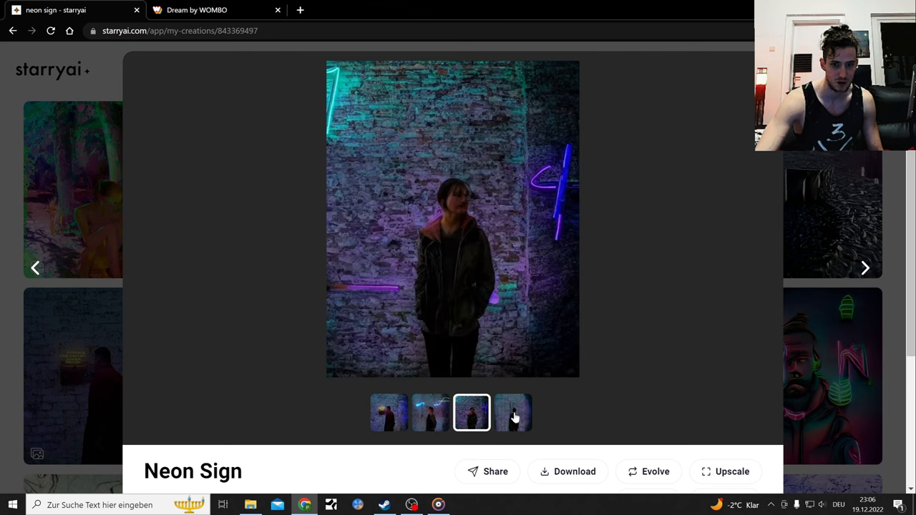
left_click(513, 413)
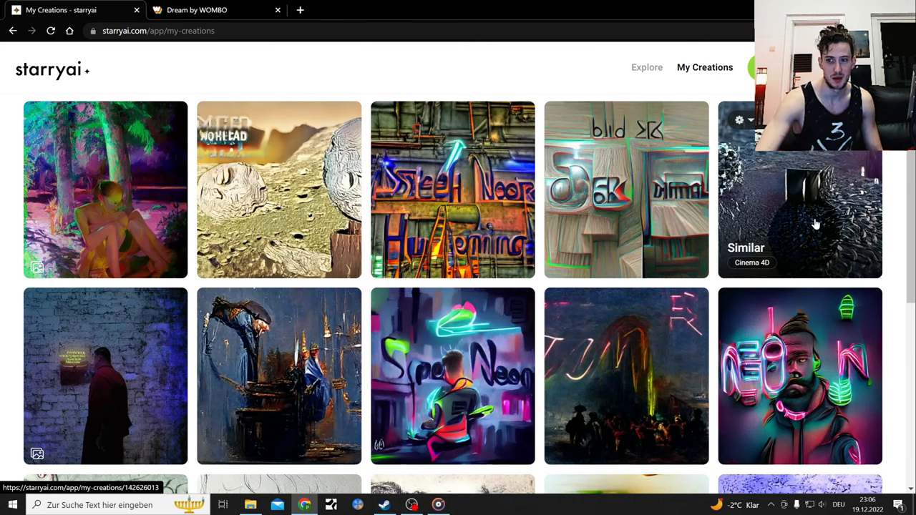
- View Steel Neon Humming and the four Sign variations, then move on to other creations
left_click(813, 214)
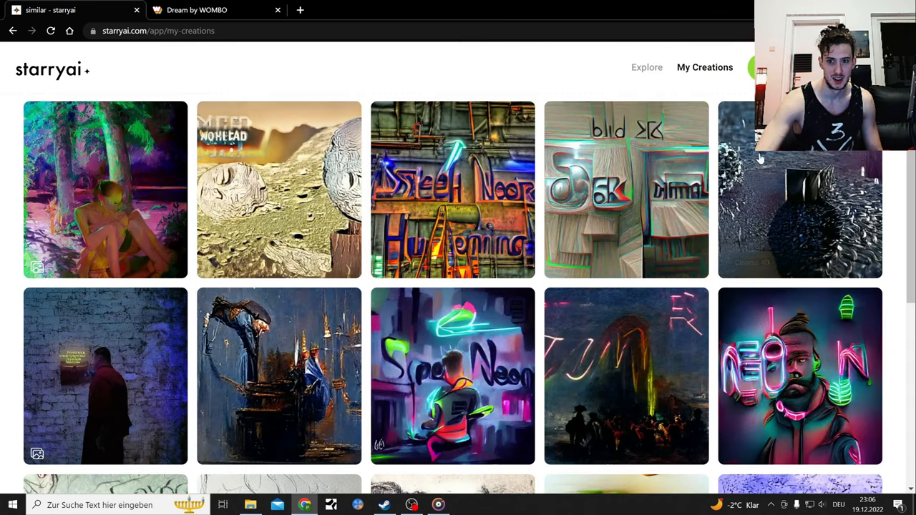
left_click(623, 193)
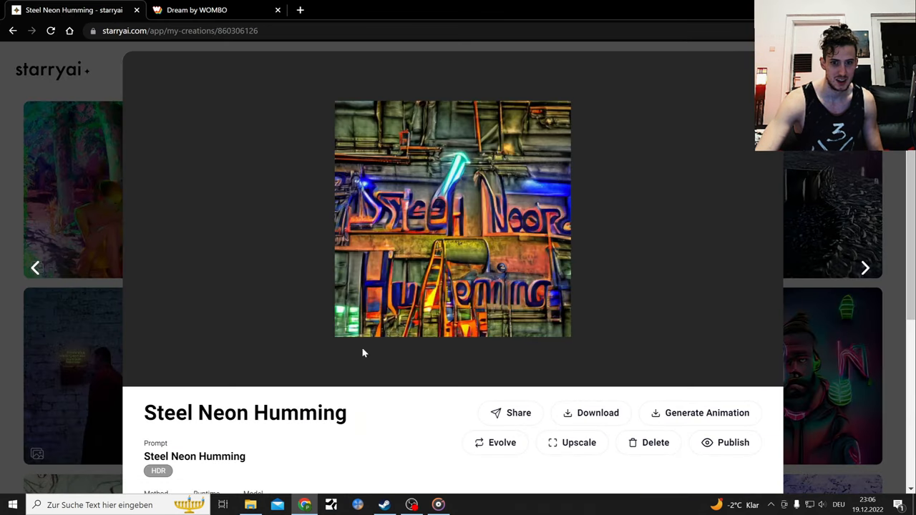
mouse_move(485, 240)
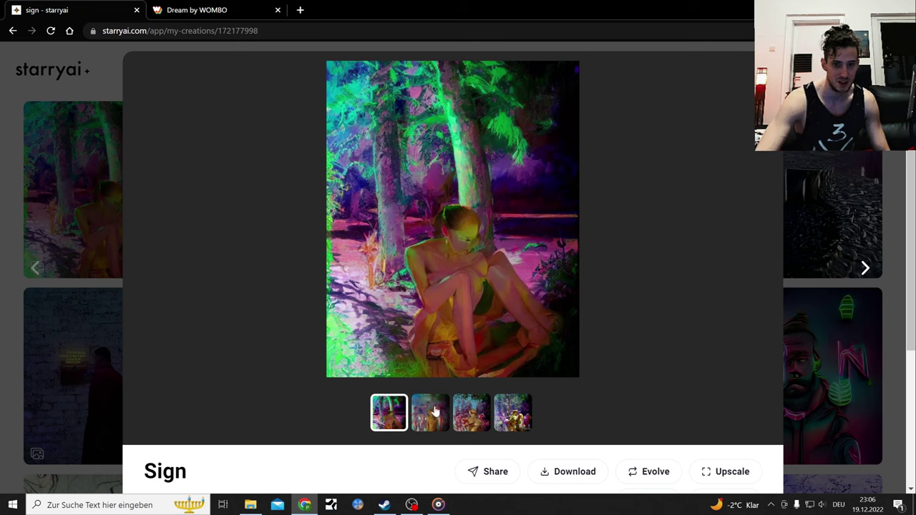
left_click(430, 412)
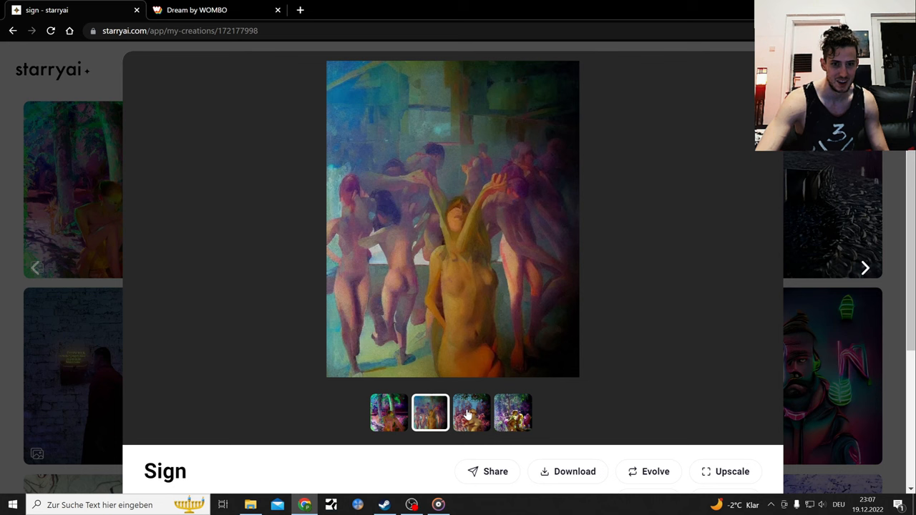
left_click(471, 412)
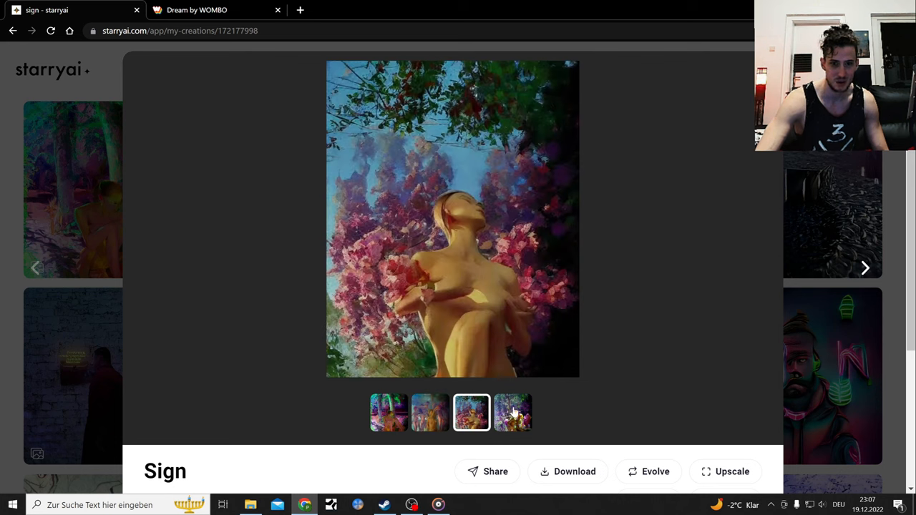
left_click(513, 412)
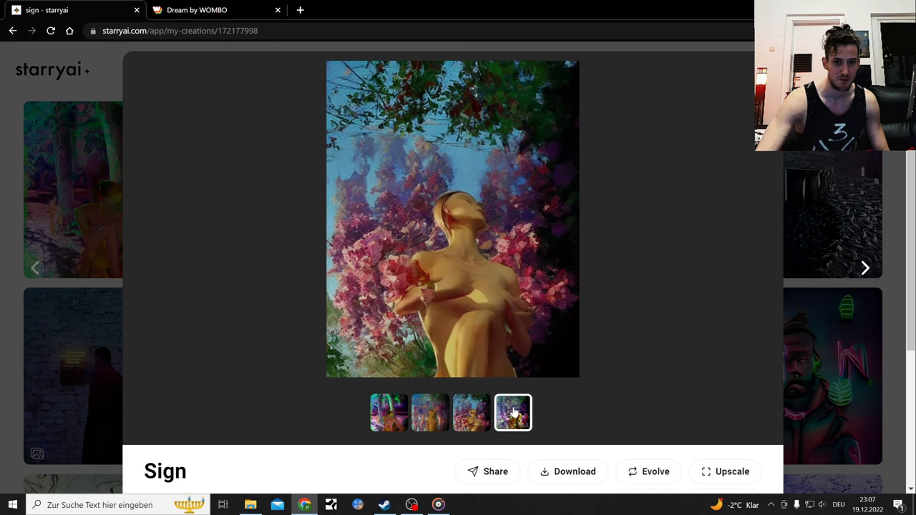
left_click(512, 412)
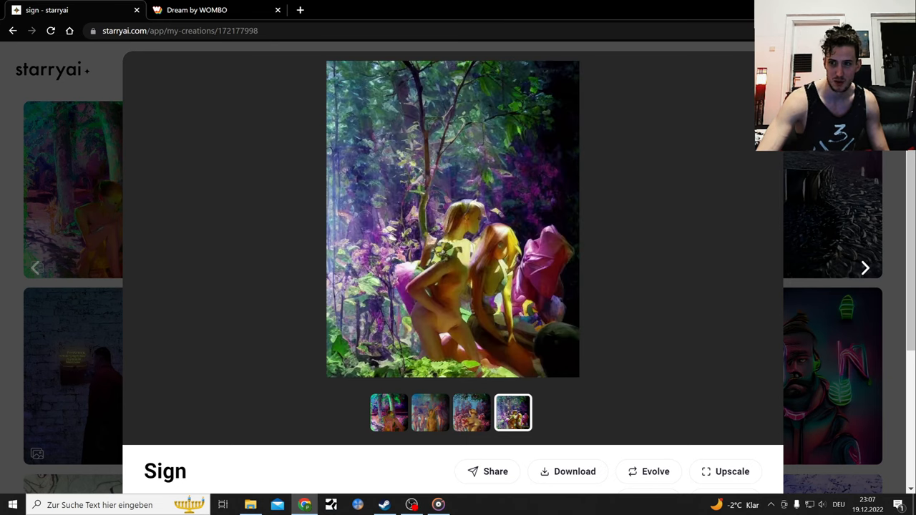
left_click(10, 32)
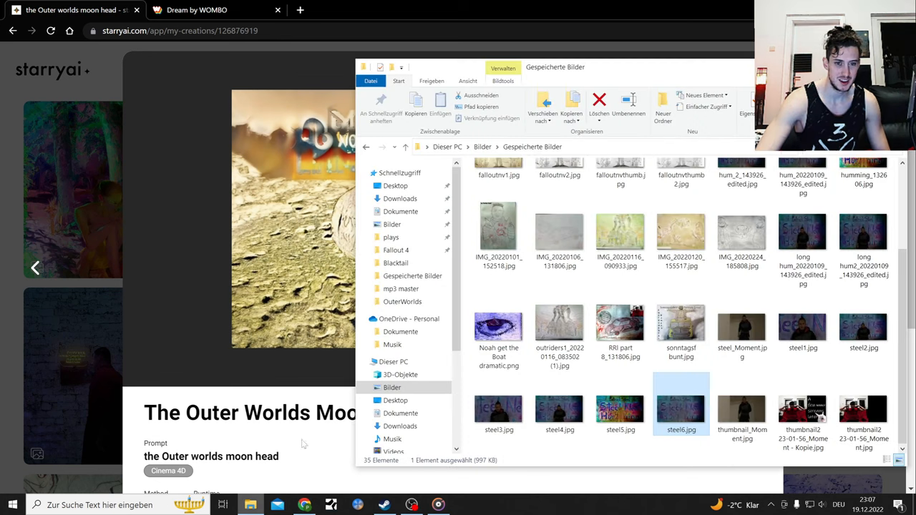
- Look inside the OuterWorlds screenshots folder in File Explorer
left_click(403, 301)
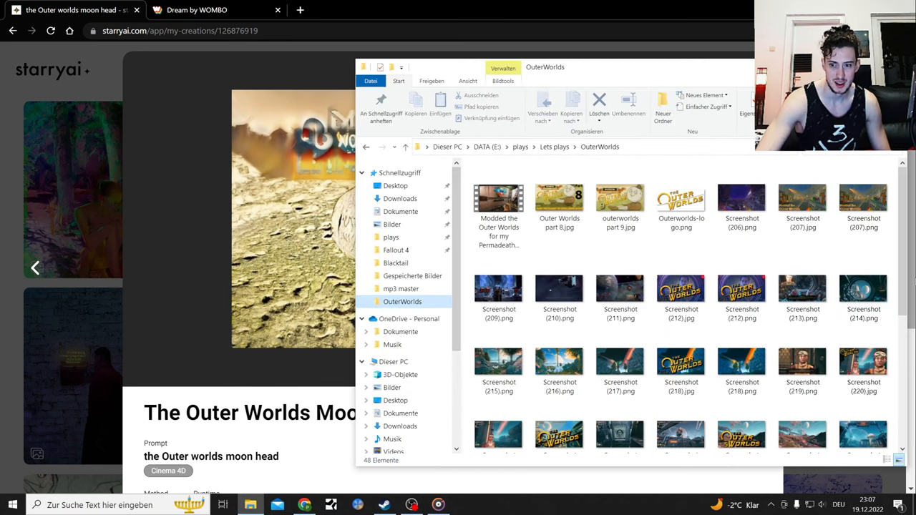
double_click(619, 207)
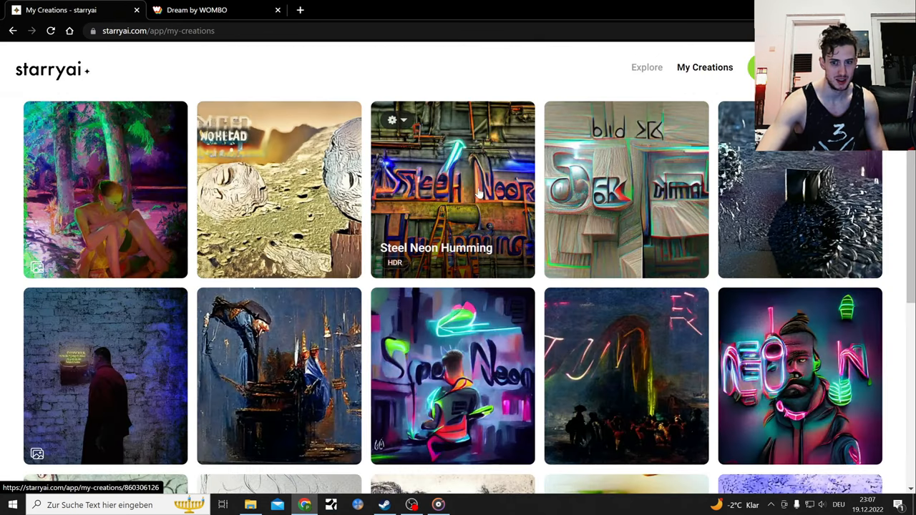
scroll("down", 3)
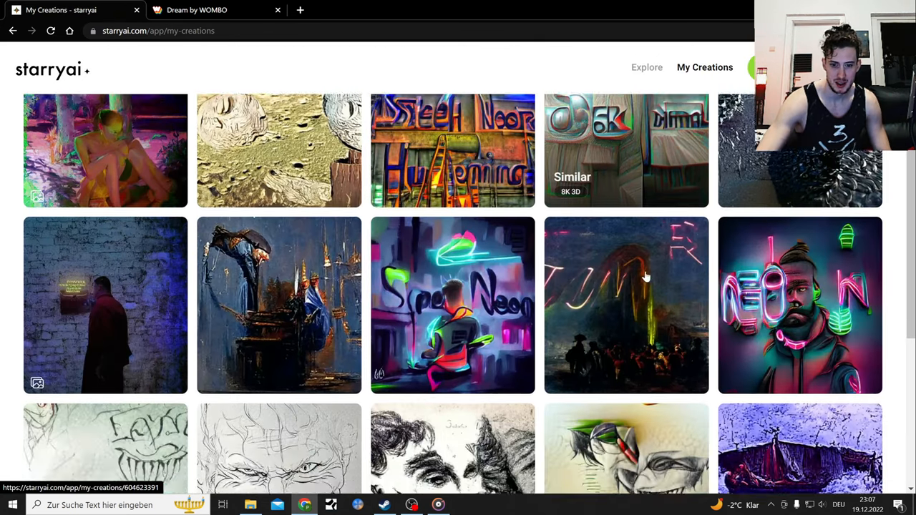
scroll("down", 3)
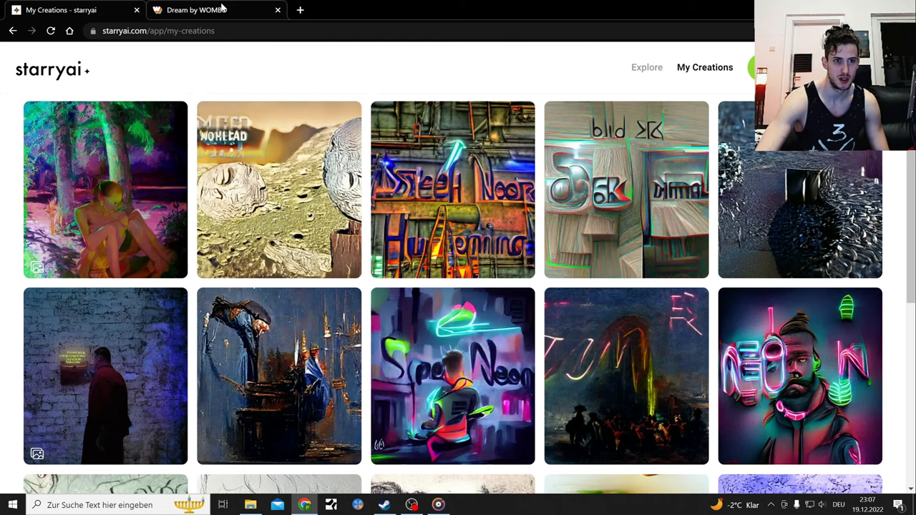
- Scroll the Dream Booth persona grid down to the celebrity personas and back
left_click(208, 10)
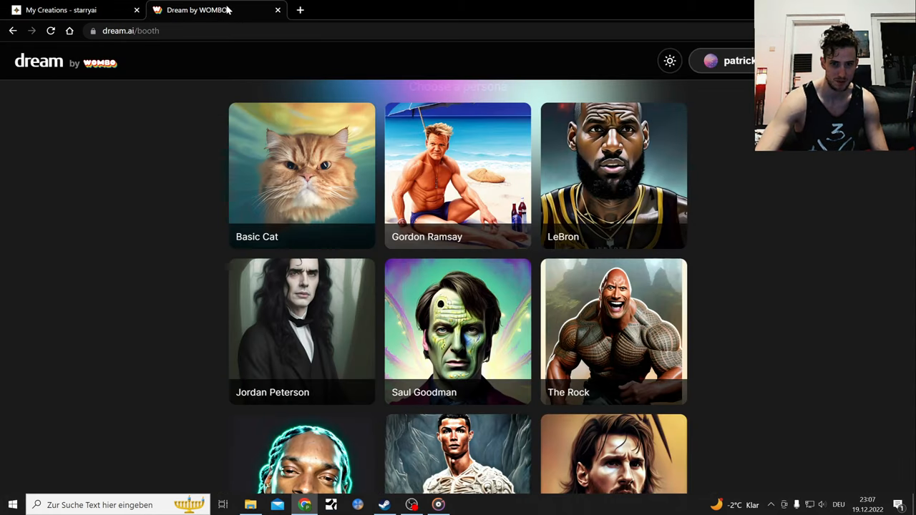
mouse_move(833, 338)
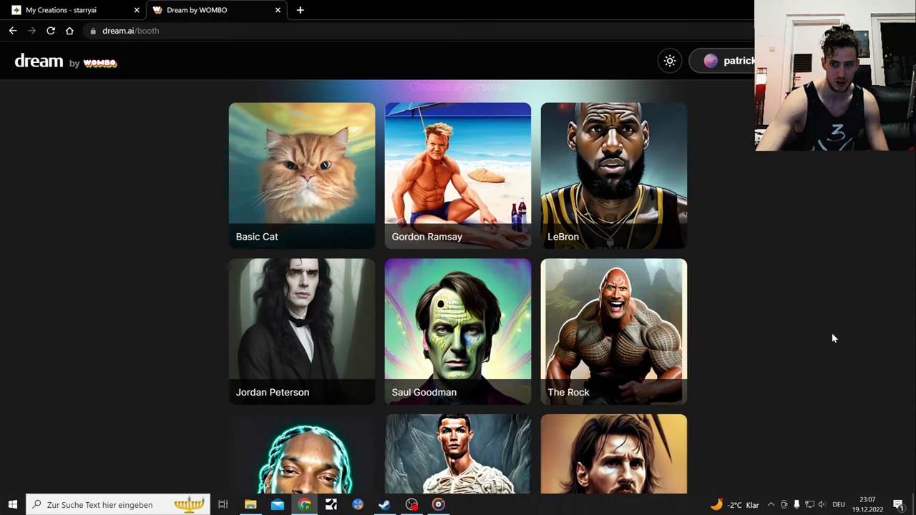
scroll("down", 3)
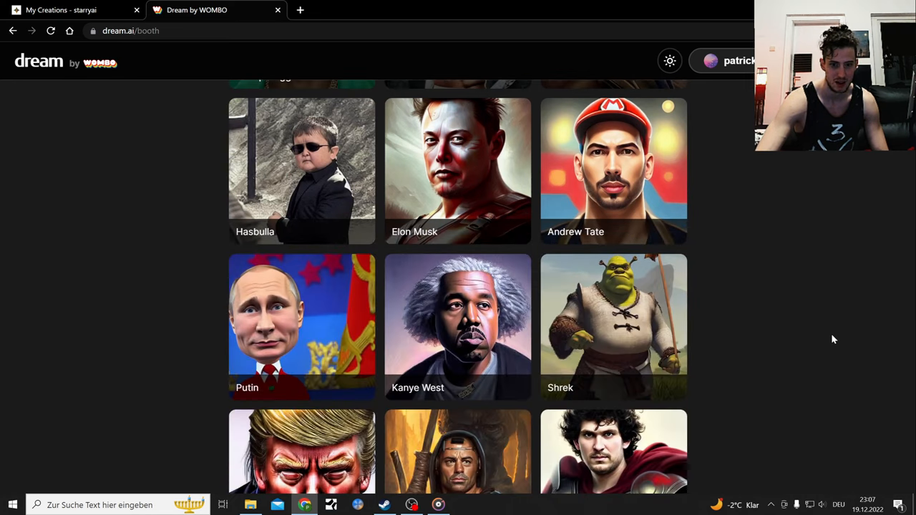
scroll("down", 3)
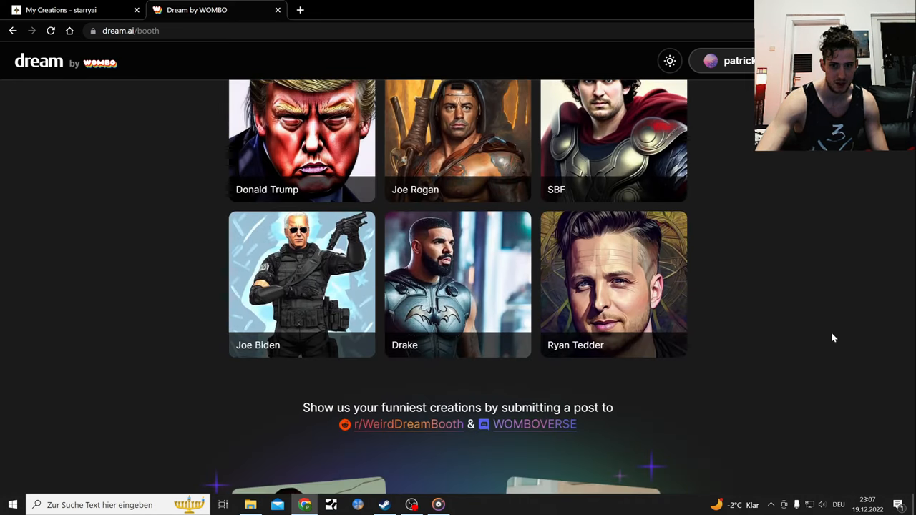
scroll("up", 3)
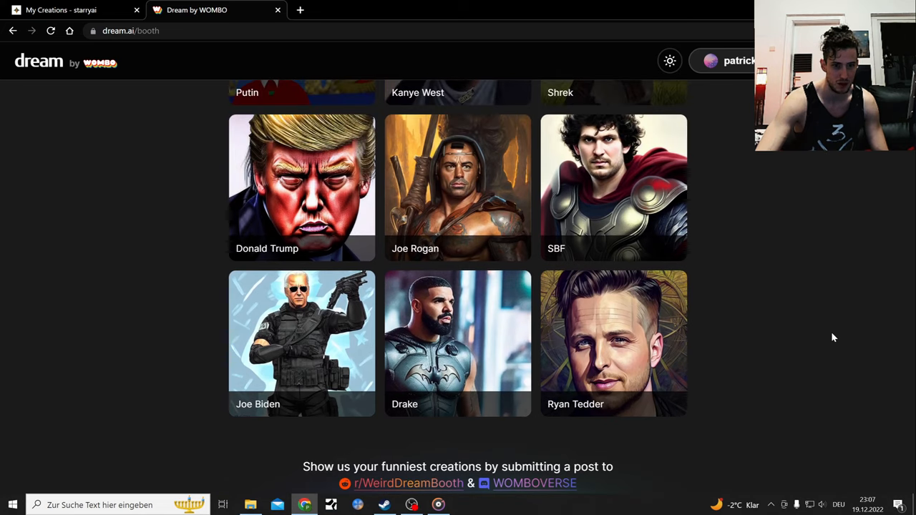
scroll("up", 3)
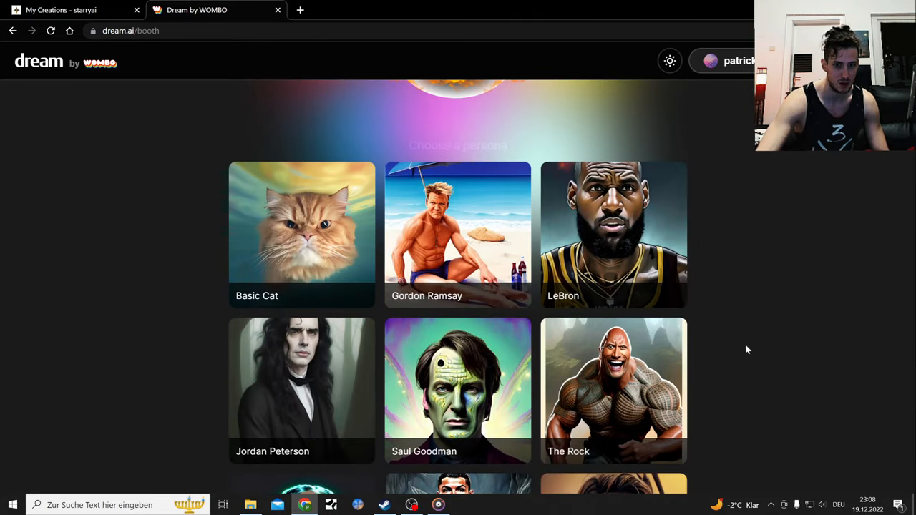
scroll("down", 3)
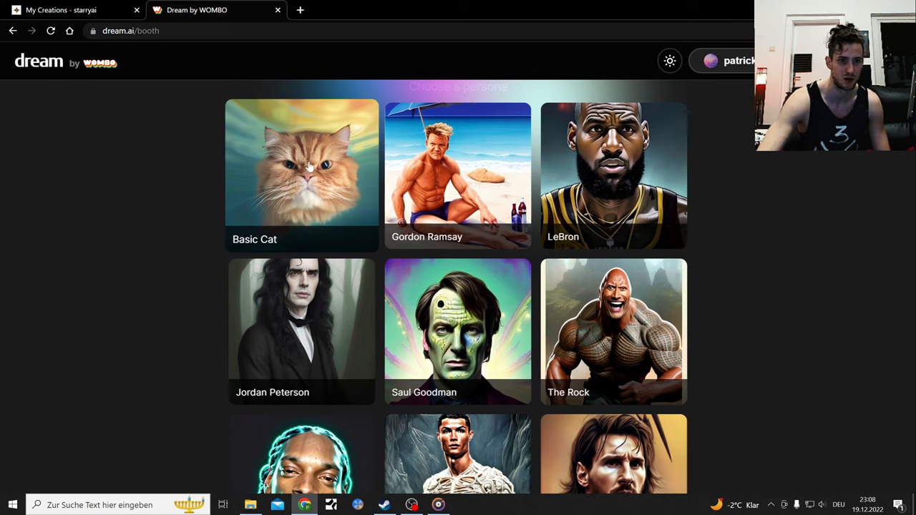
- Generate Basic Cat images for the prompt 'turned into black cat'
left_click(300, 175)
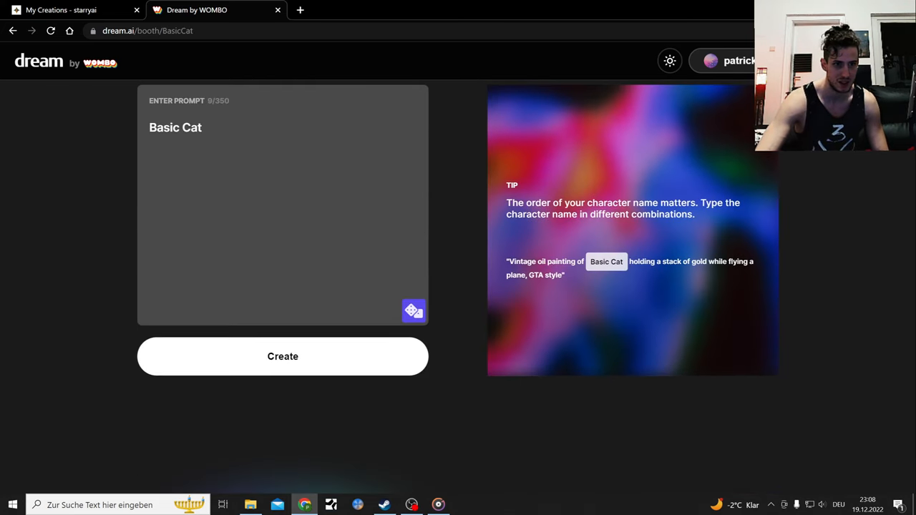
key("Enter")
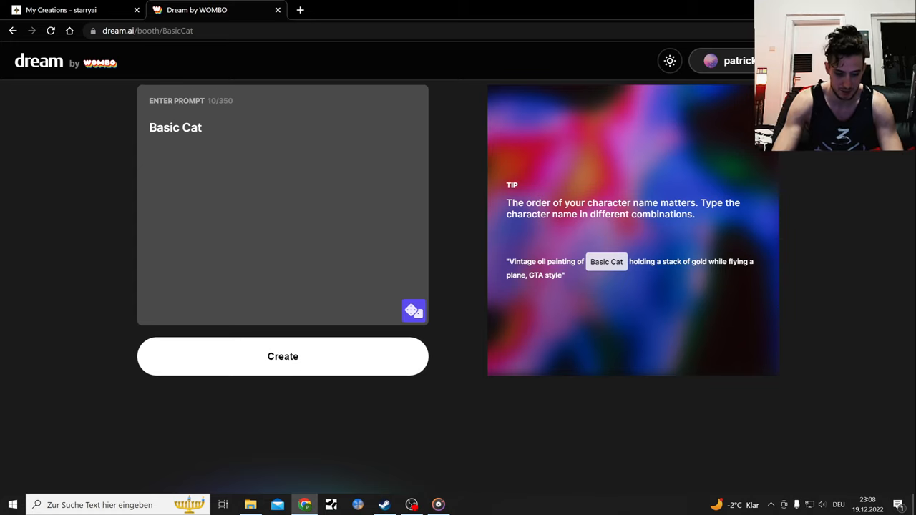
type("turned")
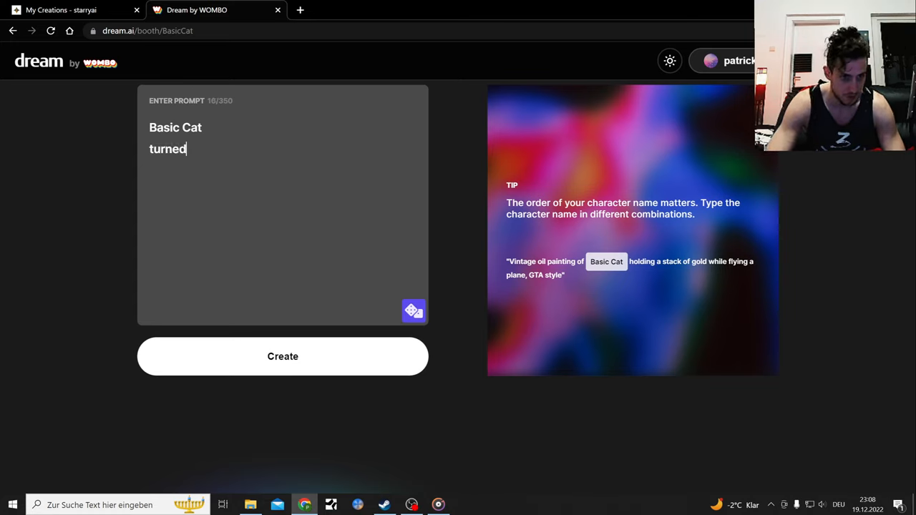
type("into")
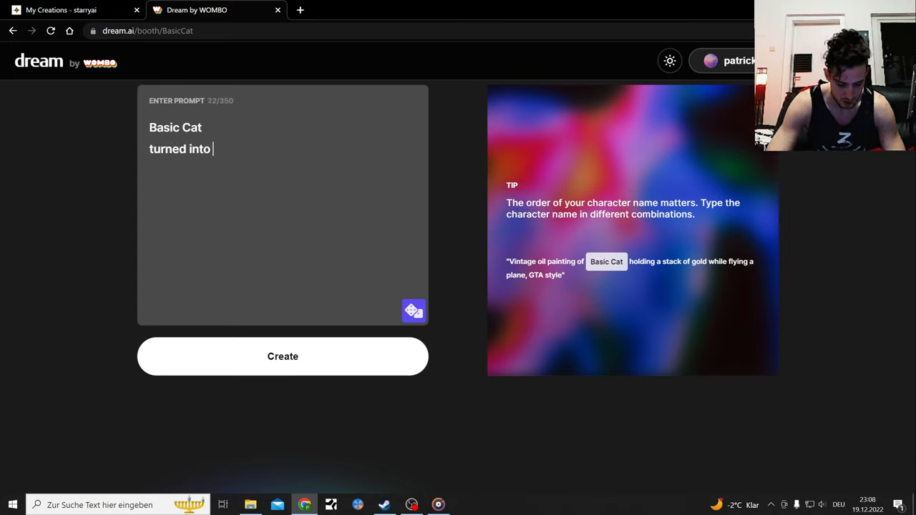
type("black")
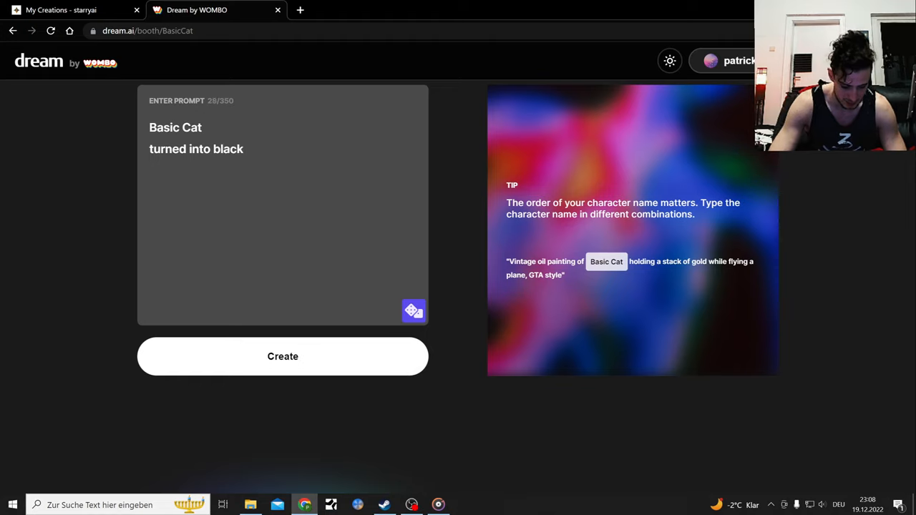
type("cat")
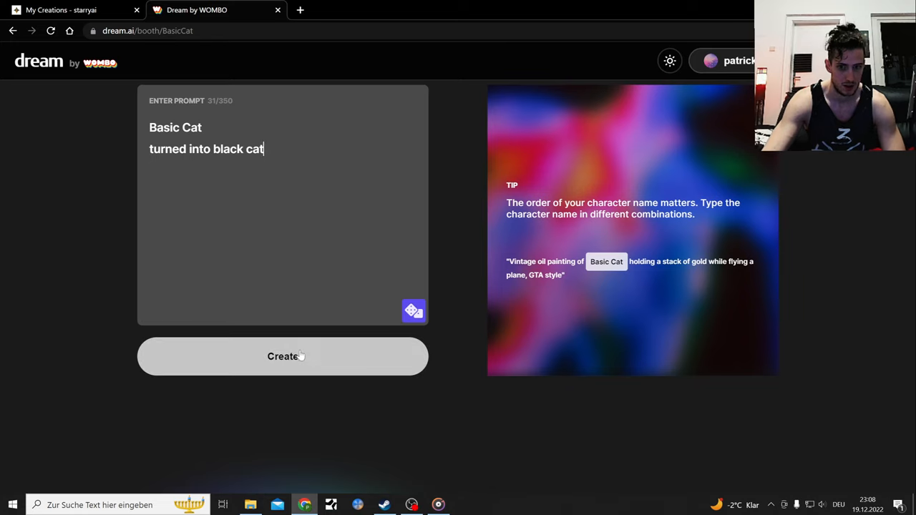
left_click(283, 357)
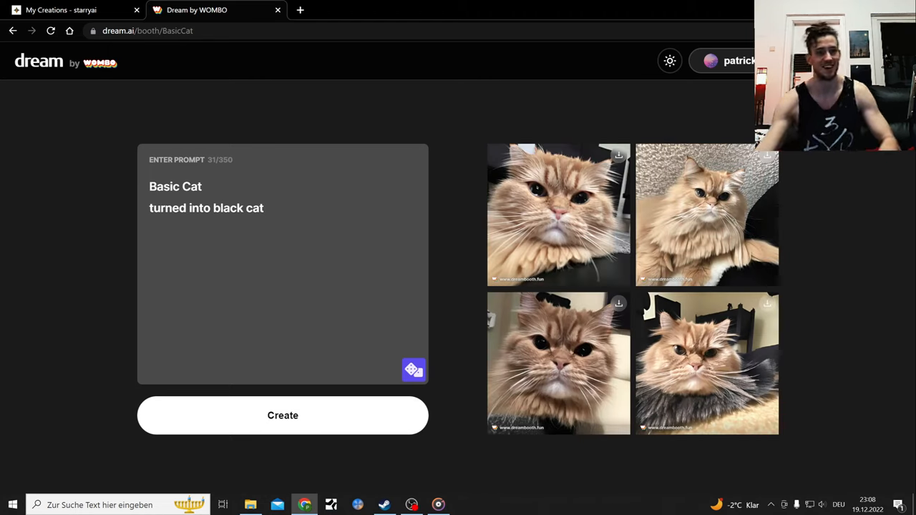
- Clear the Basic Cat persona name from the prompt and go back to the Dreambooth home
double_click(175, 186)
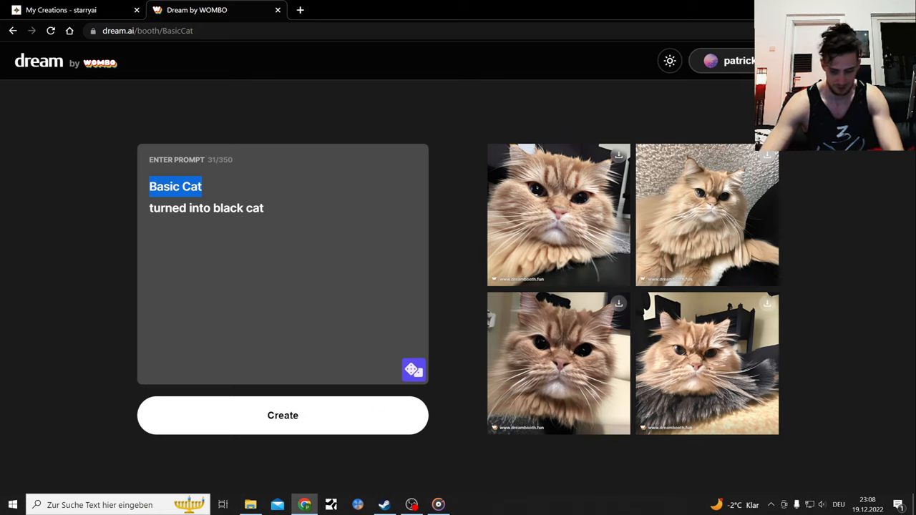
key("Delete")
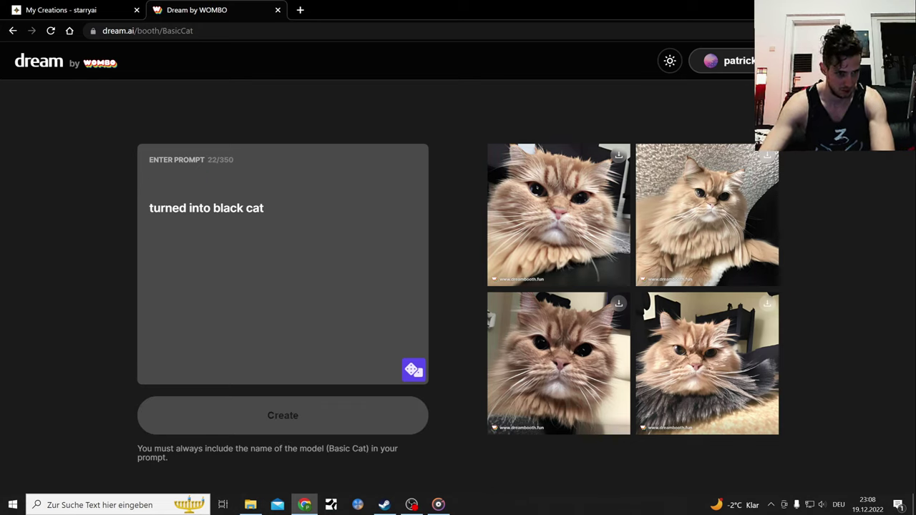
key("Backspace")
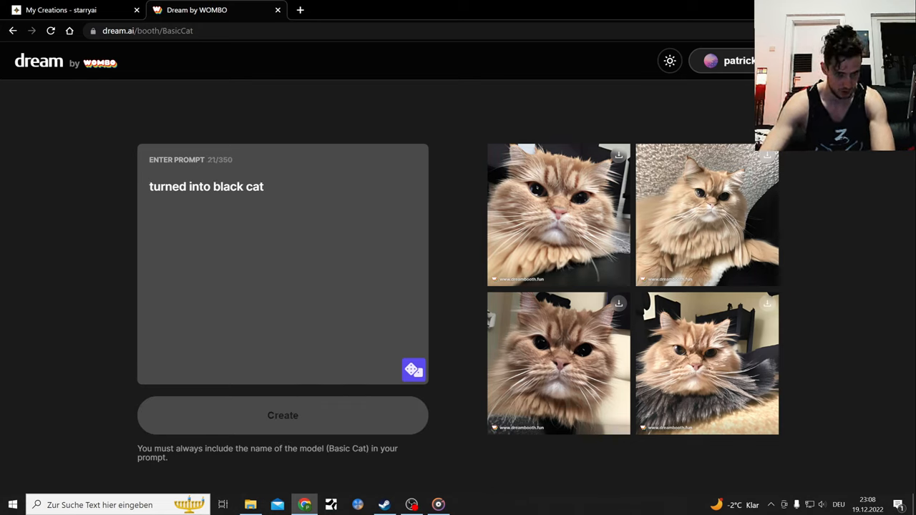
left_click(12, 31)
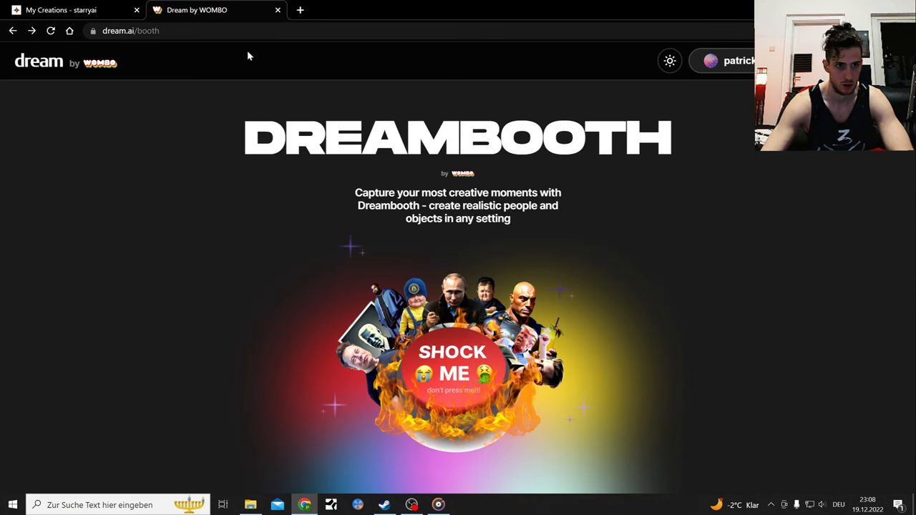
- Generate Basic Cat images for the prompt 'basic cat black cat ninja'
scroll("down", 3)
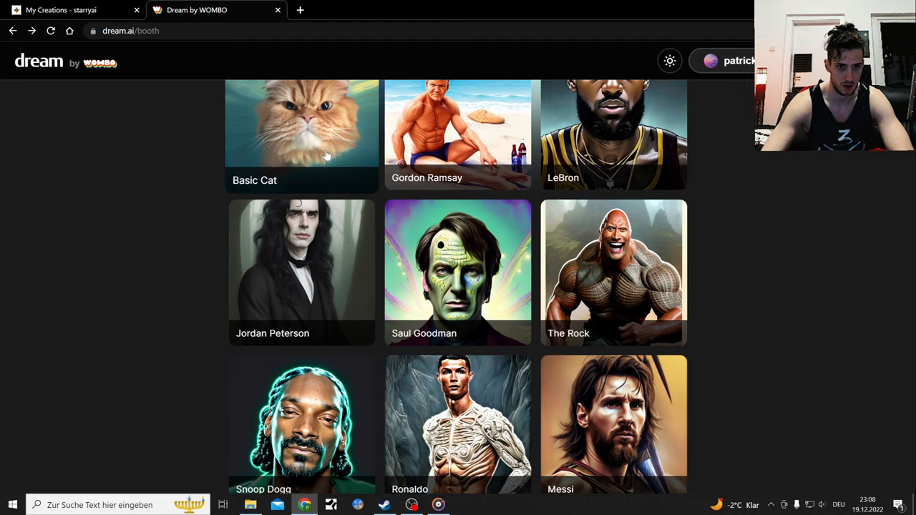
left_click(300, 131)
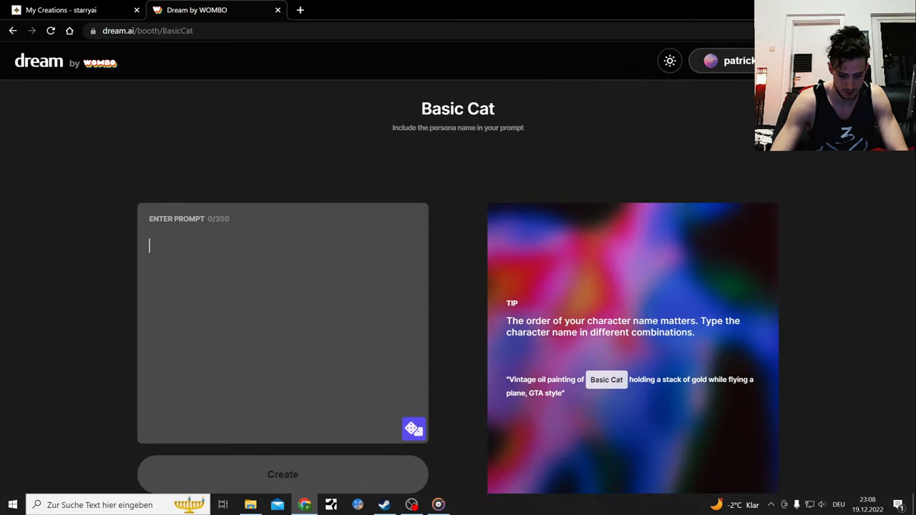
type("black cat ni")
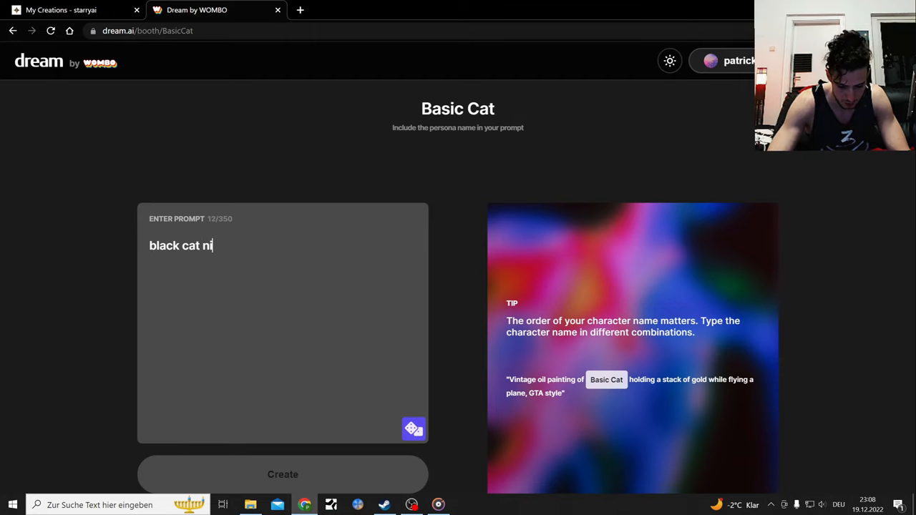
type("nja")
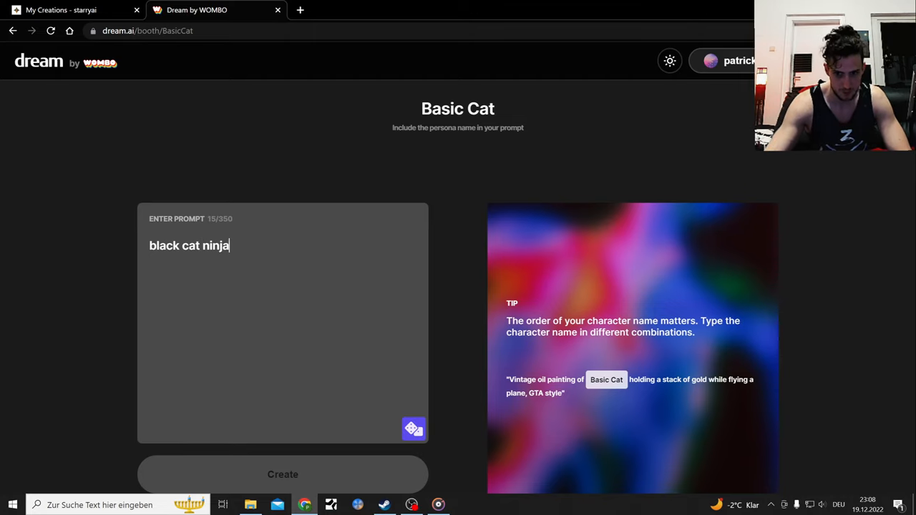
left_click(283, 475)
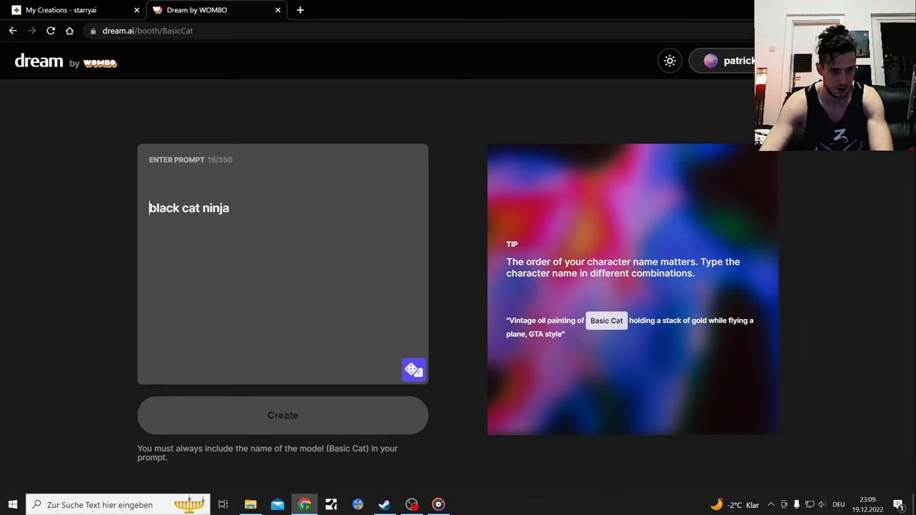
type("basic cat")
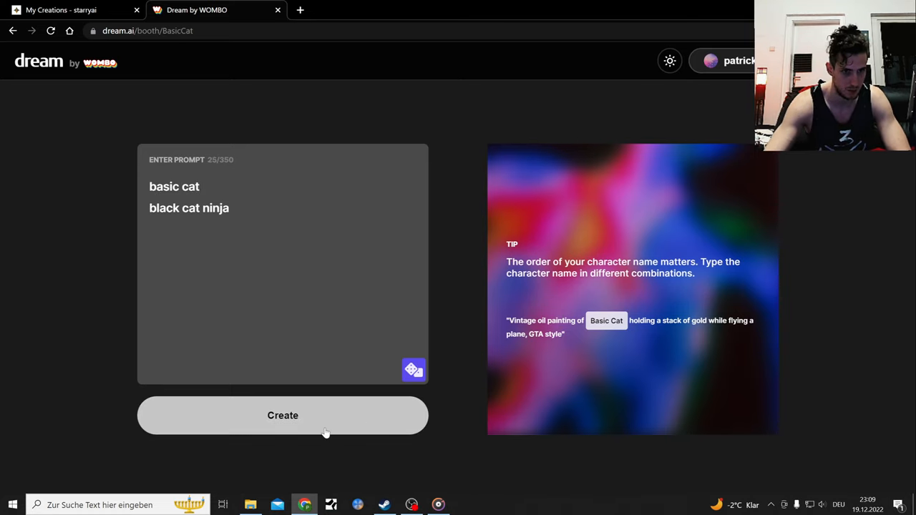
left_click(283, 416)
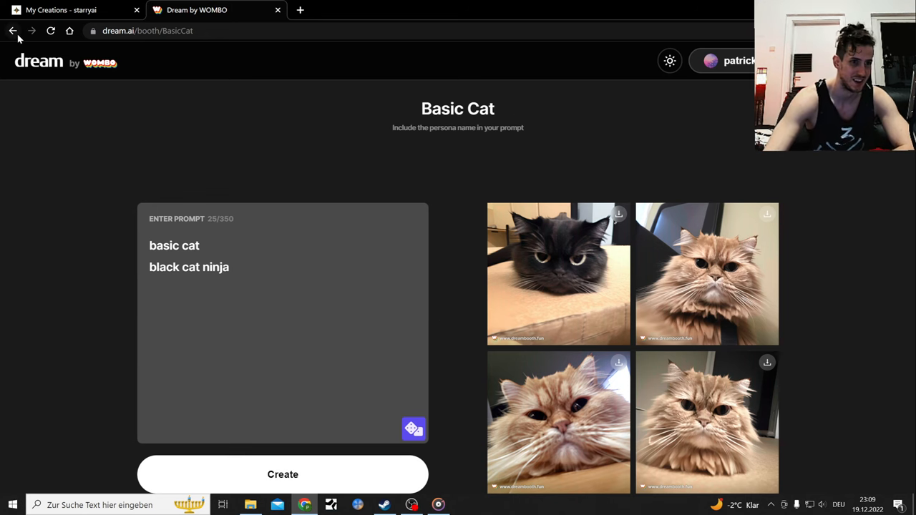
- Generate images from the Gordon Ramsay persona with 'Gordon Ramsay as a wrestler'
left_click(14, 32)
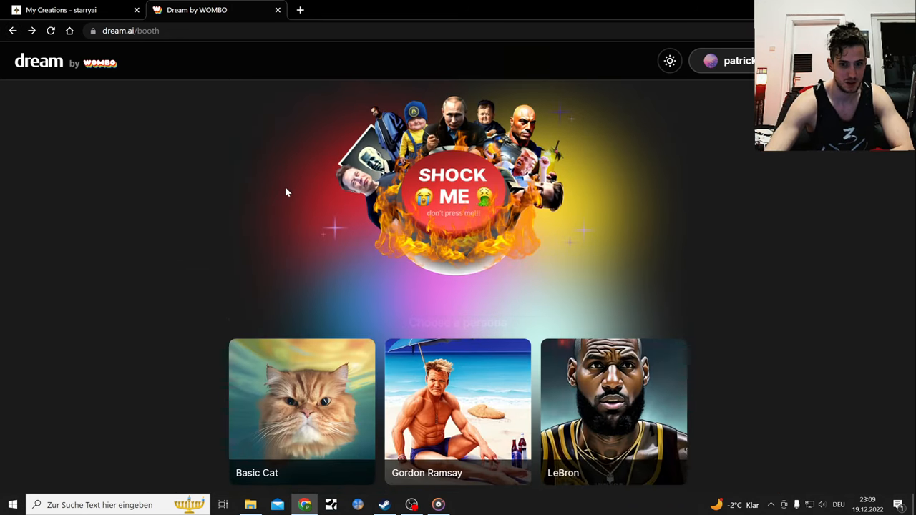
scroll("down", 3)
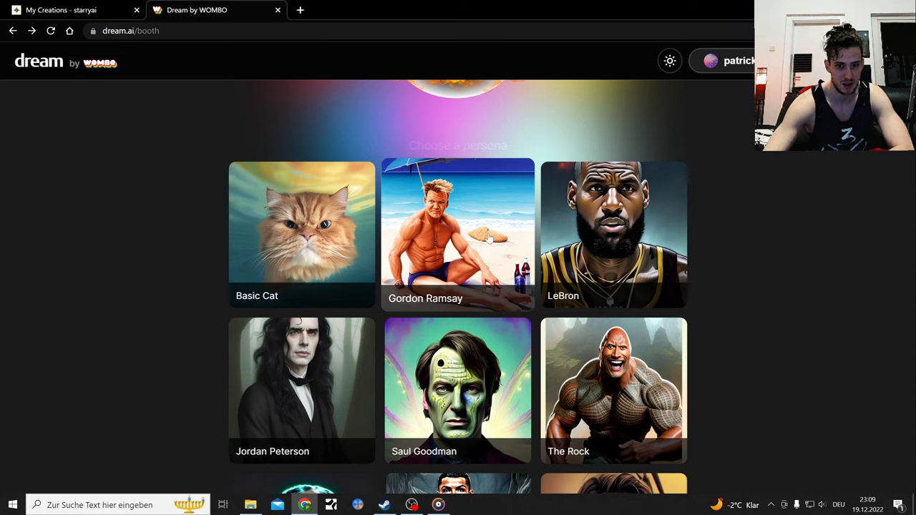
left_click(458, 234)
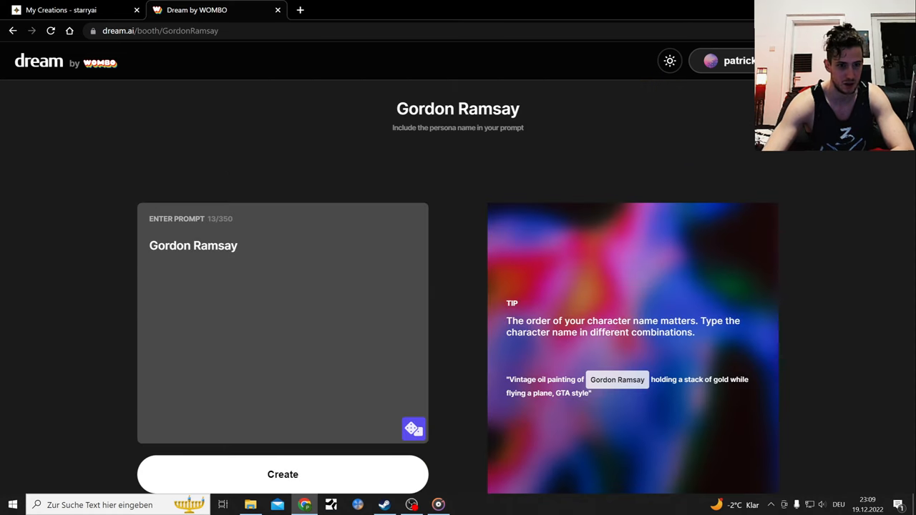
type("as a")
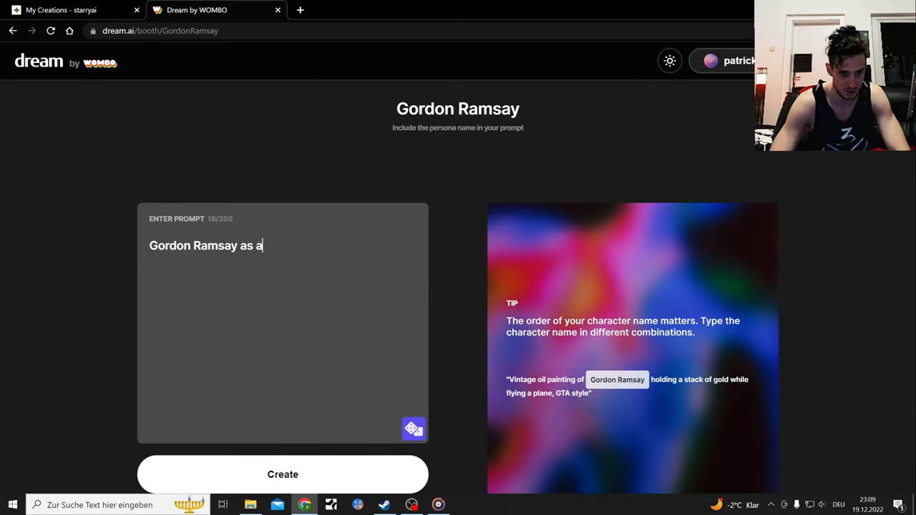
type("wrest")
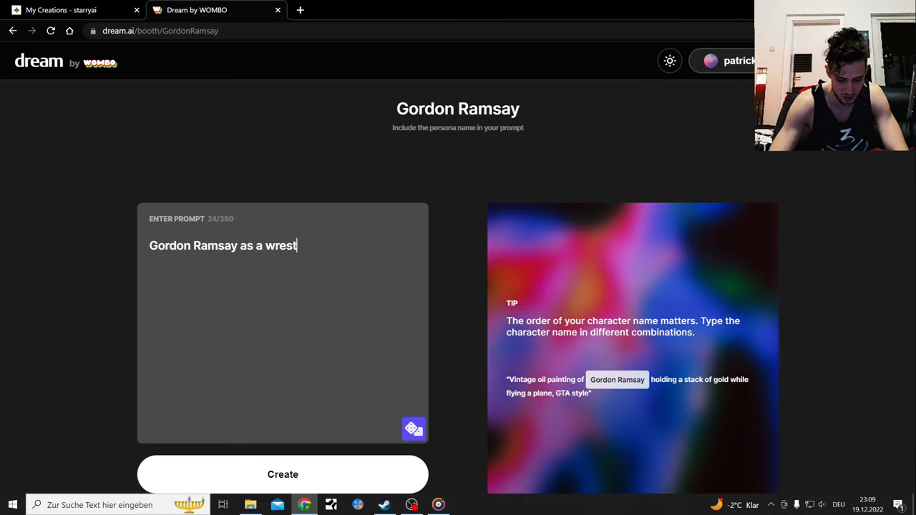
type("ler")
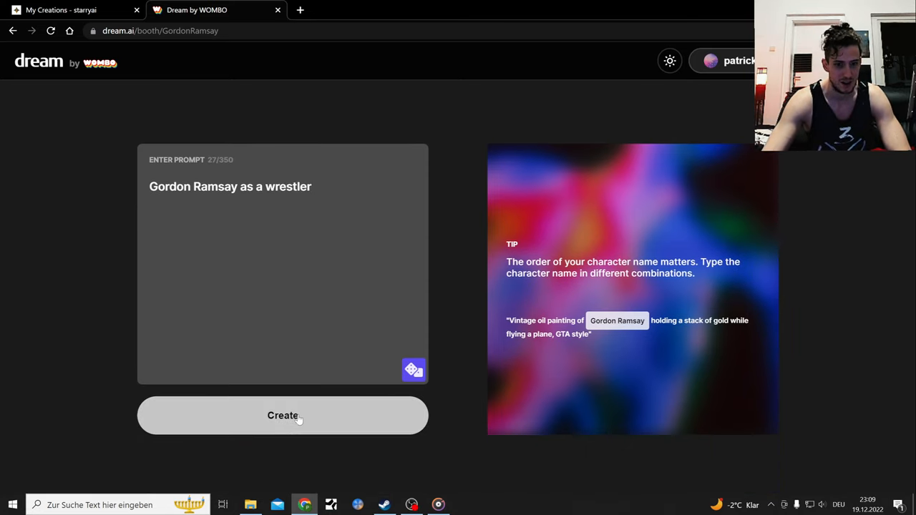
left_click(282, 415)
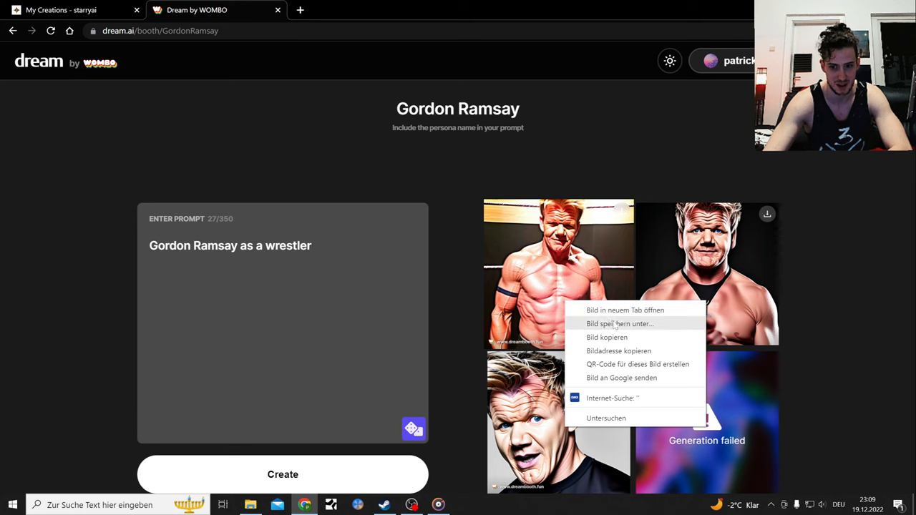
- Save the wrestler image as final.jpg in Bildschirmfotos and view it in Photos
left_click(621, 323)
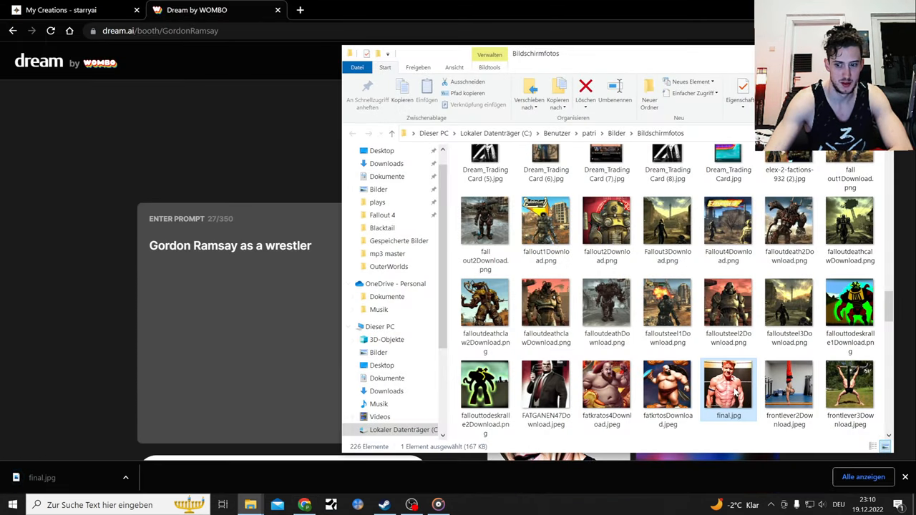
double_click(727, 386)
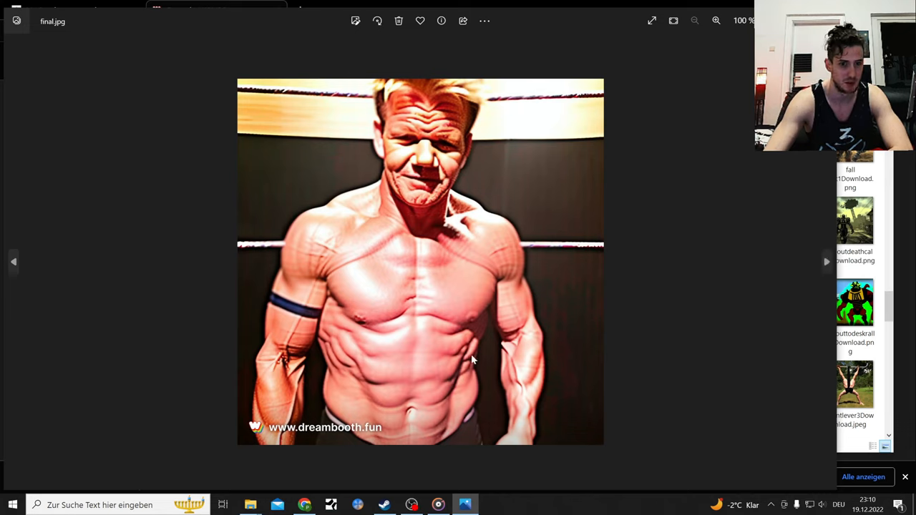
mouse_move(450, 352)
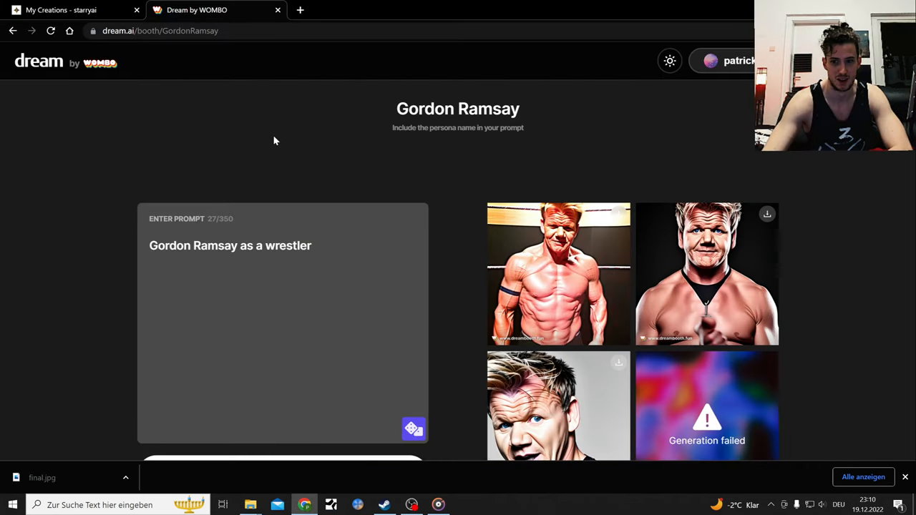
- Replace 'wrestler' with 'rapper' and generate Gordon Ramsay as a rapper images
scroll("down", 3)
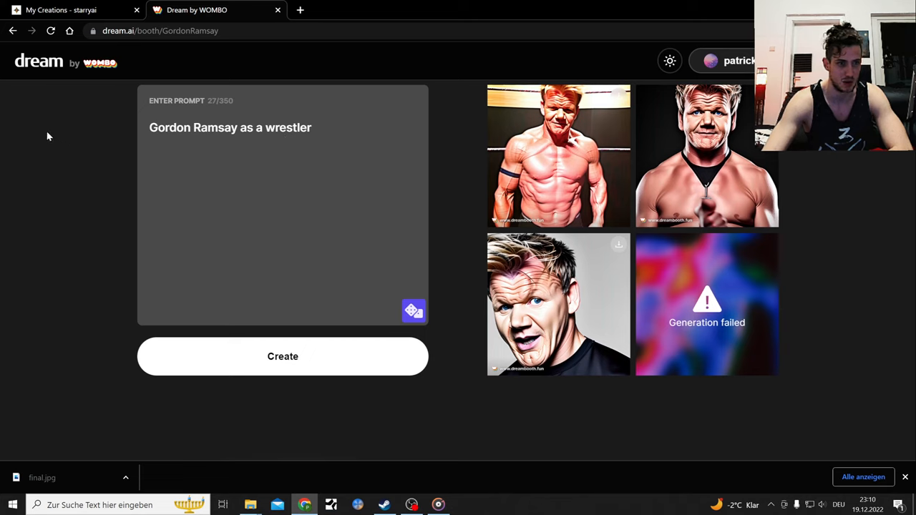
mouse_move(12, 31)
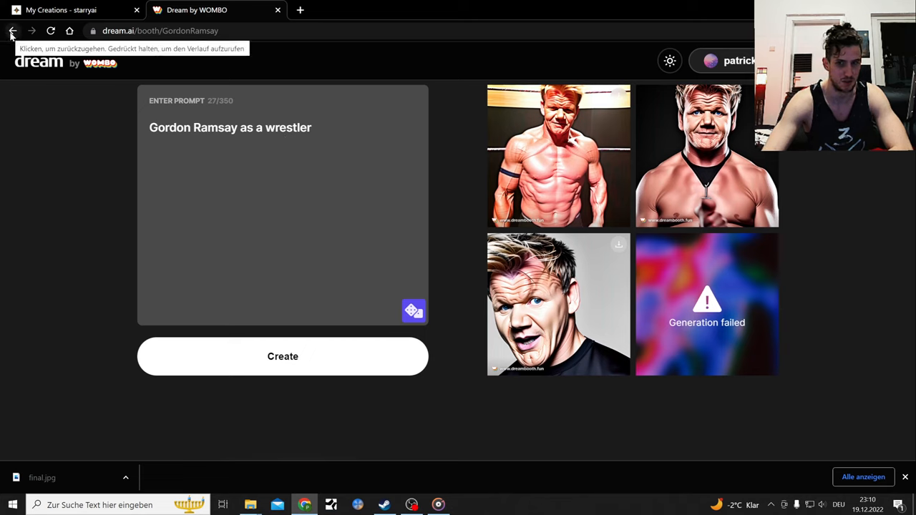
mouse_move(558, 303)
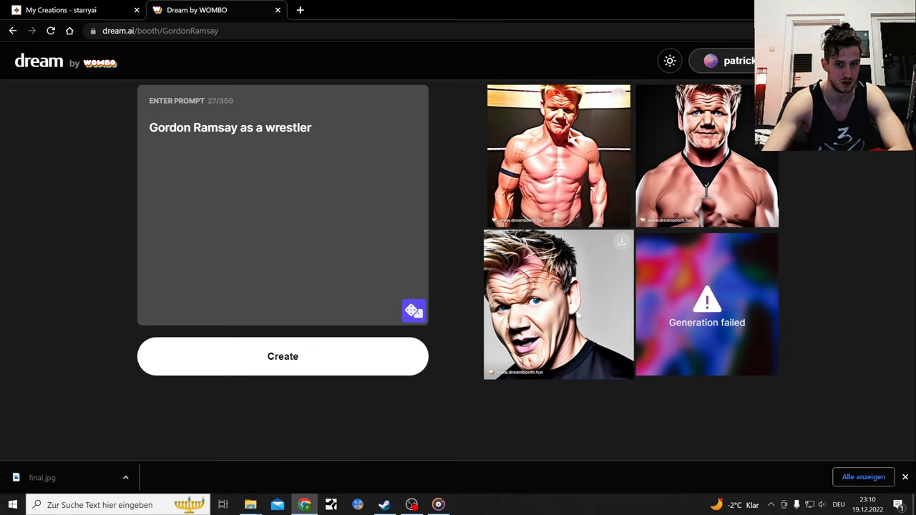
double_click(292, 128)
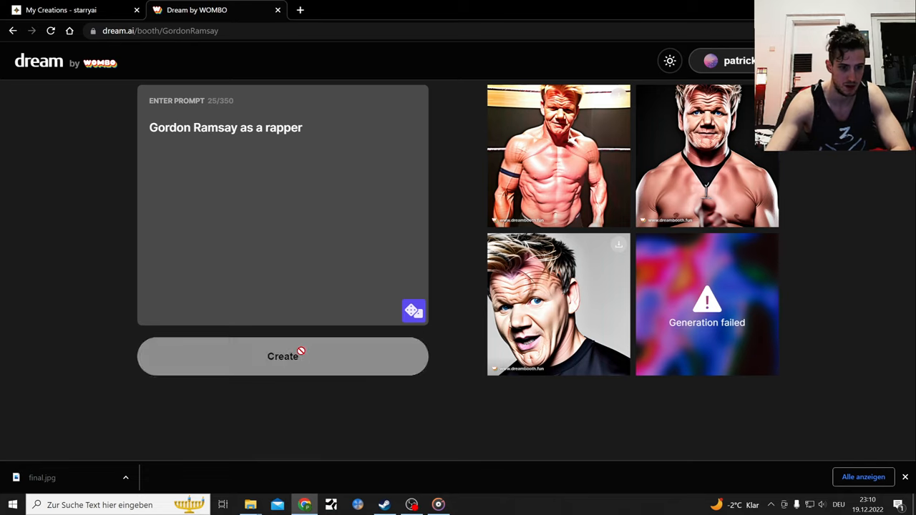
left_click(283, 356)
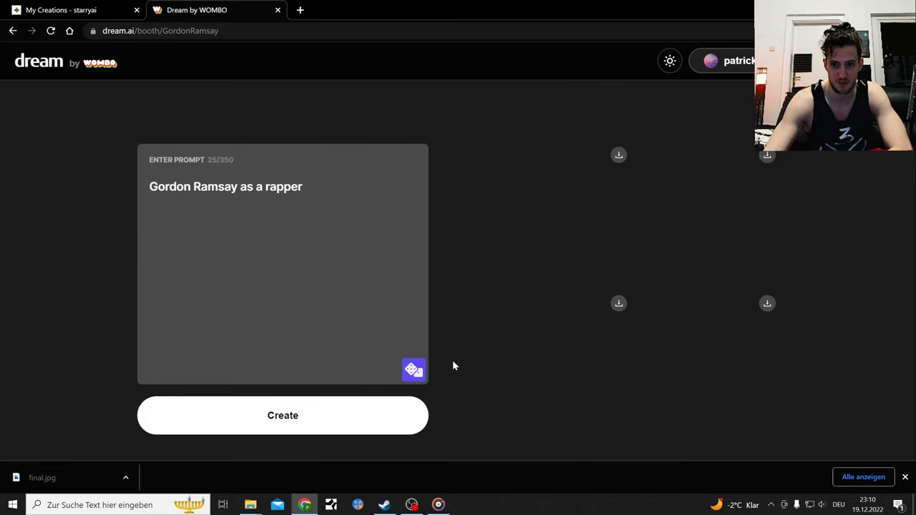
left_click(283, 415)
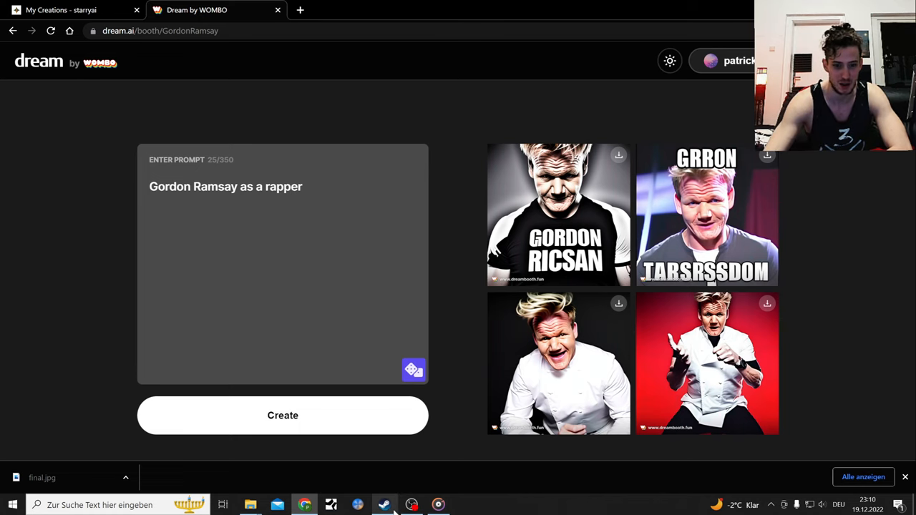
left_click(412, 504)
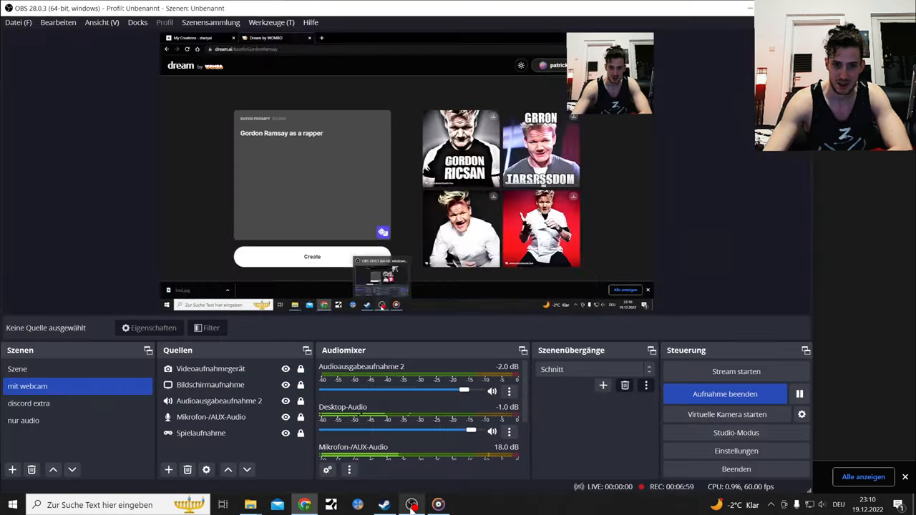
- Adjust the OBS recording scene and return to the Dreambooth landing page
left_click(212, 369)
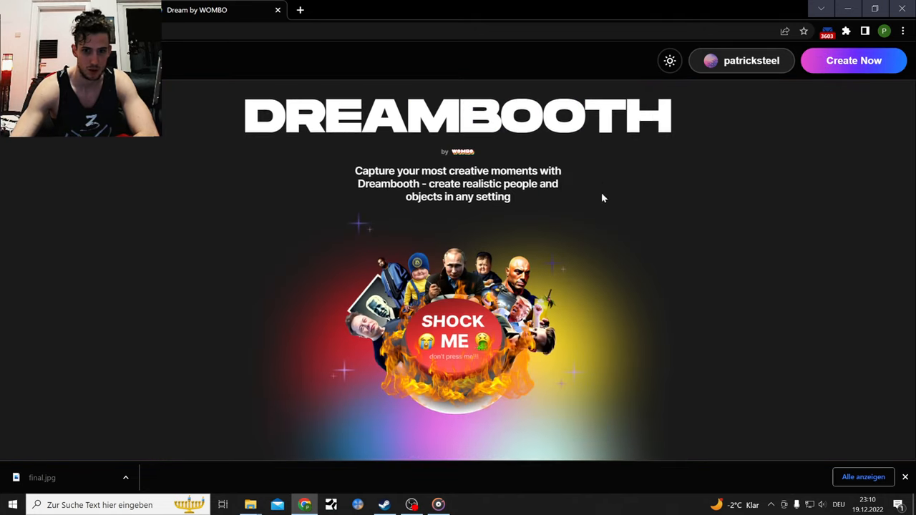
- Generate images from The Rock persona with 'The Rock as the witcher'
scroll("down", 3)
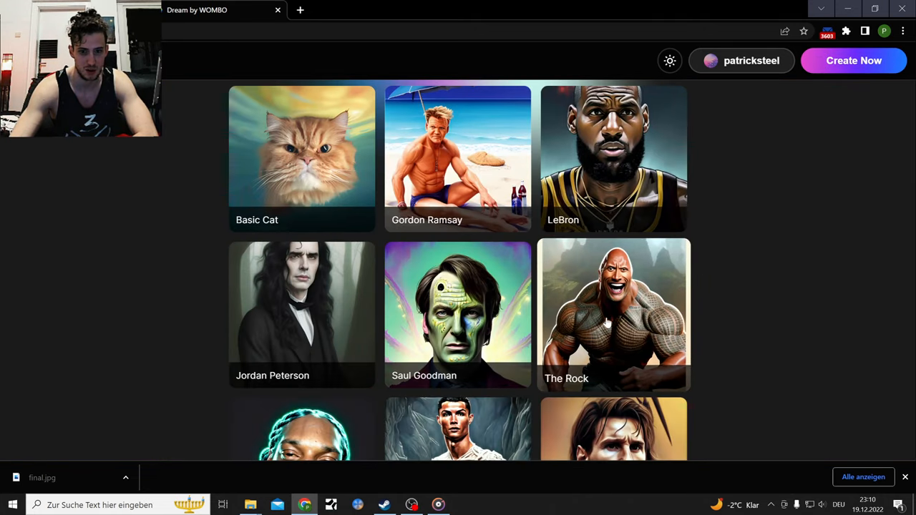
left_click(613, 315)
type("The Rock as")
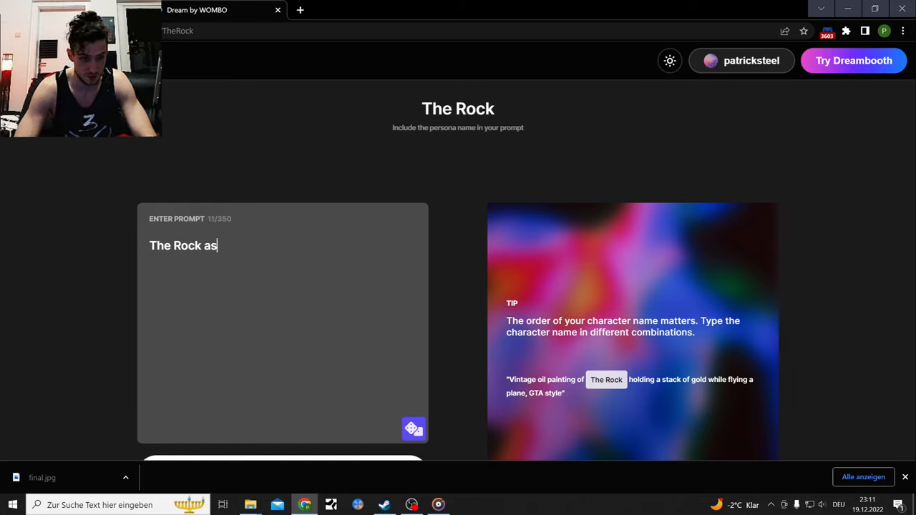
type("the wi")
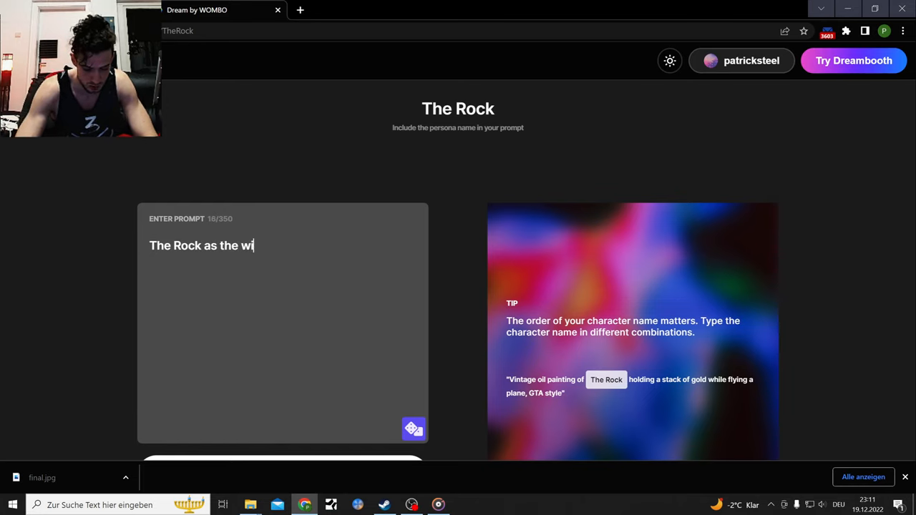
type("tcher")
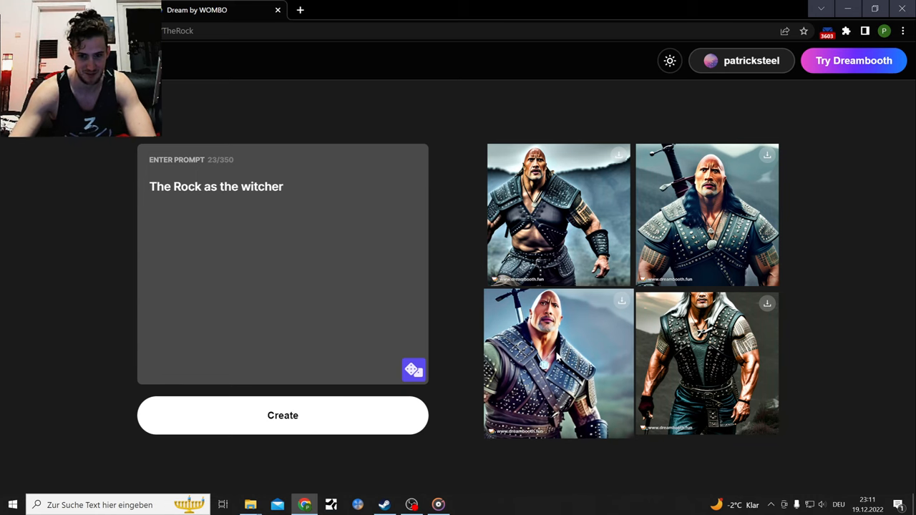
- Download a The Rock witcher image, save it to Bildschirmfotos and show it in its folder
left_click(622, 301)
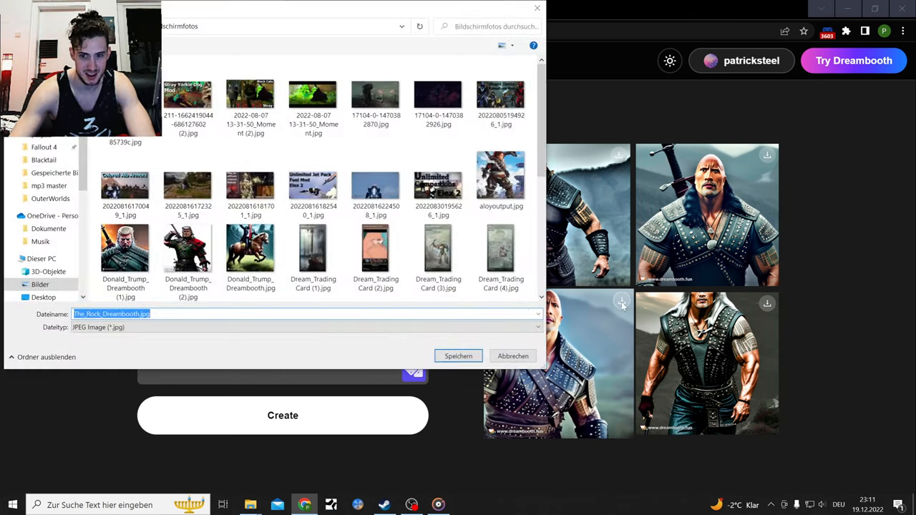
left_click(458, 355)
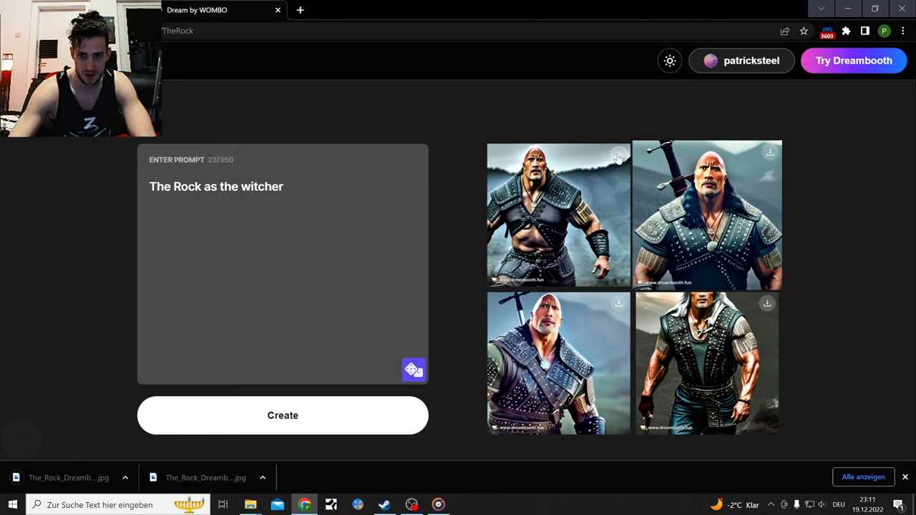
left_click(767, 153)
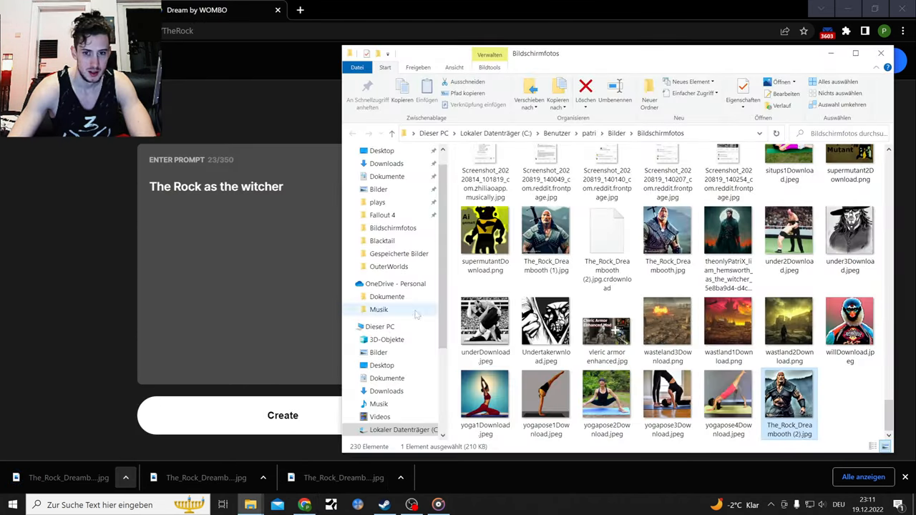
- View two of the saved The_Rock_Dreambooth images in File Explorer to check them
double_click(790, 398)
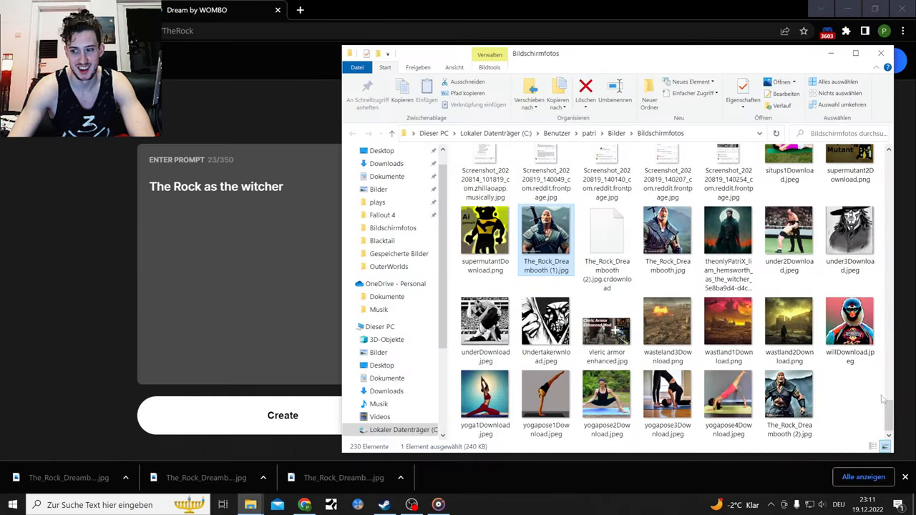
double_click(547, 232)
type("an")
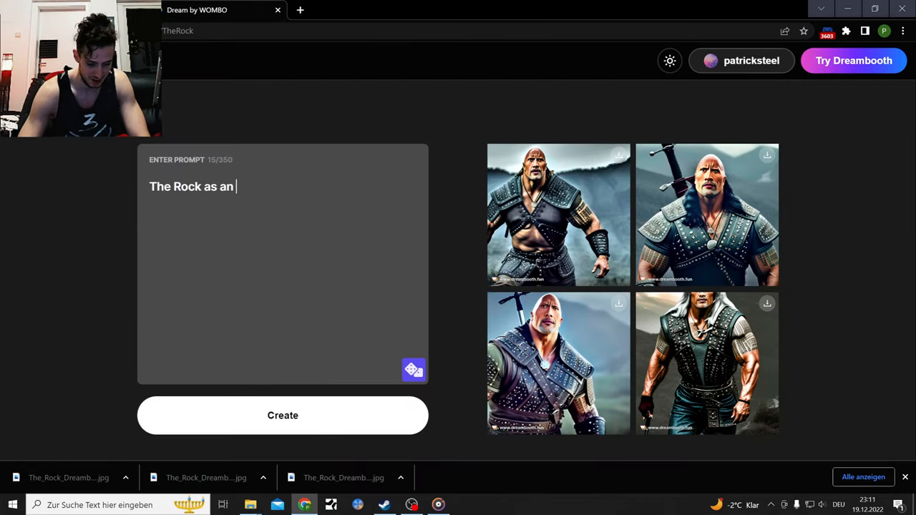
- Generate The Rock with an 'egg' prompt, then clear those words from the prompt
type("egg")
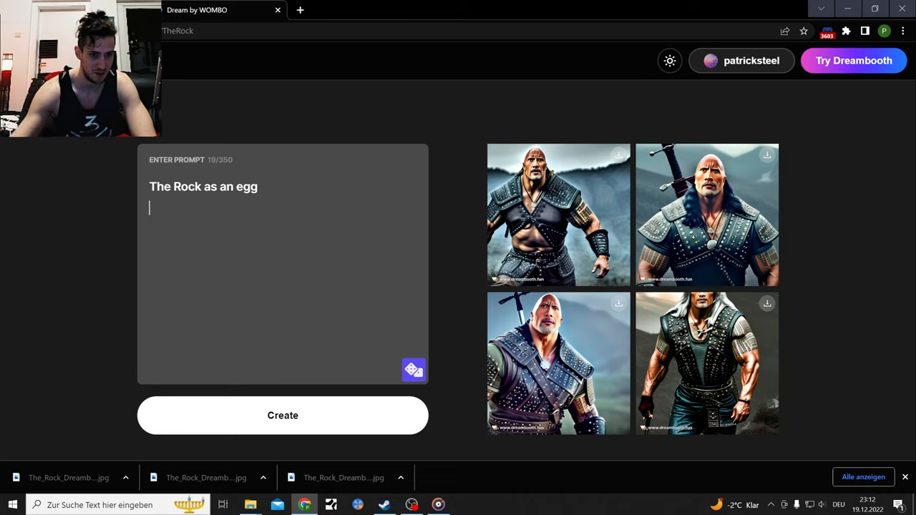
left_click(284, 415)
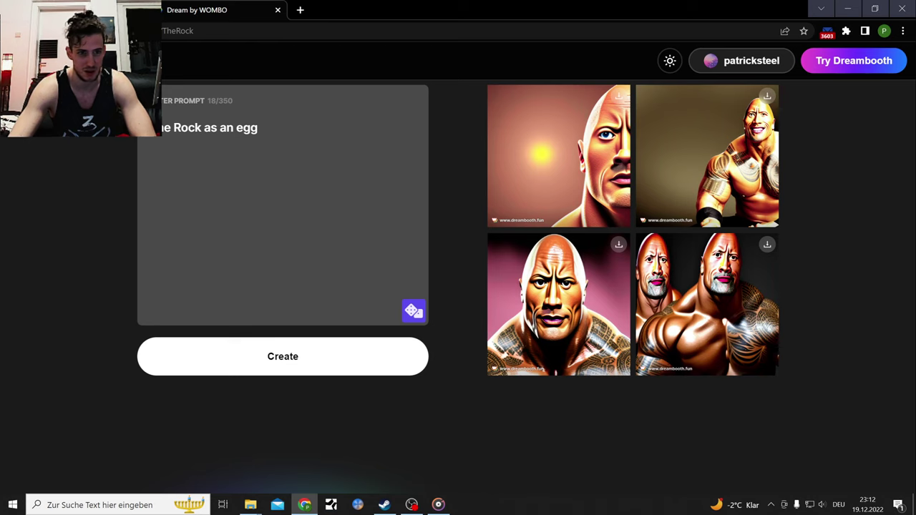
double_click(246, 127)
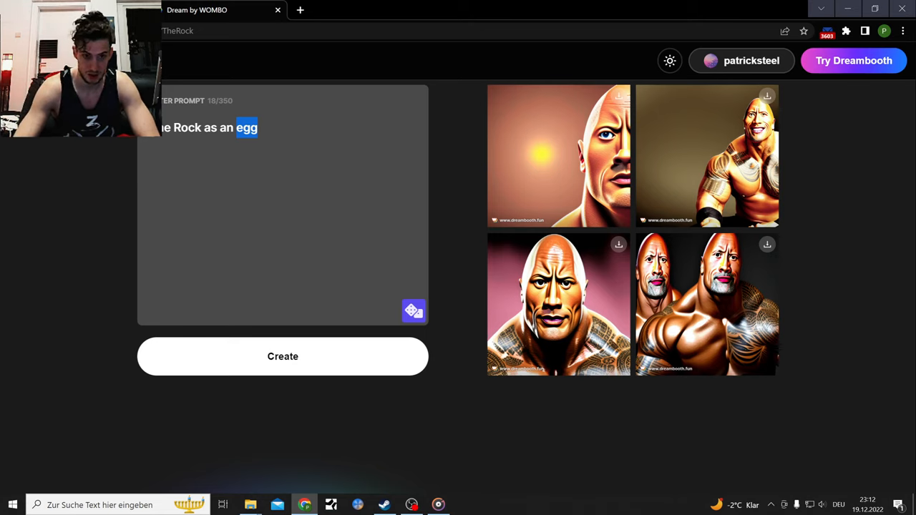
key("Backspace")
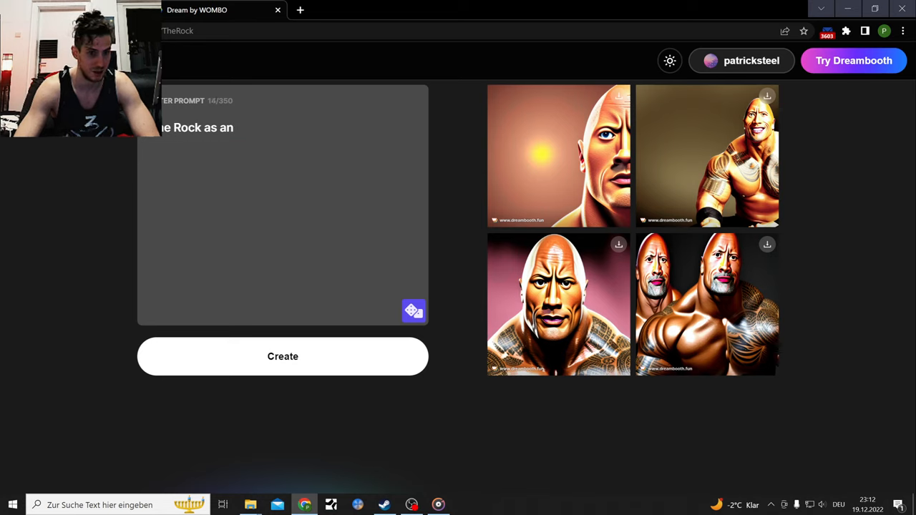
key("Backspace")
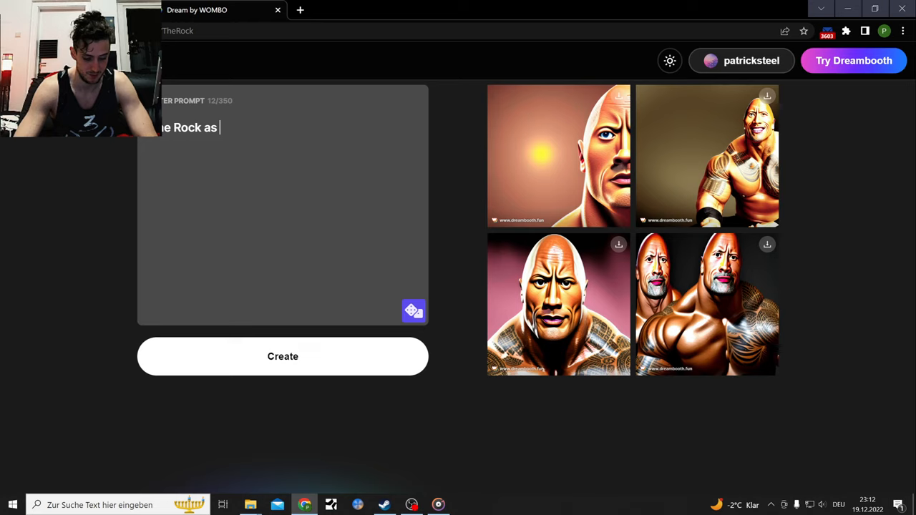
- Generate images for the prompt 'The Rock as black adam'
type("black")
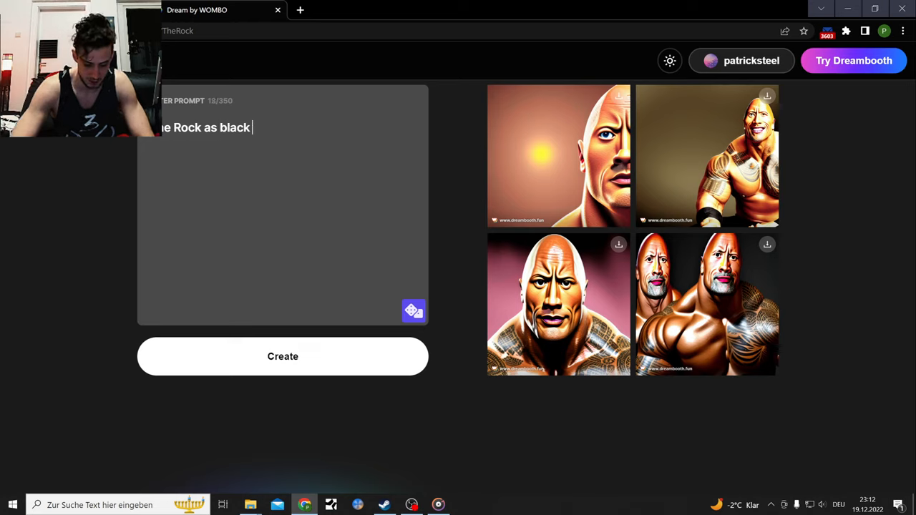
type("adam")
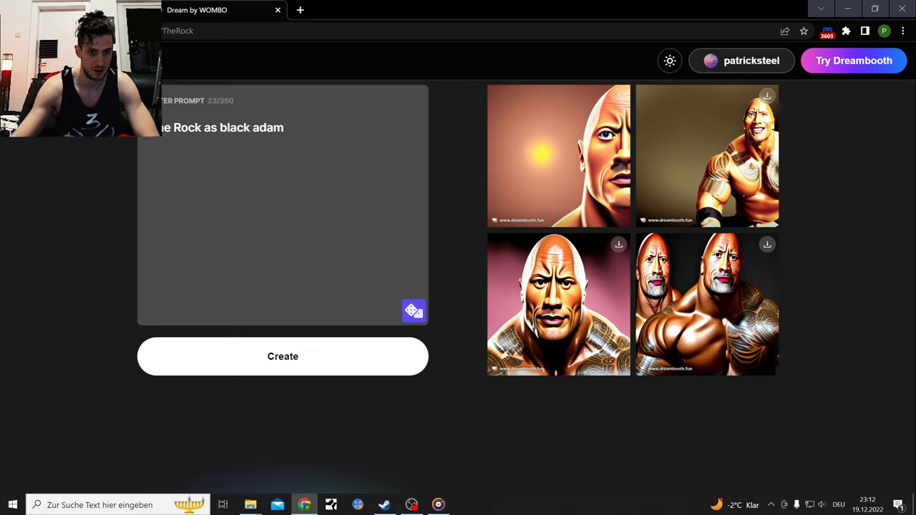
left_click(283, 357)
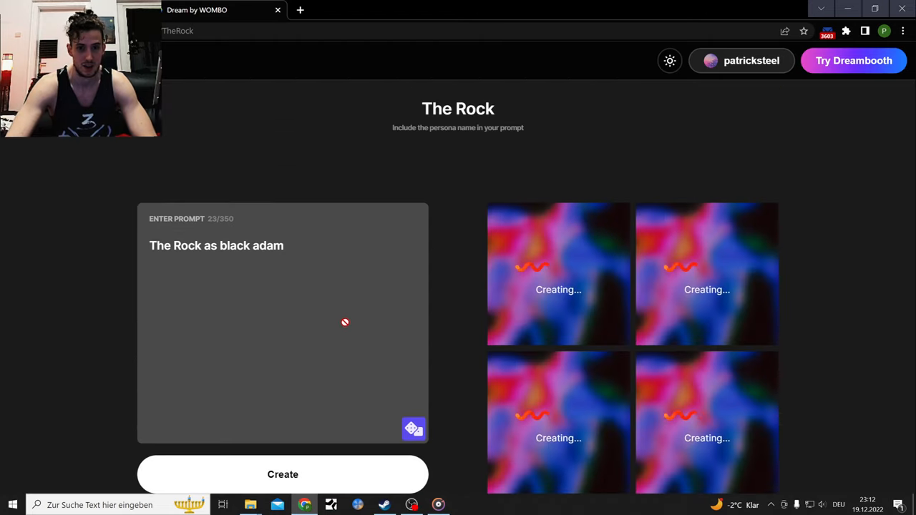
scroll("down", 3)
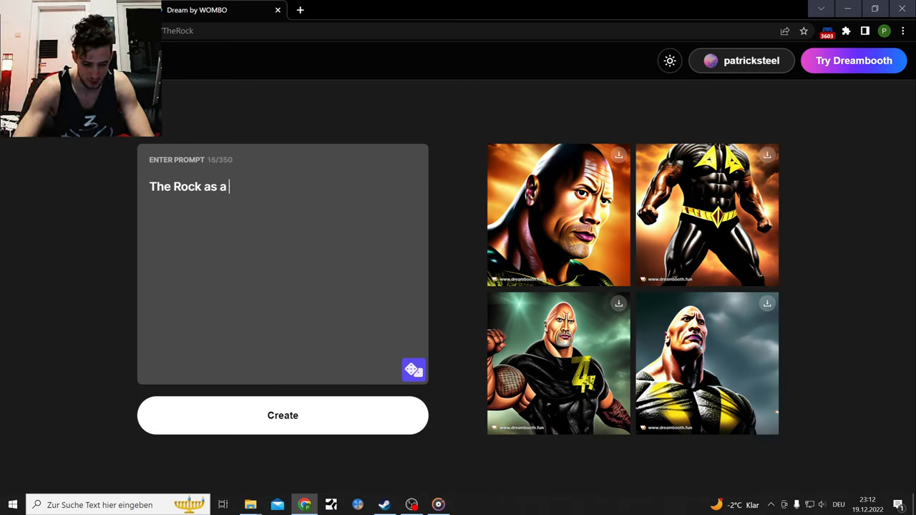
- Generate 'The Rock as a potato' and look up 'potato' in the translator
type("potato")
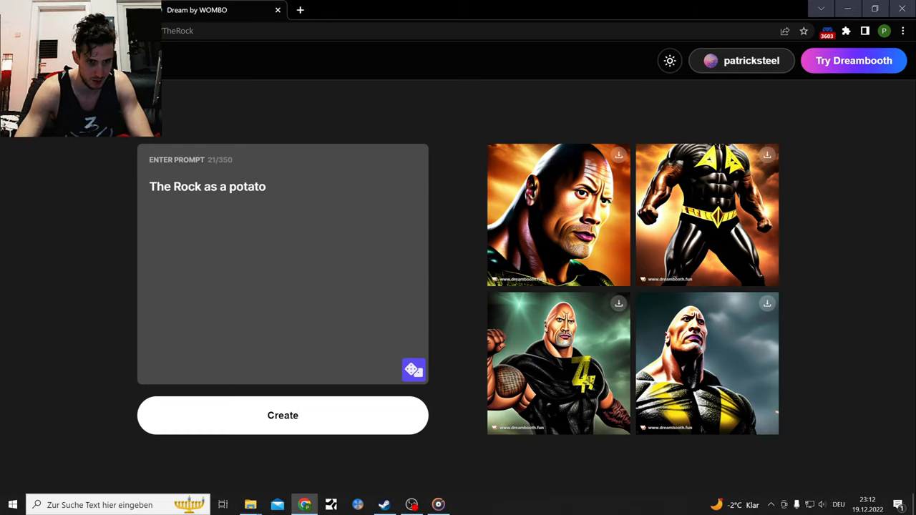
left_click(283, 415)
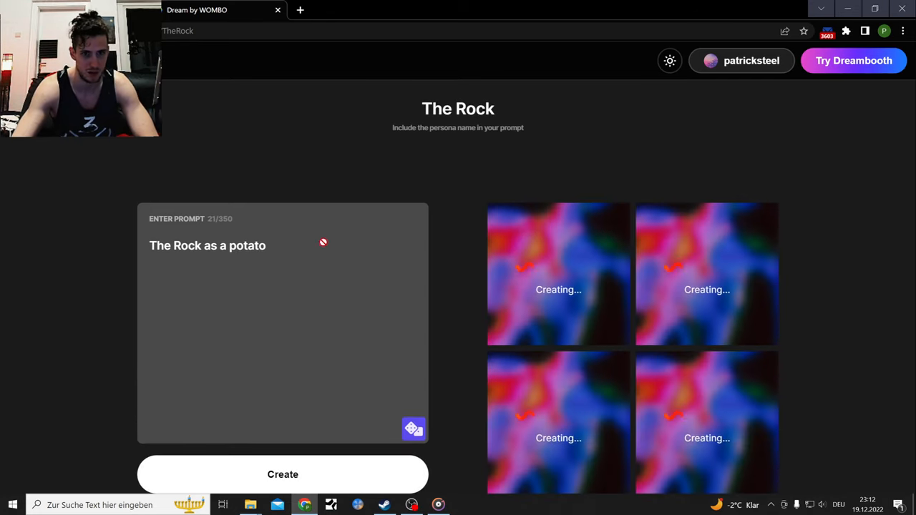
left_click(305, 9)
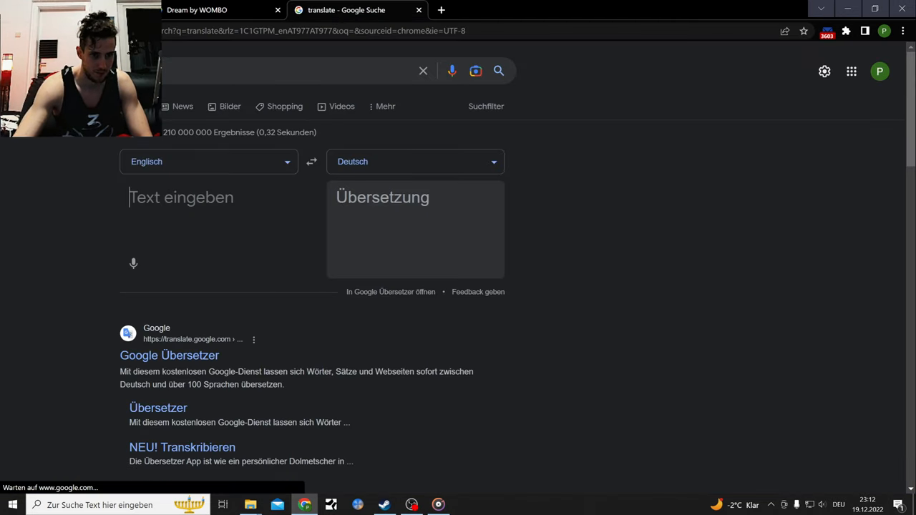
type("potato")
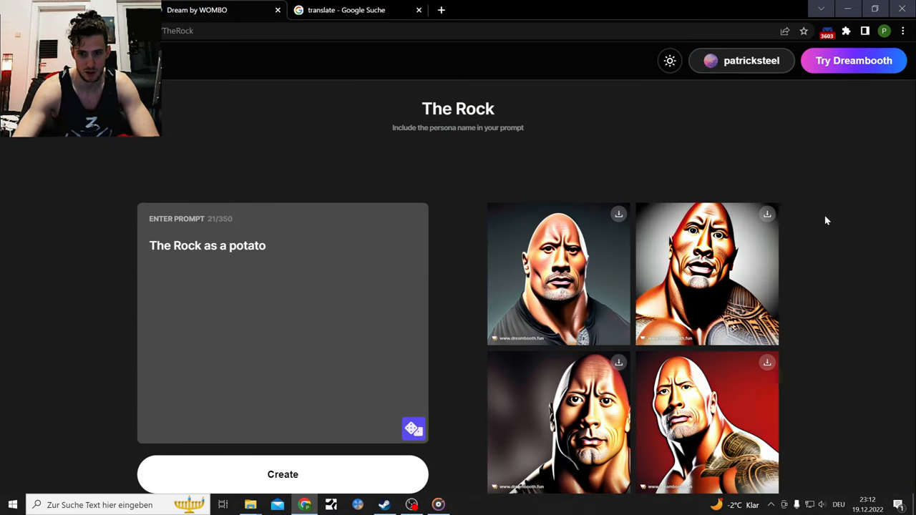
scroll("down", 3)
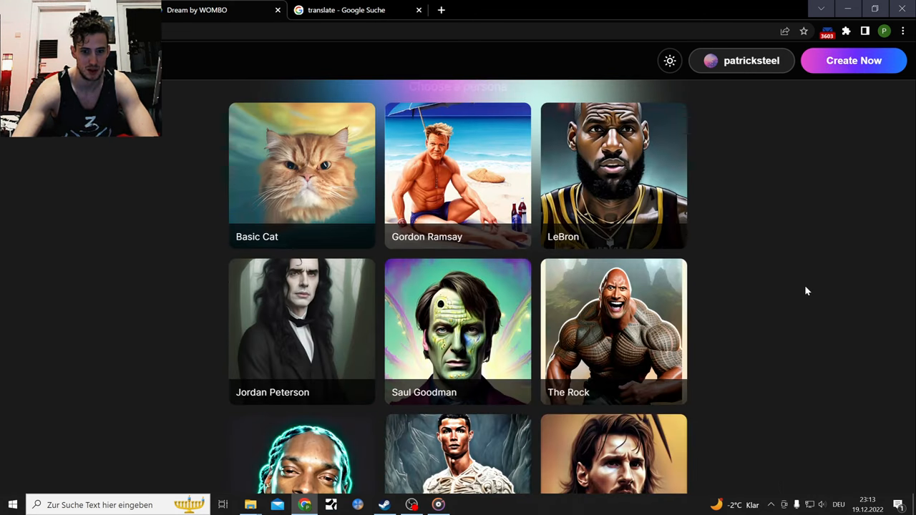
- Generate images from 'Snoop Dogg as a witcher' on the Snoop Dogg persona
scroll("down", 3)
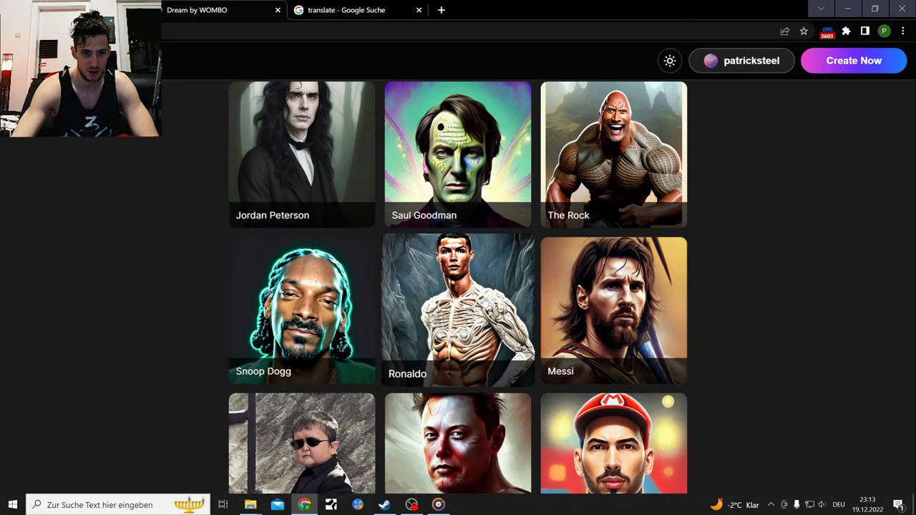
left_click(302, 311)
type("Snoop Dogg as a")
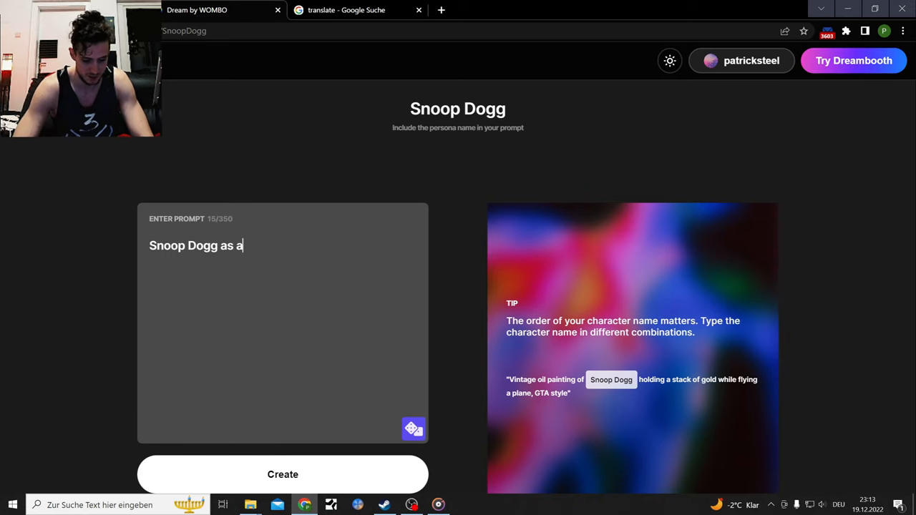
type("witcher")
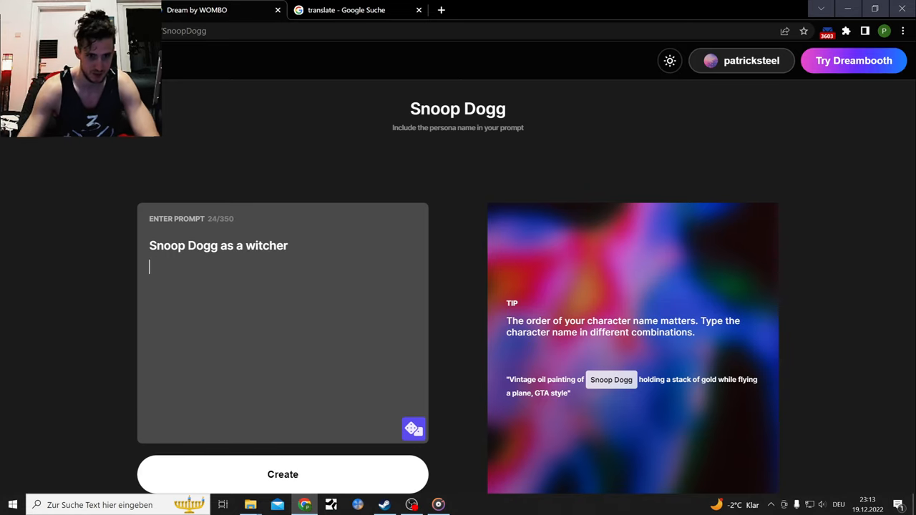
left_click(282, 475)
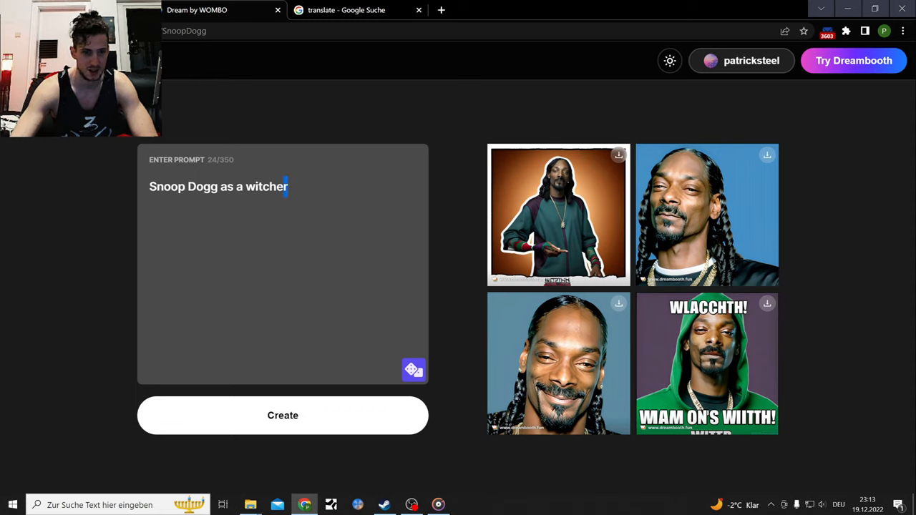
- Change the prompt ending to 'dog' and generate again
key("Backspace")
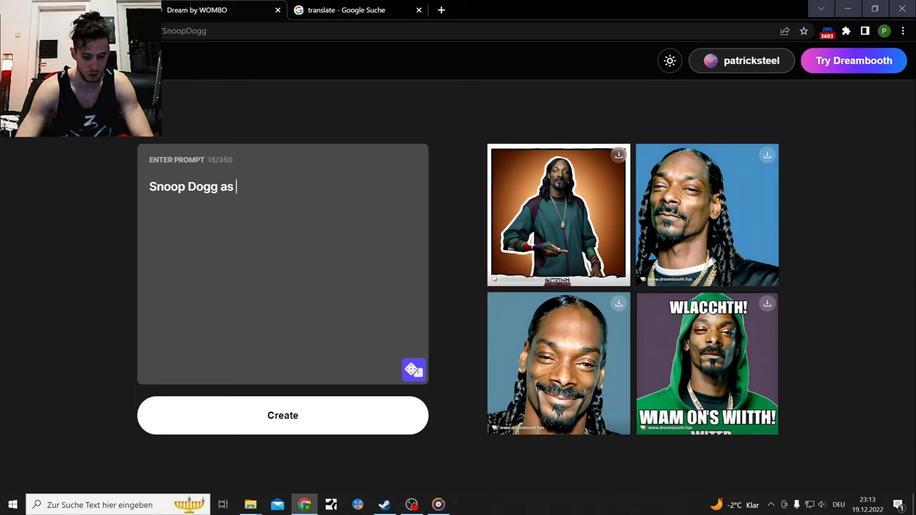
type("dog")
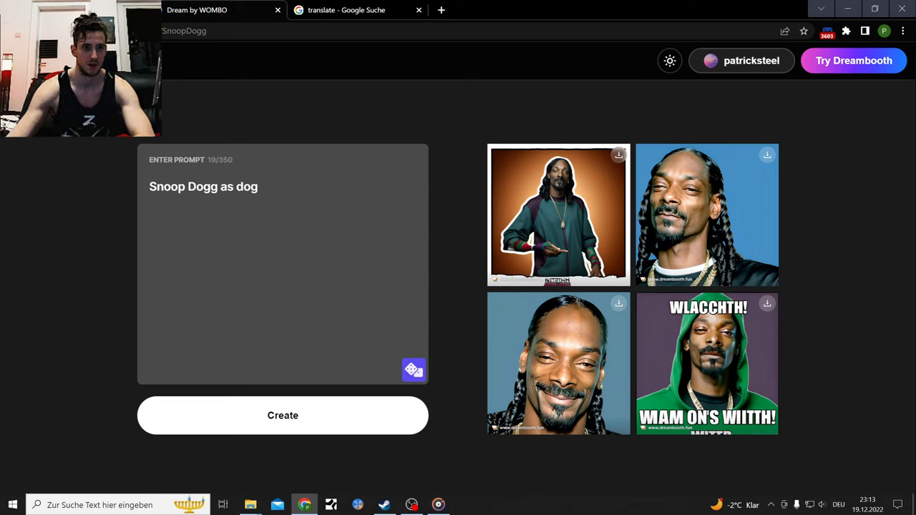
left_click(284, 416)
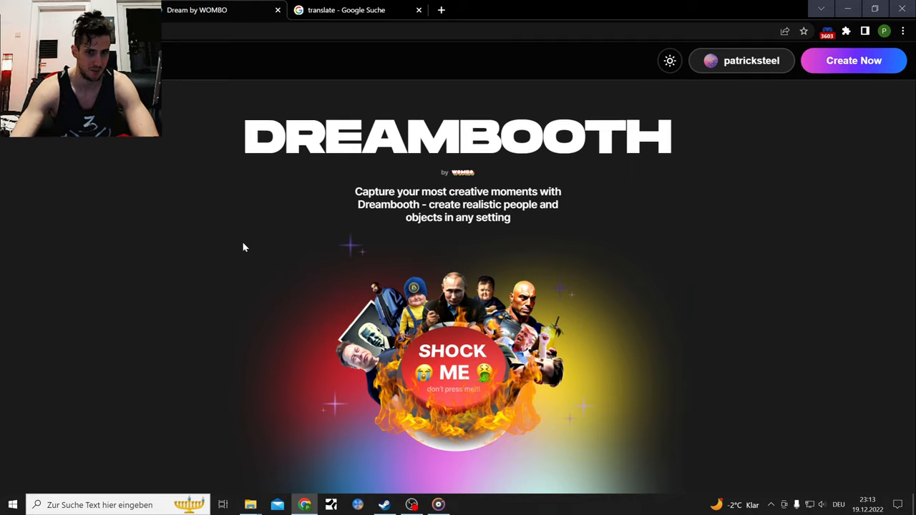
- Generate 'Ronaldo as a witcher' on the Ronaldo persona and save one image
scroll("down", 3)
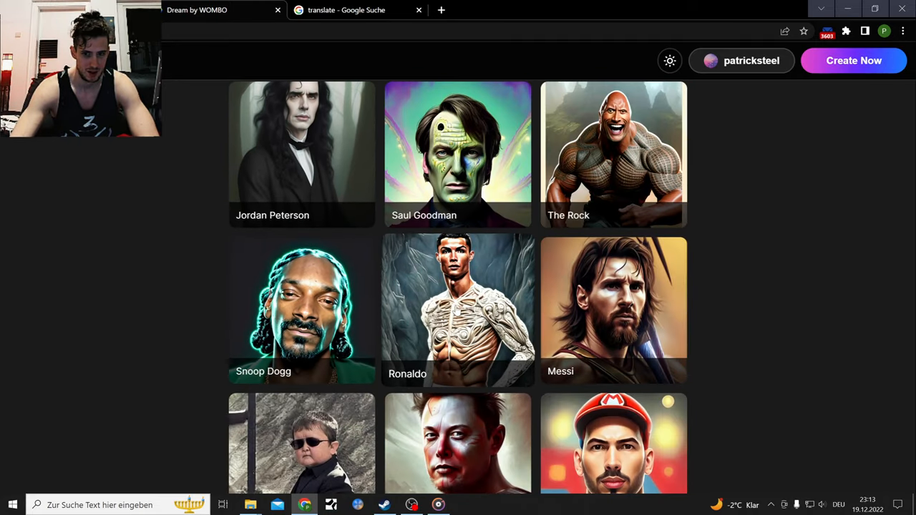
scroll("down", 3)
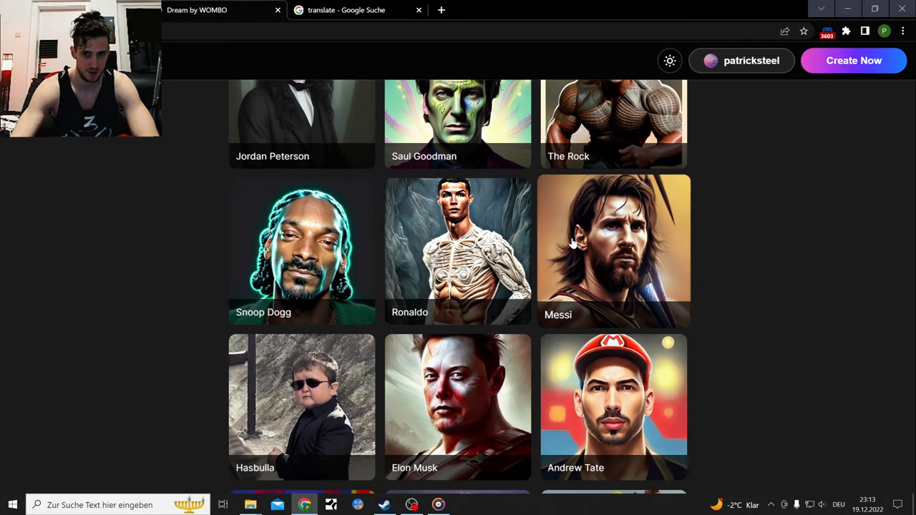
left_click(458, 250)
type("Ronaldo as a")
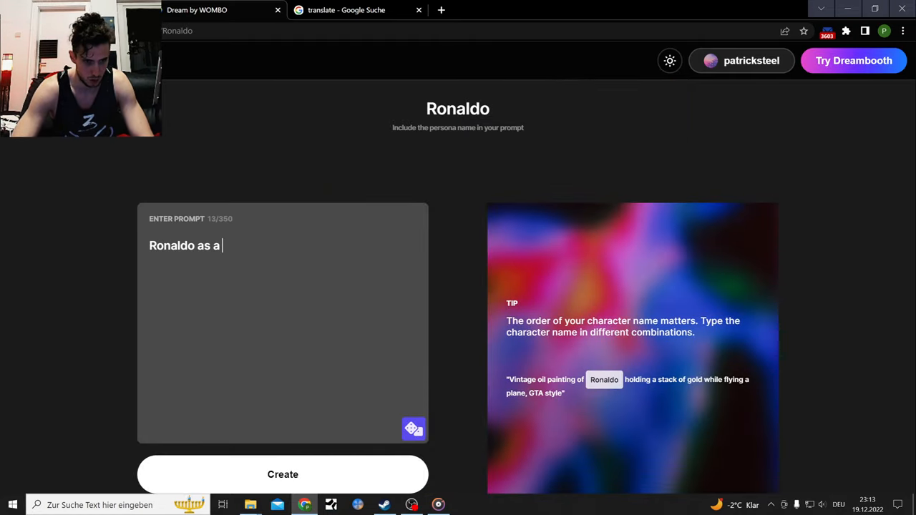
type("witcher")
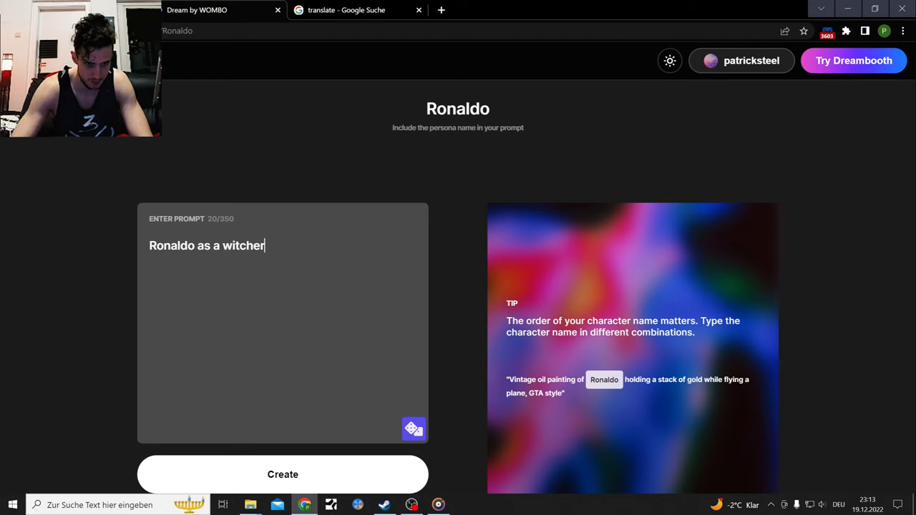
left_click(282, 475)
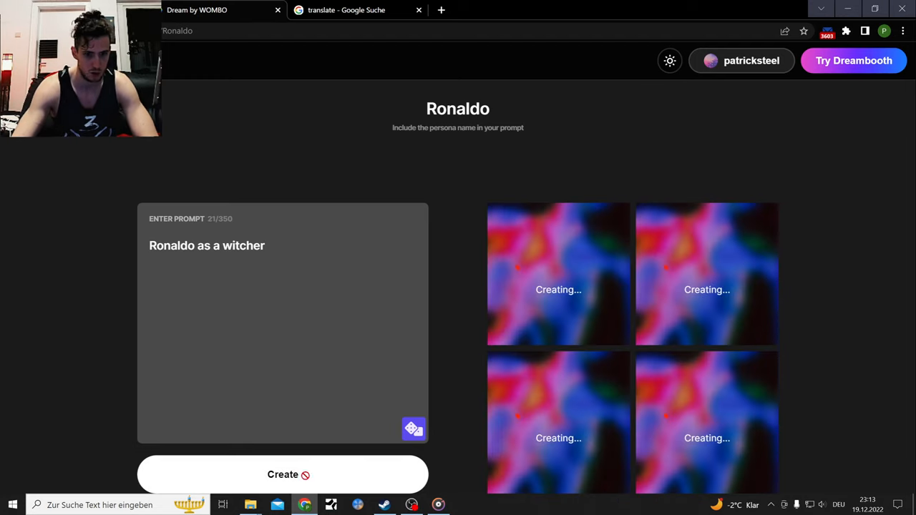
scroll("down", 3)
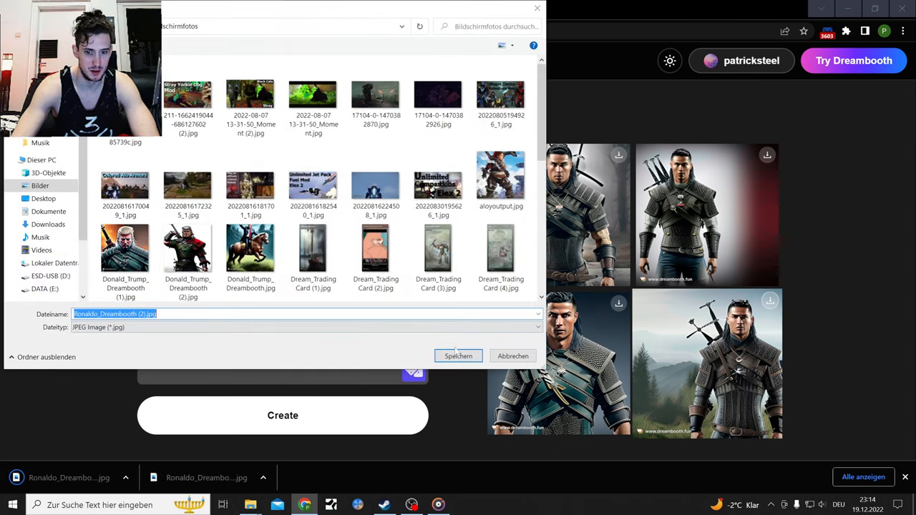
left_click(458, 355)
type("Ronaldo as a wr")
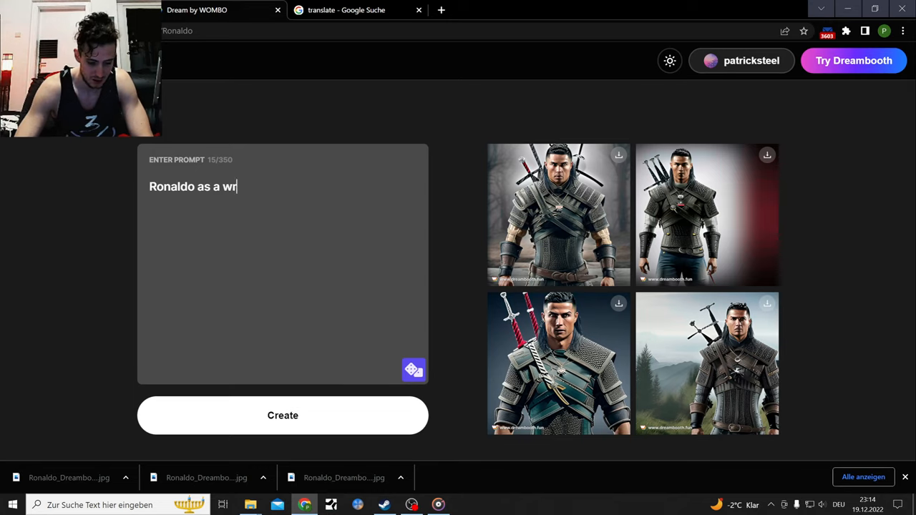
- Generate 'Ronaldo as a wrestler', download two images, and return to the Dreambooth home page
type("estler")
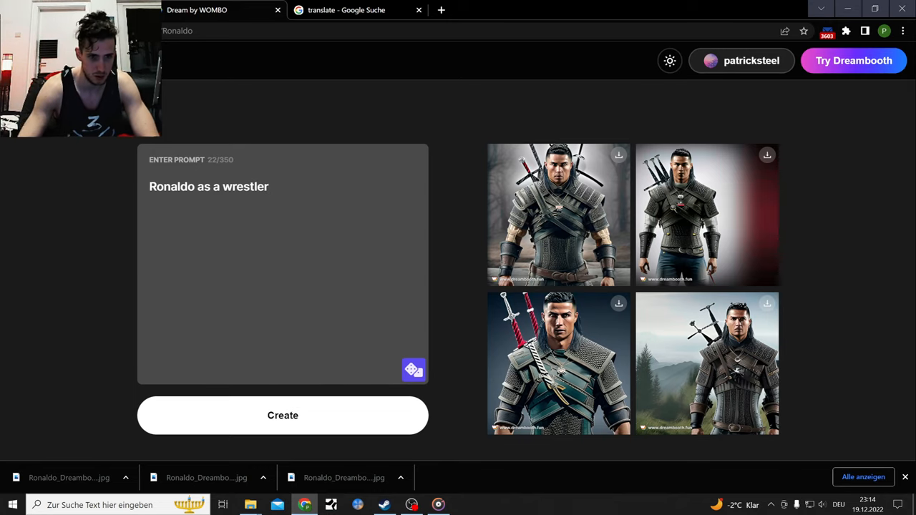
left_click(282, 415)
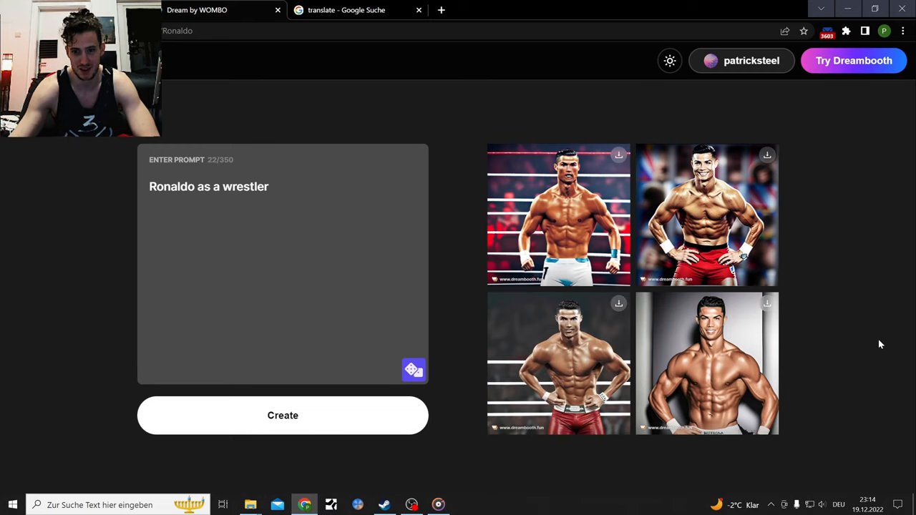
left_click(618, 155)
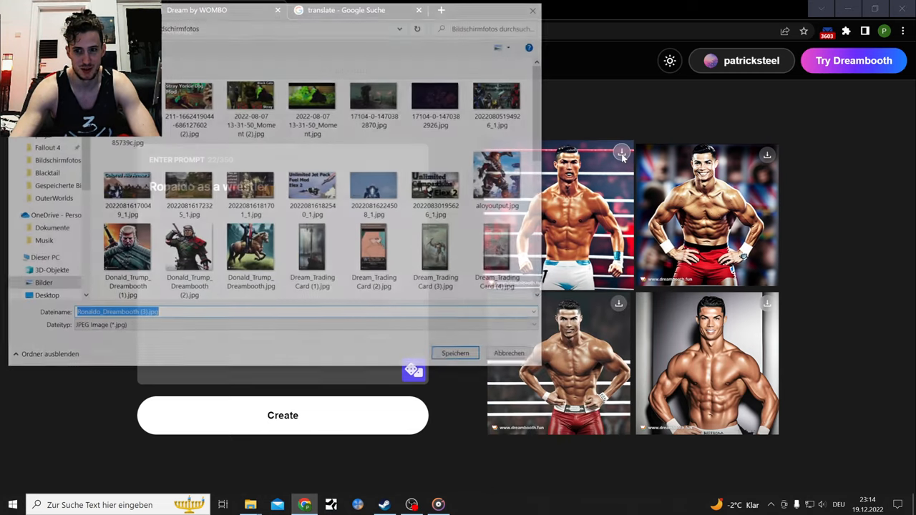
left_click(455, 352)
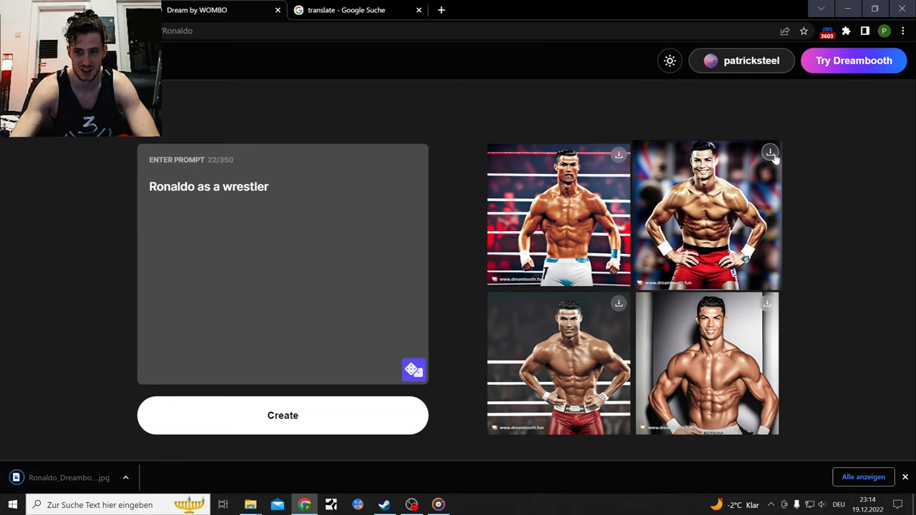
left_click(770, 153)
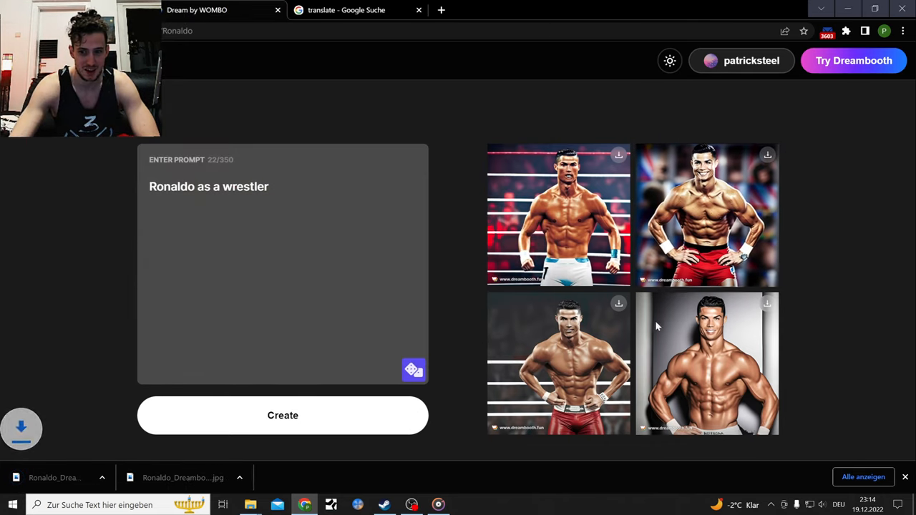
left_click(874, 75)
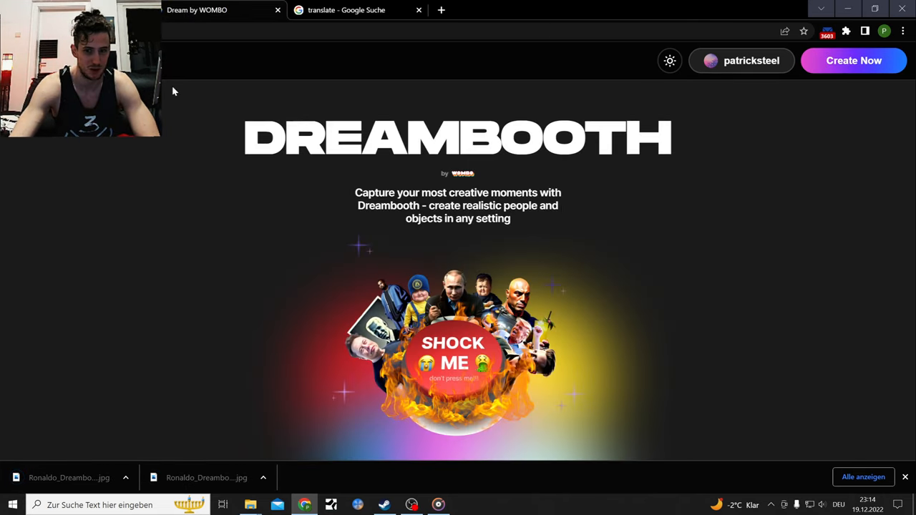
- Generate 'Messi as a wrestler' on the Messi persona, then clear the translator input
scroll("down", 3)
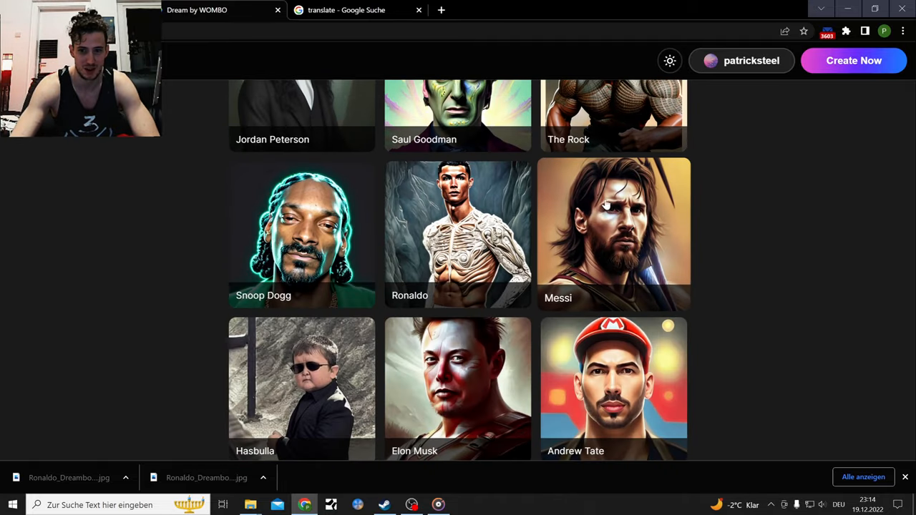
left_click(612, 234)
type("Messi as a w")
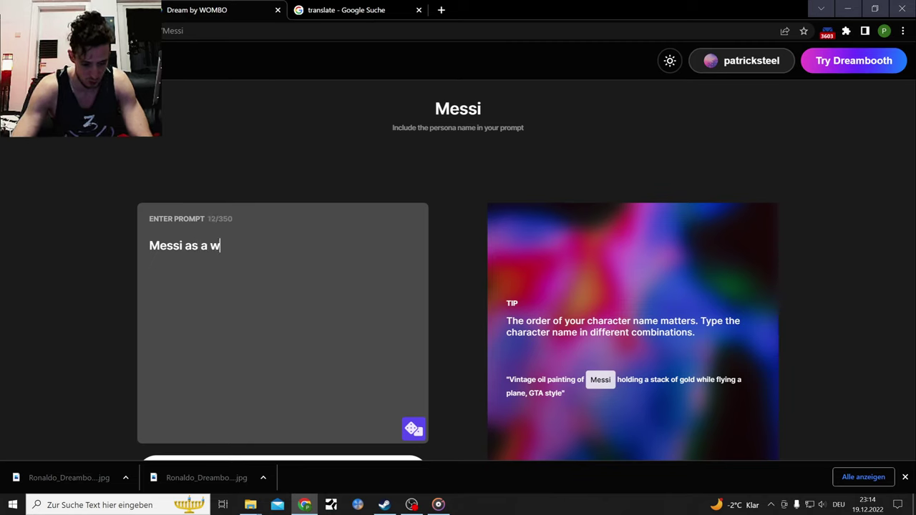
type("retler")
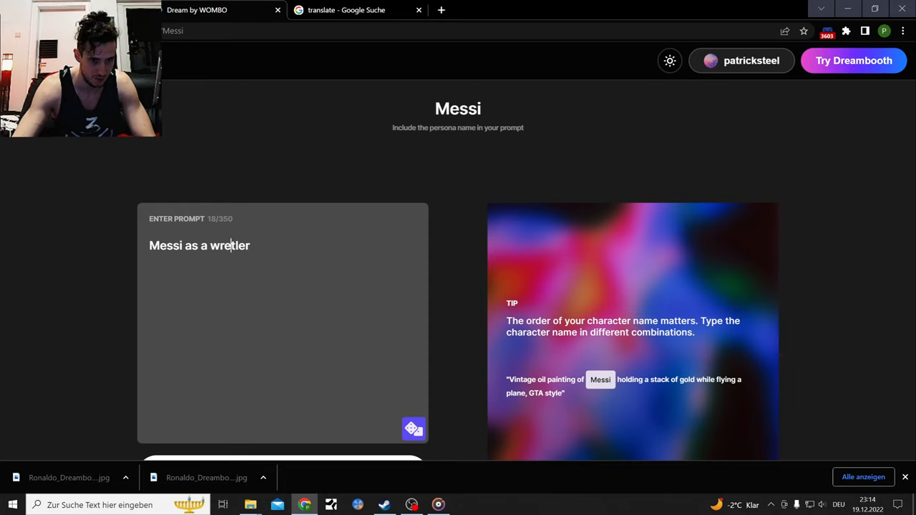
left_click(282, 357)
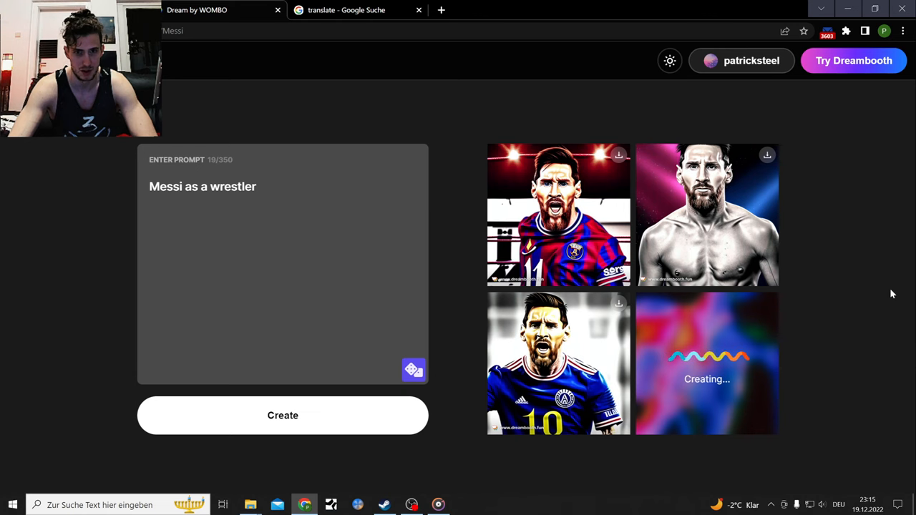
left_click(353, 10)
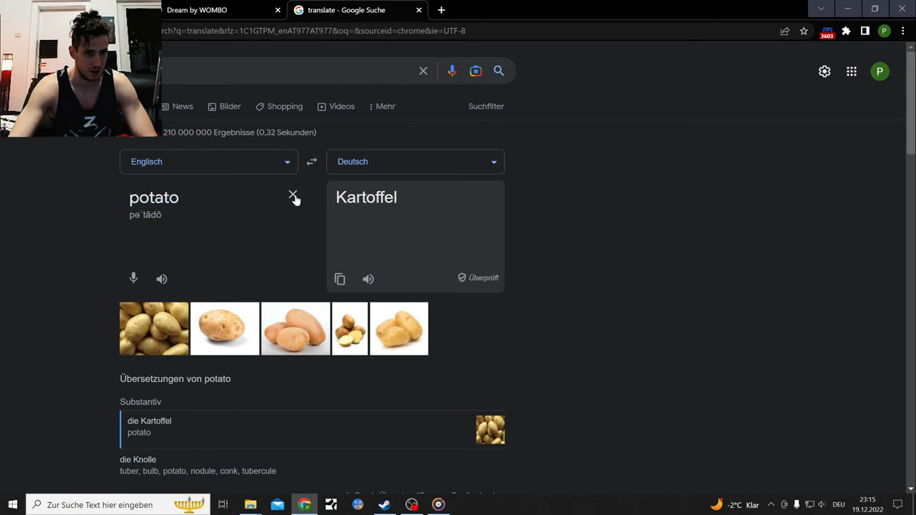
- Translate 'deco' to German, swap the direction, and bring up the Stable Diffusion demo search
type("deco")
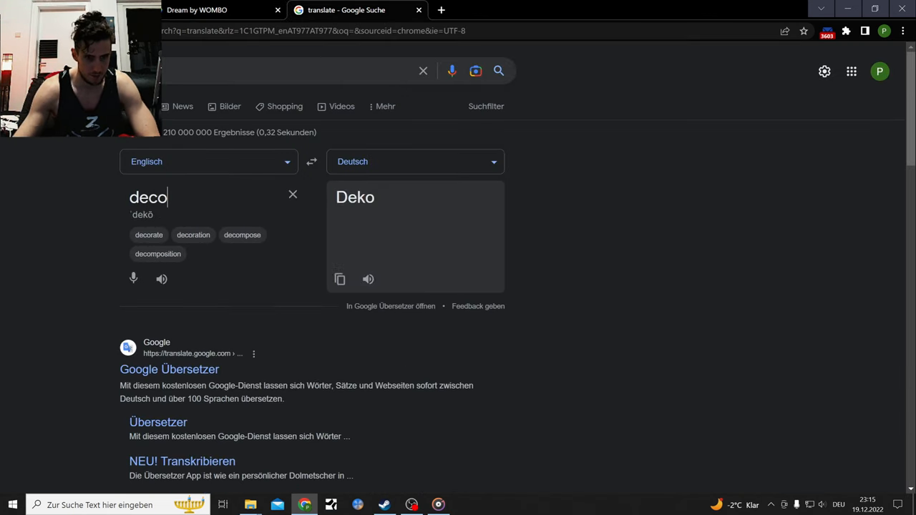
mouse_move(302, 181)
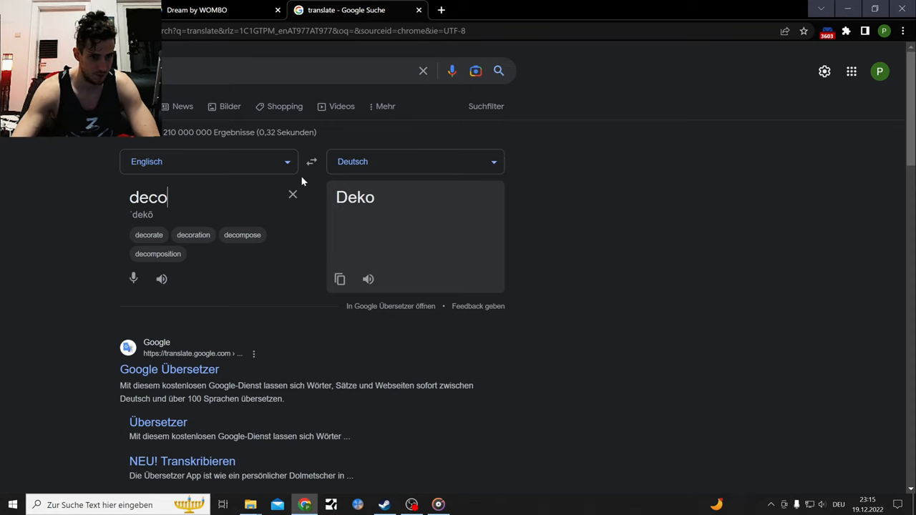
left_click(312, 162)
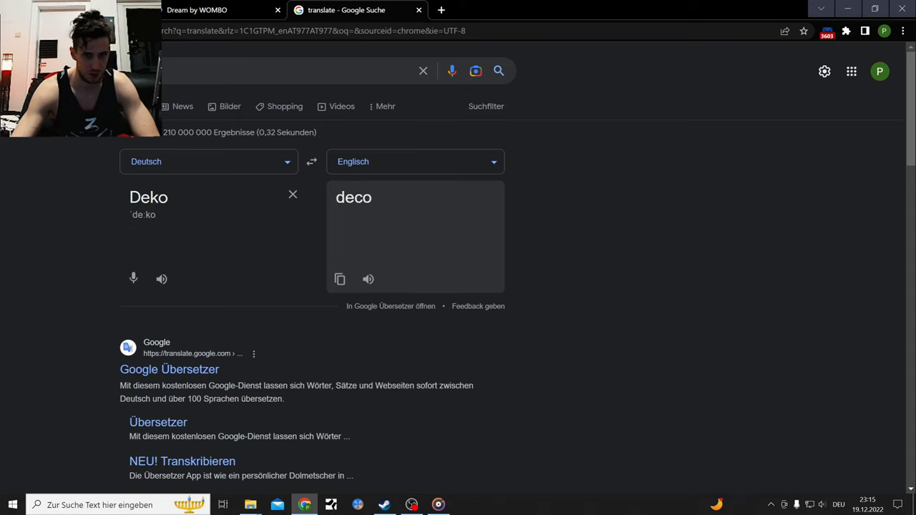
left_click(222, 11)
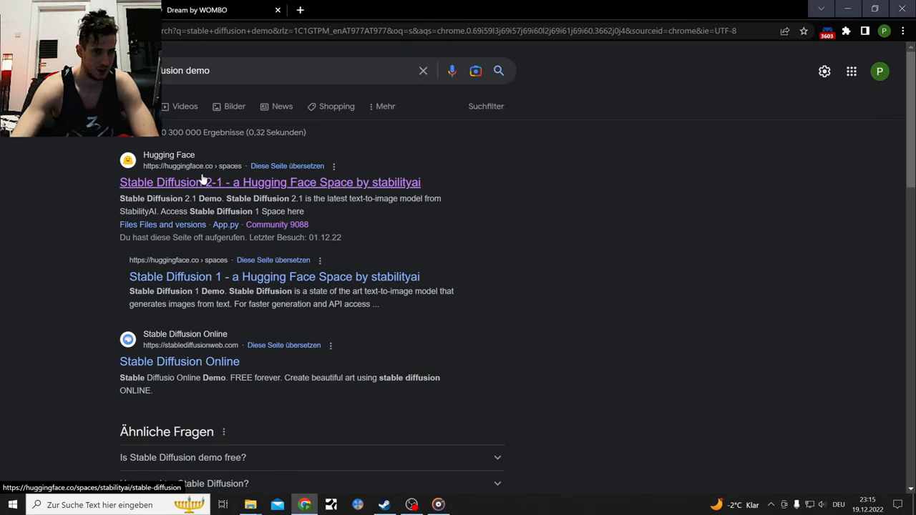
- Generate images in the Stable Diffusion 2.1 demo with negative prompt 'new triss merigold'
left_click(269, 182)
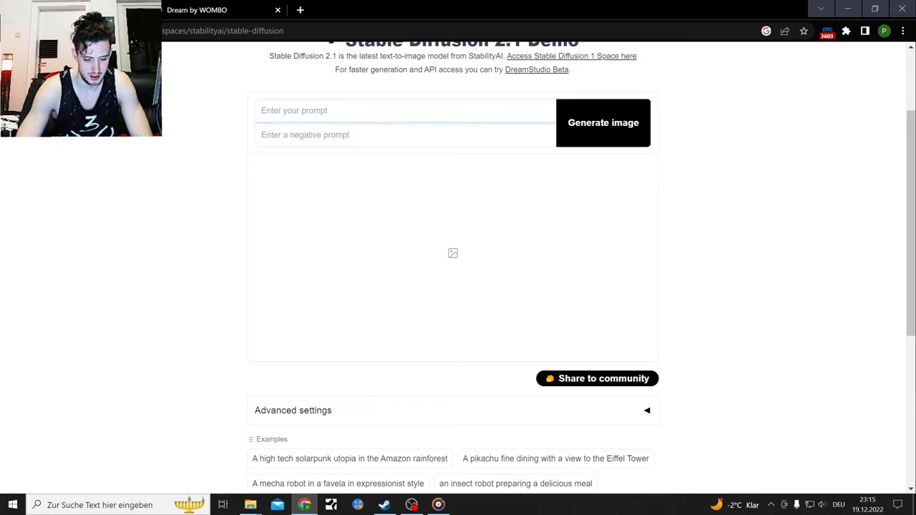
type("new triss")
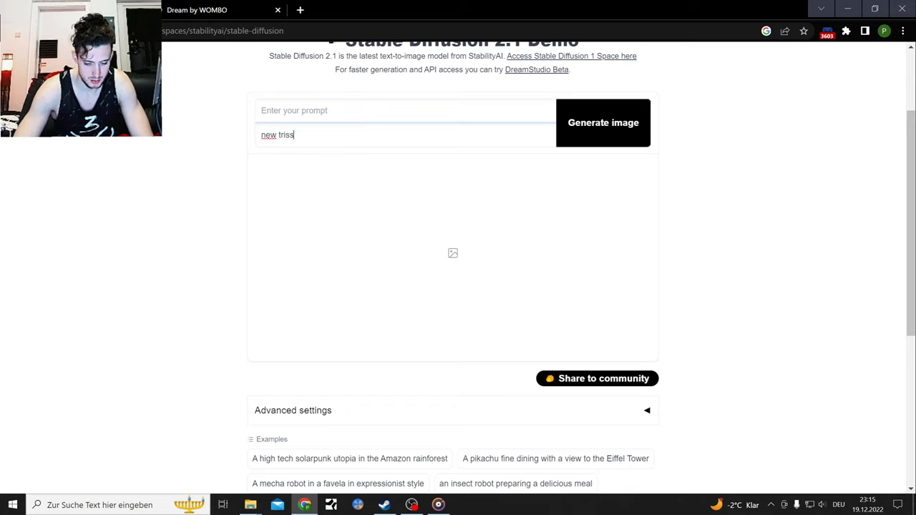
type("merigold")
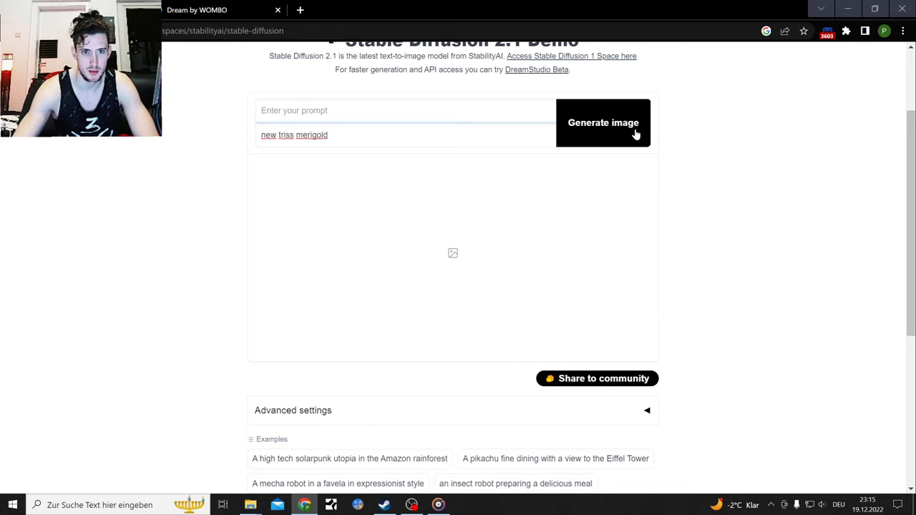
left_click(614, 136)
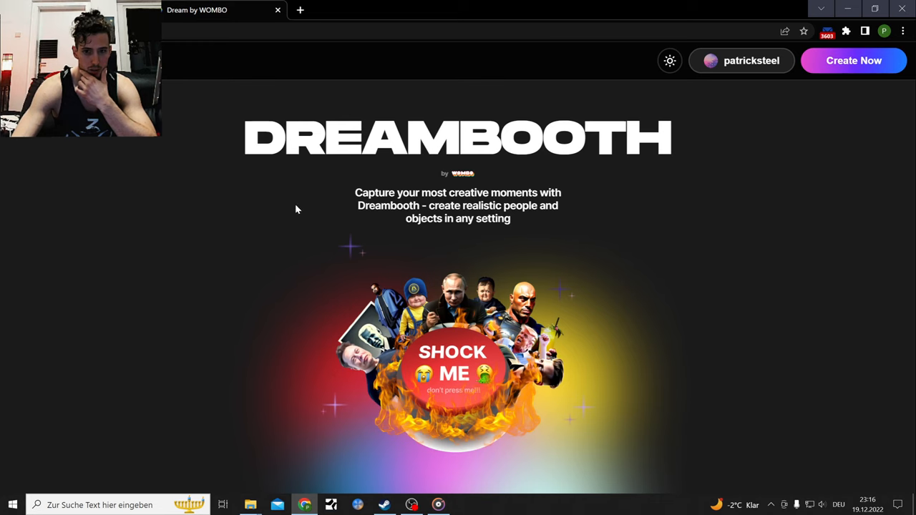
- Generate 'Messi as a witcher' and save the grid as Messi_Dreambooth.jpg in Bildschirmfotos
scroll("down", 3)
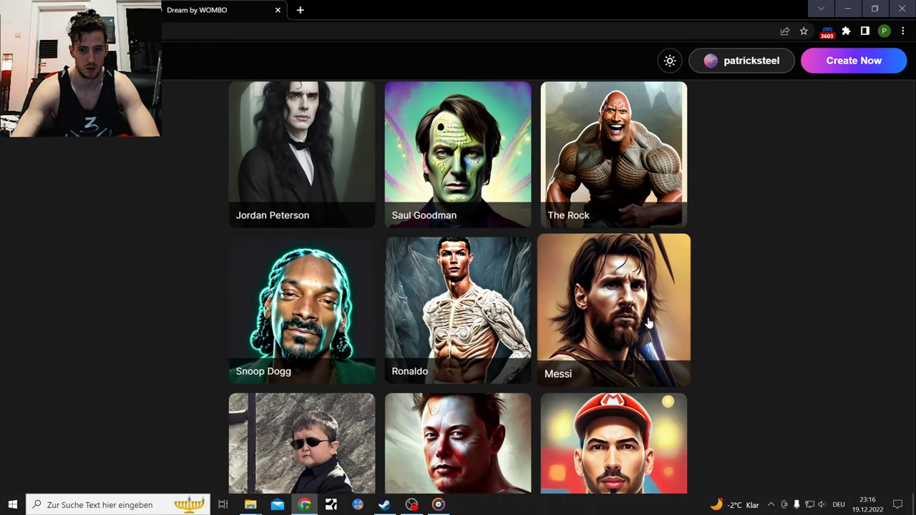
left_click(613, 309)
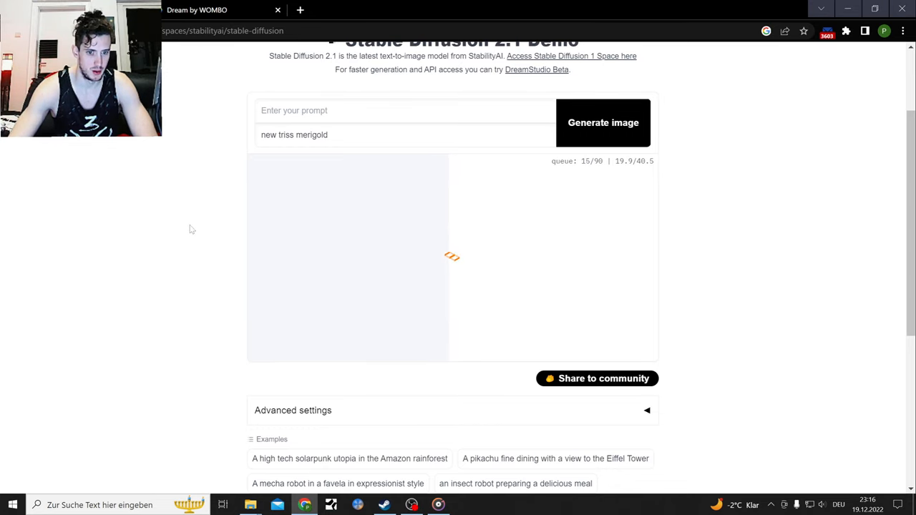
scroll("down", 3)
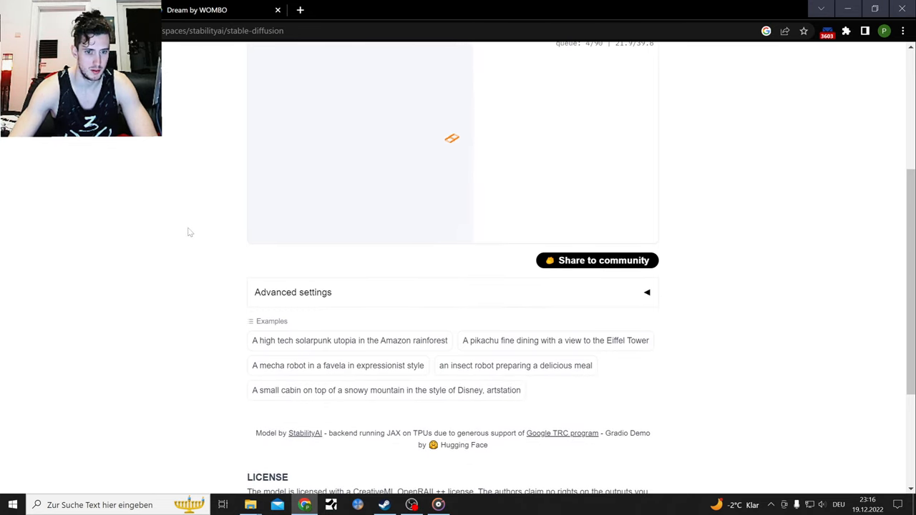
scroll("up", 3)
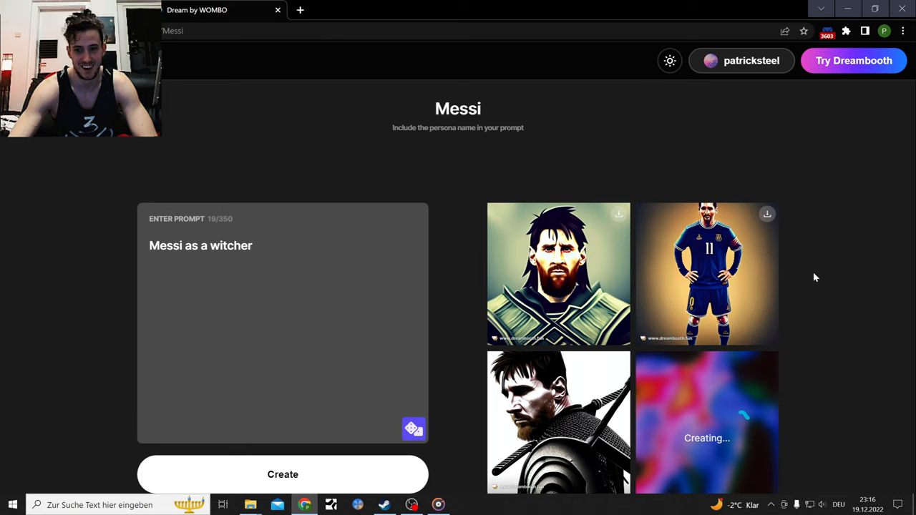
scroll("down", 3)
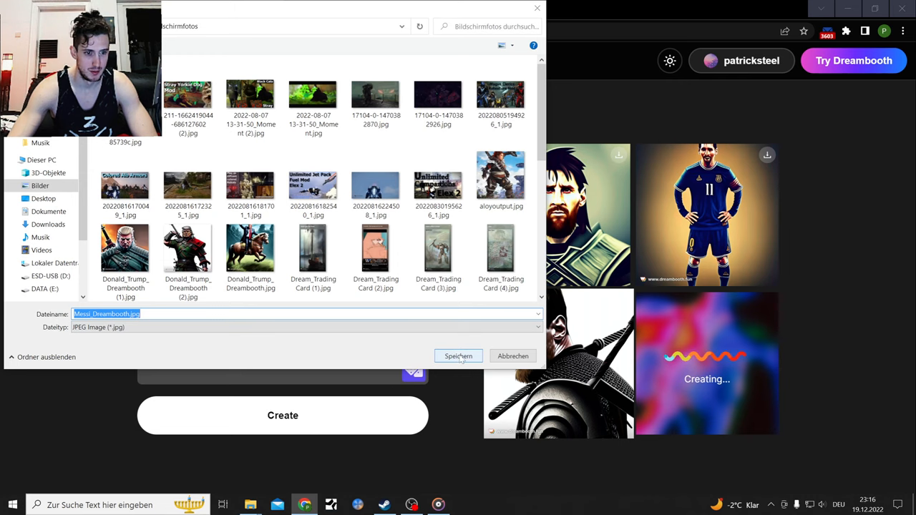
left_click(458, 355)
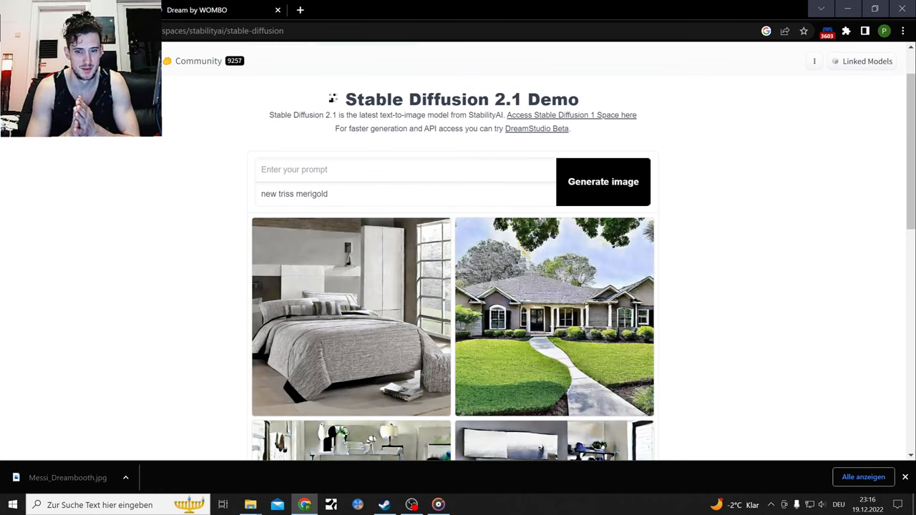
mouse_move(332, 257)
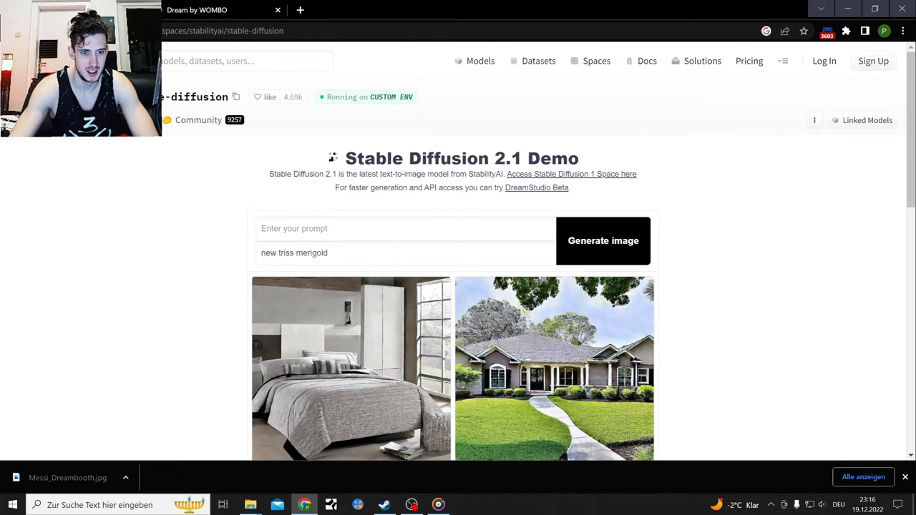
- Select the old negative prompt words in the Stable Diffusion demo for replacement
double_click(293, 252)
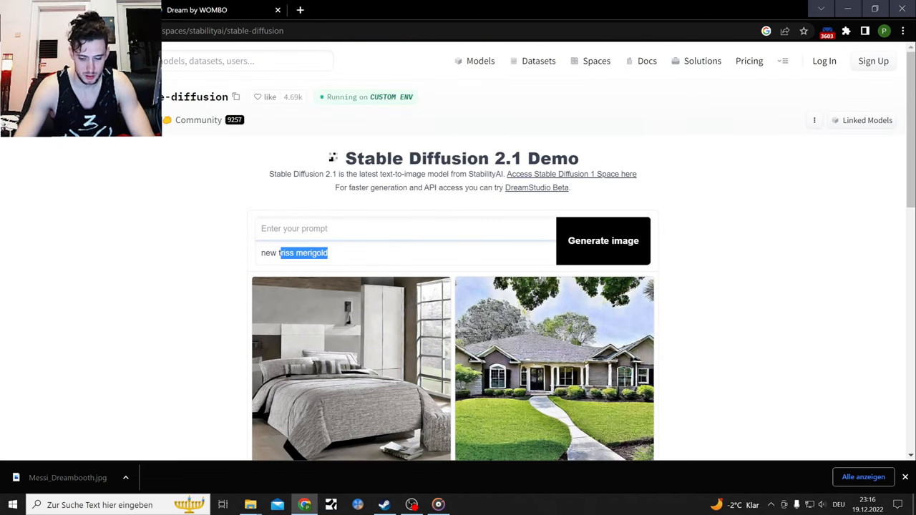
- Generate images with the negative prompt 'new superman, not henry cavill'
type("superman,")
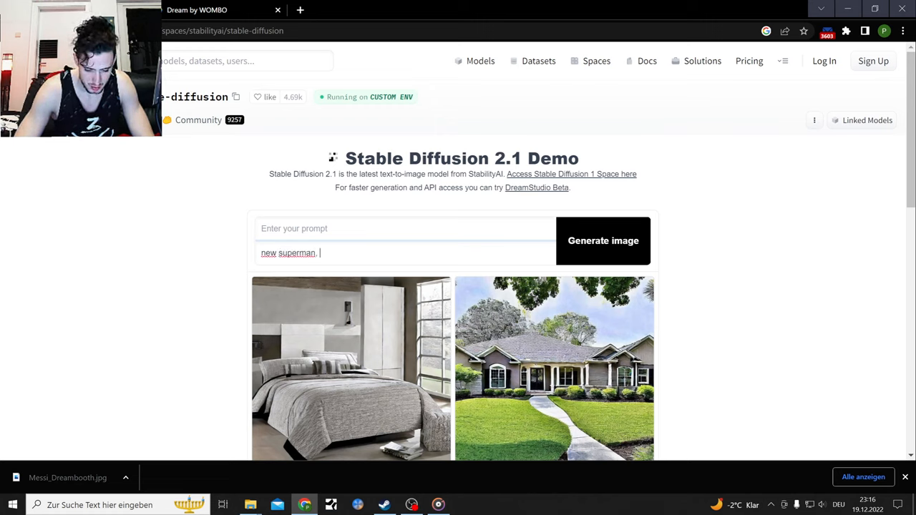
type("not henry")
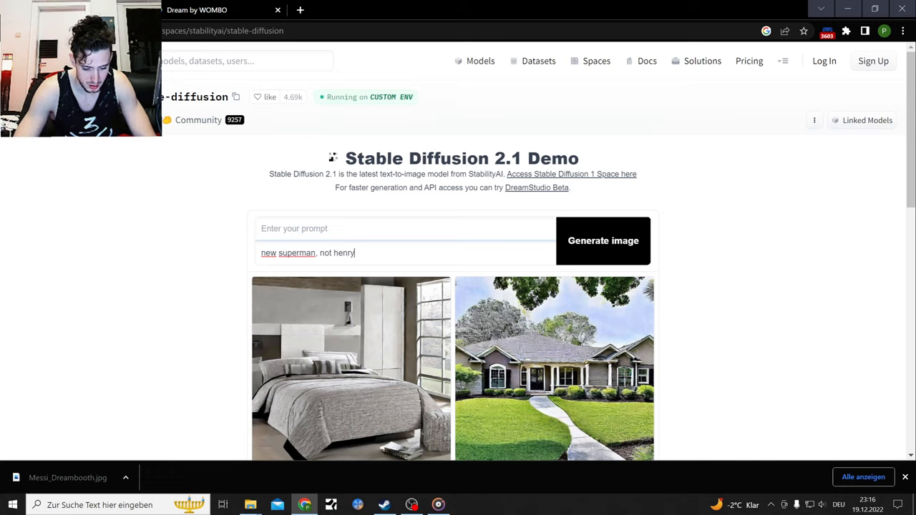
type("cavill")
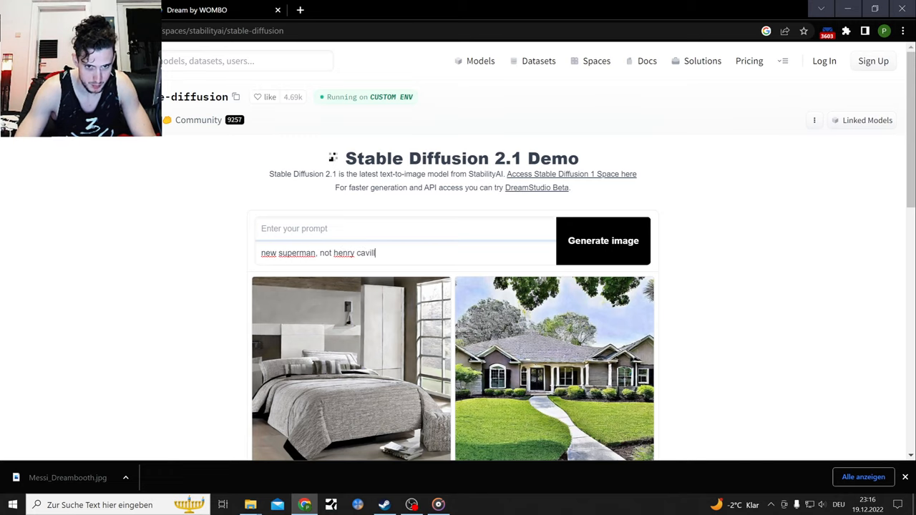
left_click(602, 240)
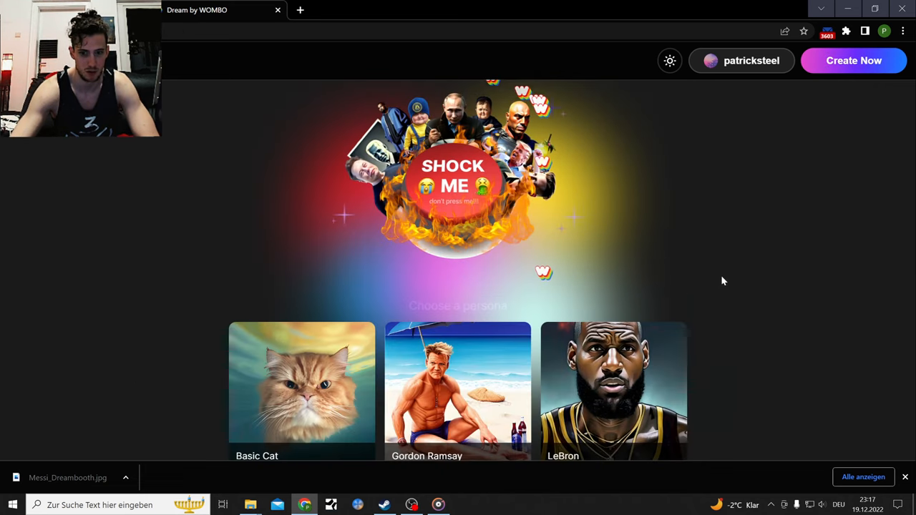
- Create images with the Shrek persona using the prompt 'Shrek as a cat'
scroll("down", 3)
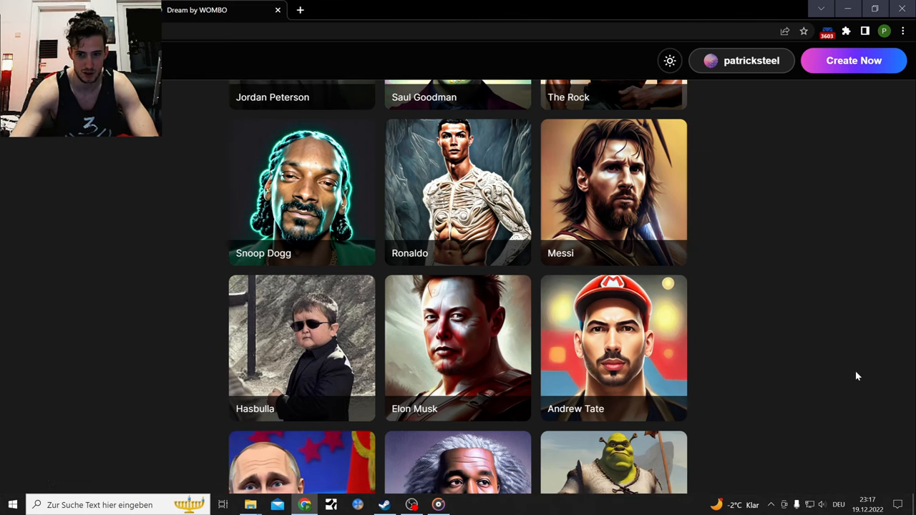
scroll("down", 3)
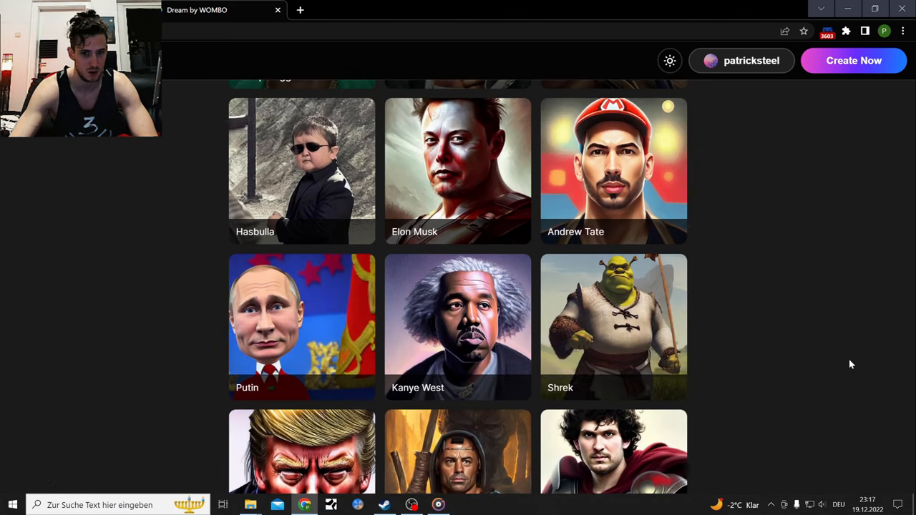
left_click(613, 327)
type("Shrek as a c")
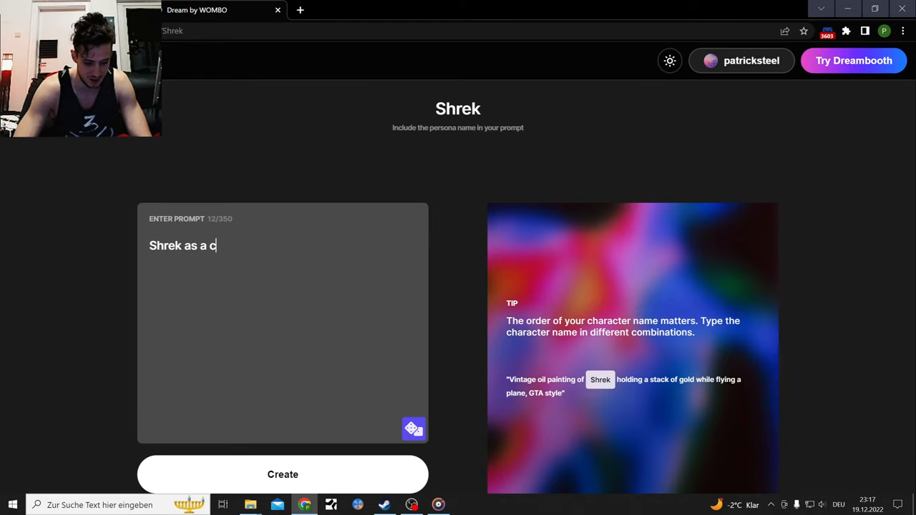
type("at")
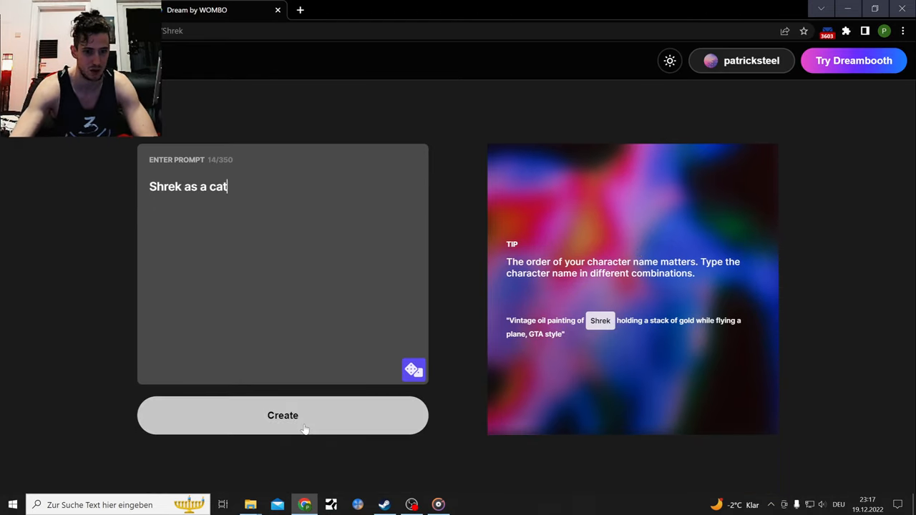
left_click(283, 415)
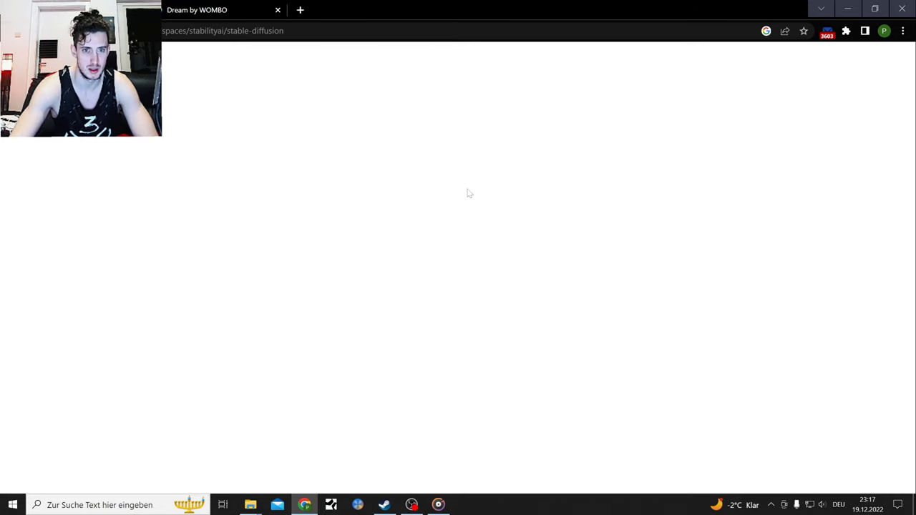
- Create images with the Basic Cat persona using the prompt 'shrek'
left_click(602, 123)
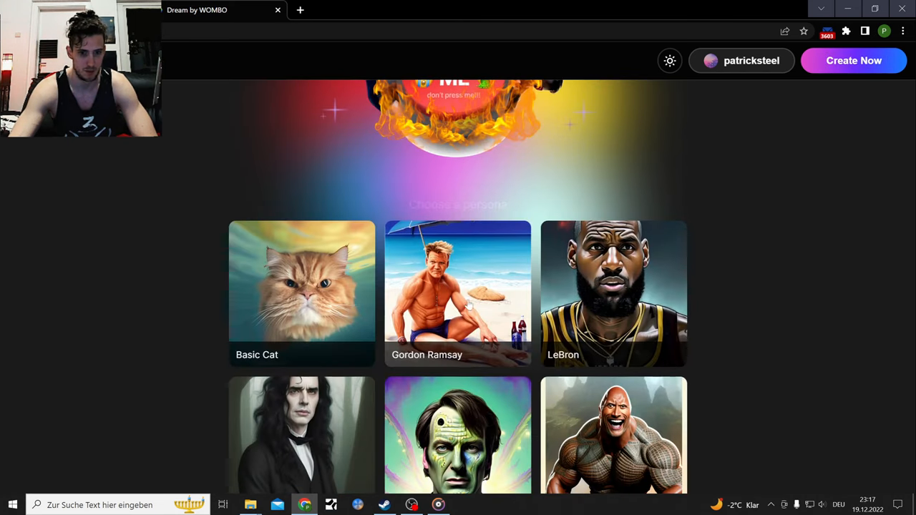
left_click(301, 293)
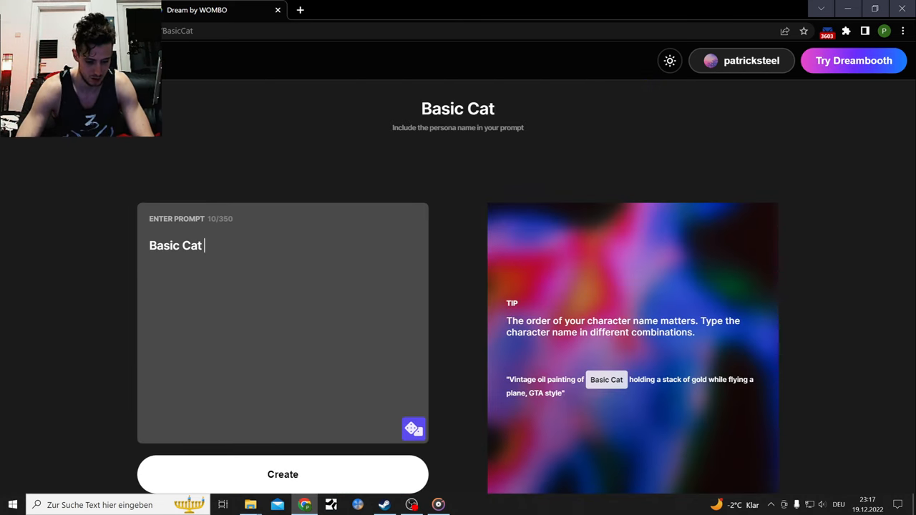
type("shrek")
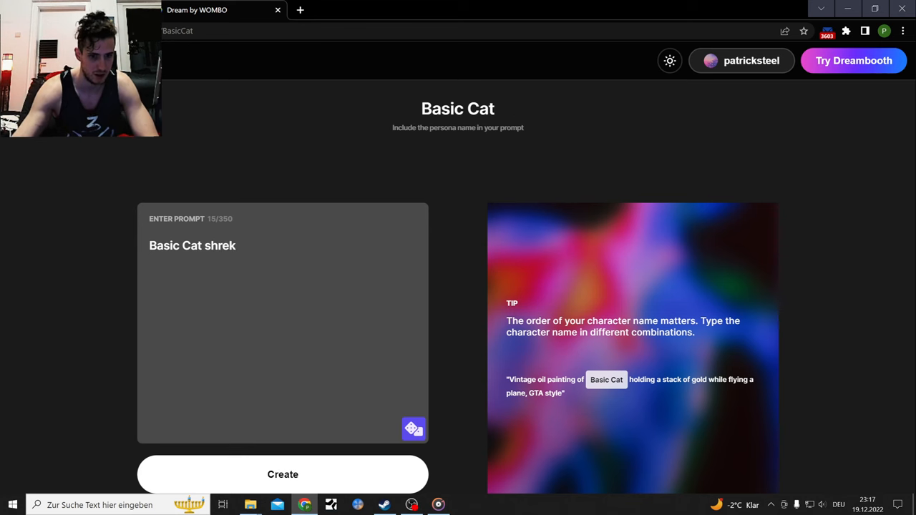
left_click(282, 475)
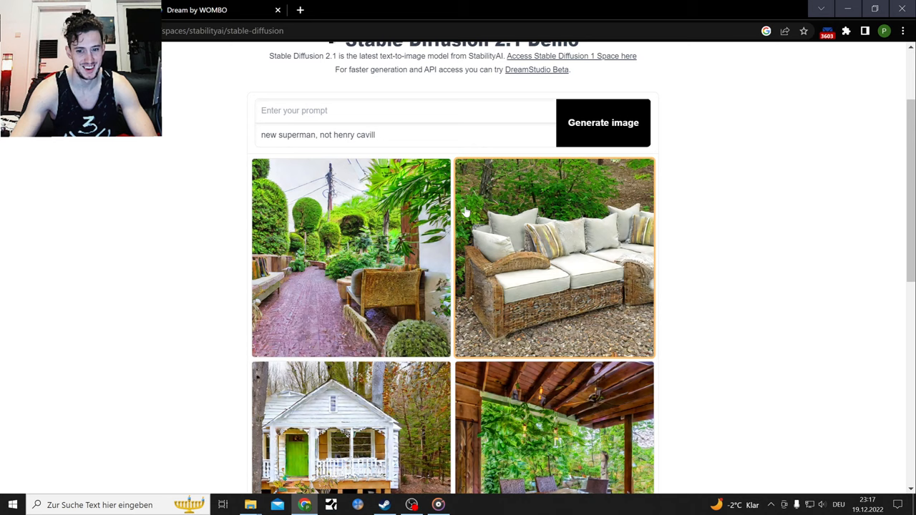
- Generate images with negative prompt 'no houses, no guardens, can't afford any of that'
scroll("down", 3)
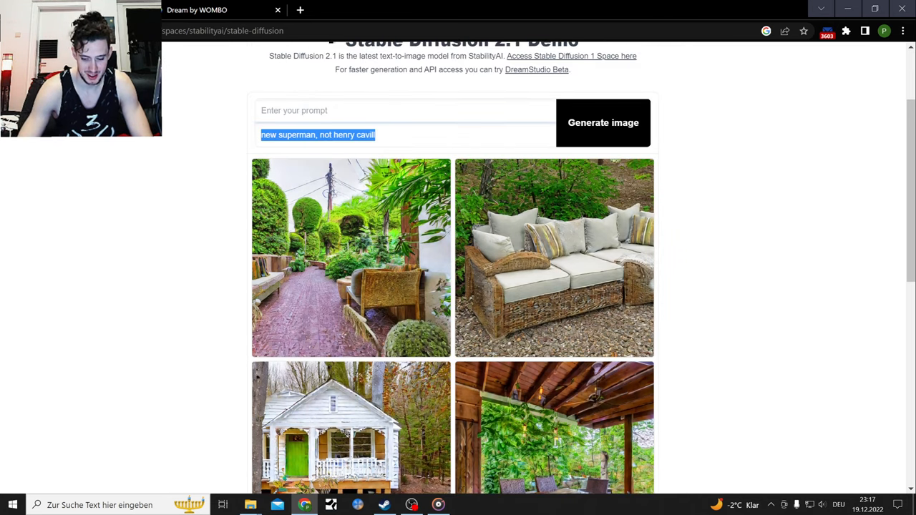
type("no houses, no")
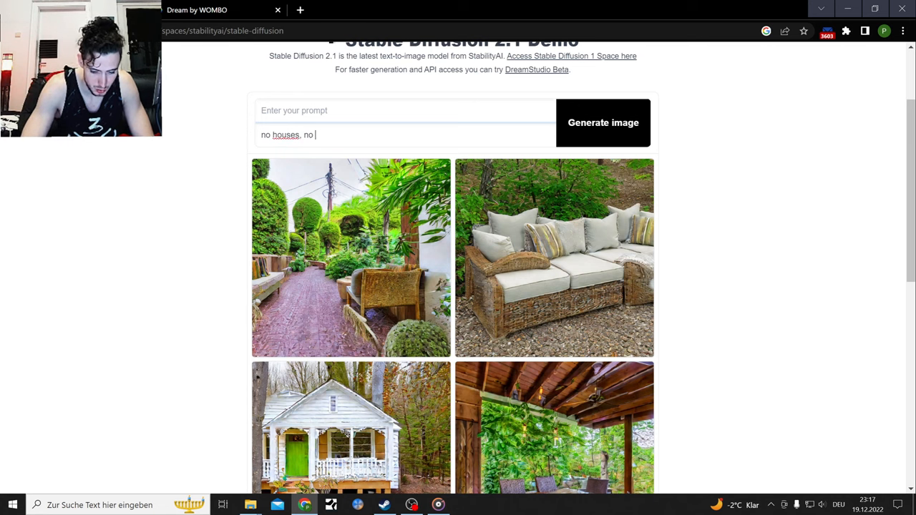
type("guardens")
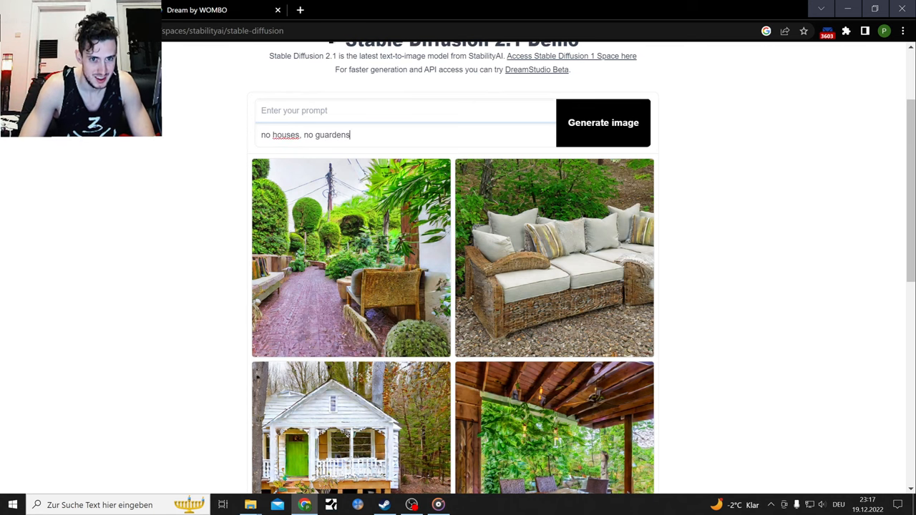
type(", c")
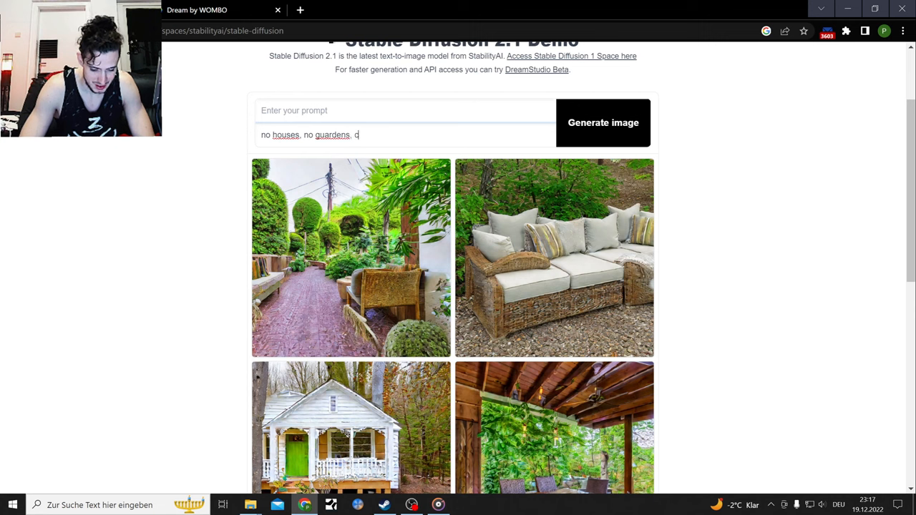
type("an't a")
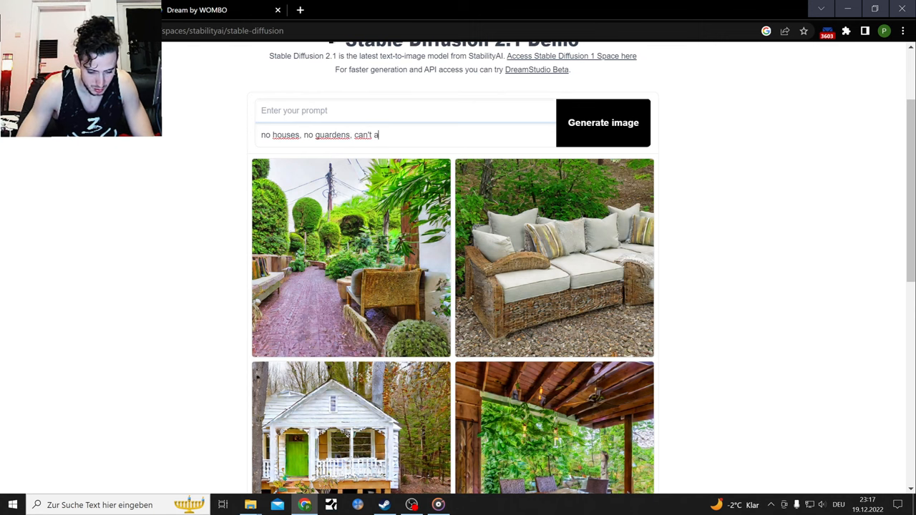
type("fford a")
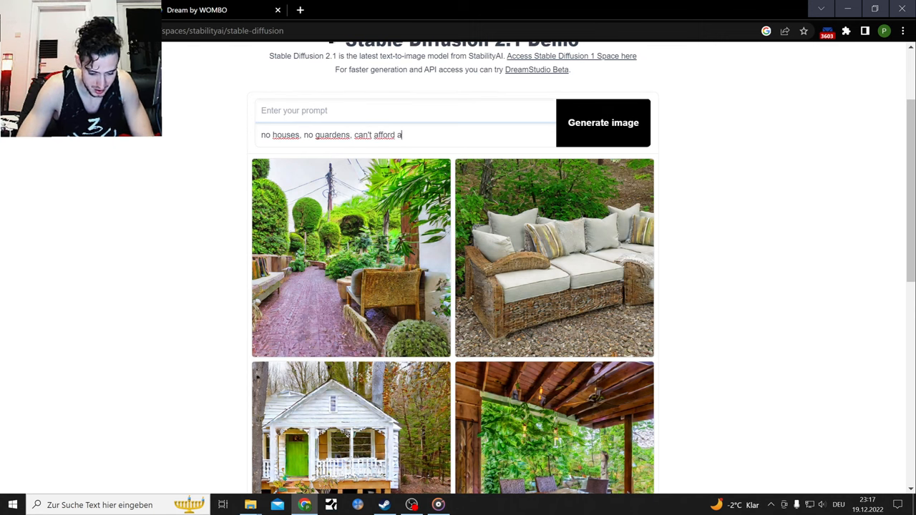
type("ny of that")
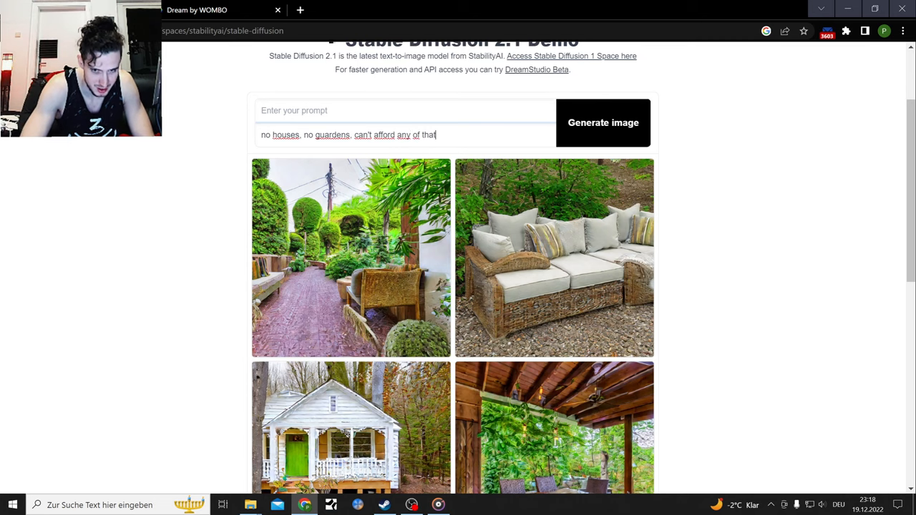
left_click(602, 123)
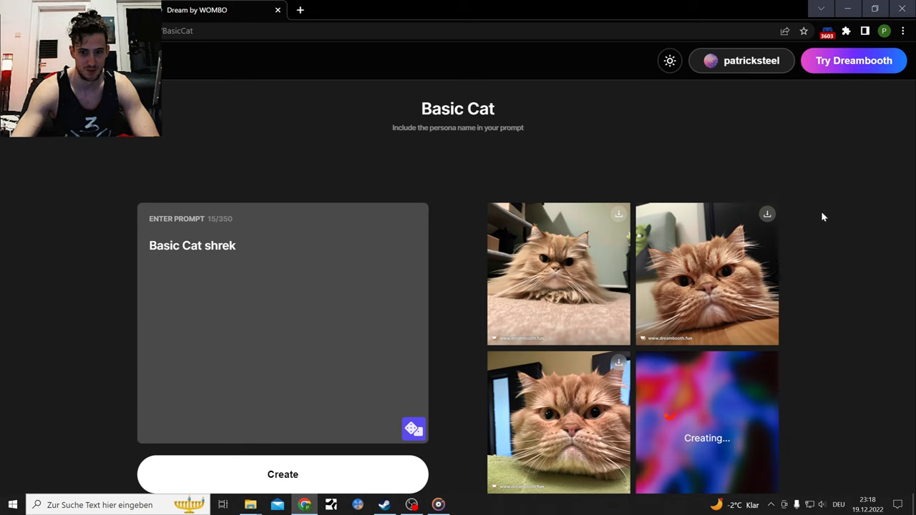
- Browse down the persona gallery and select the Joe Biden persona
scroll("down", 3)
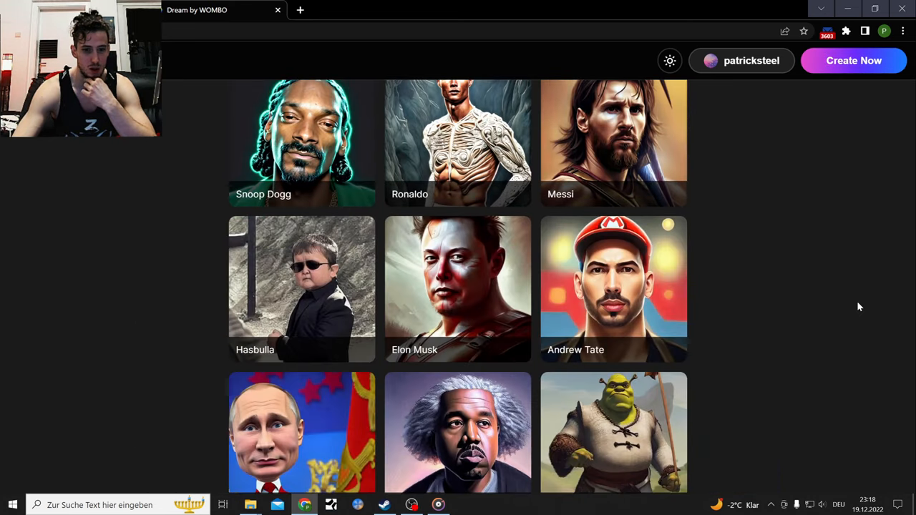
scroll("down", 3)
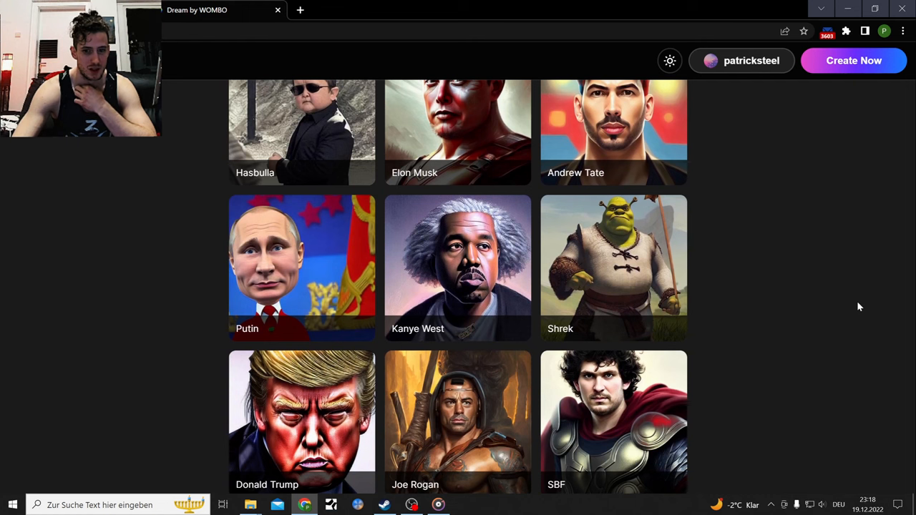
scroll("down", 3)
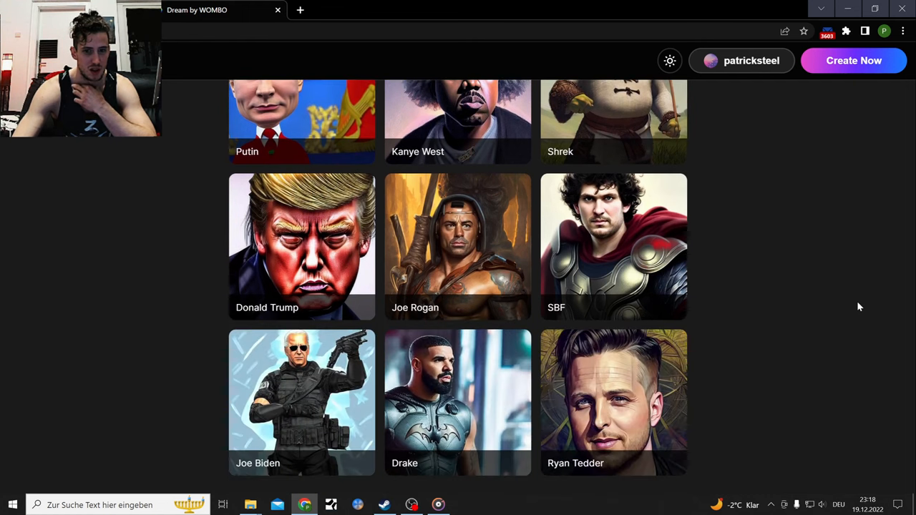
scroll("down", 3)
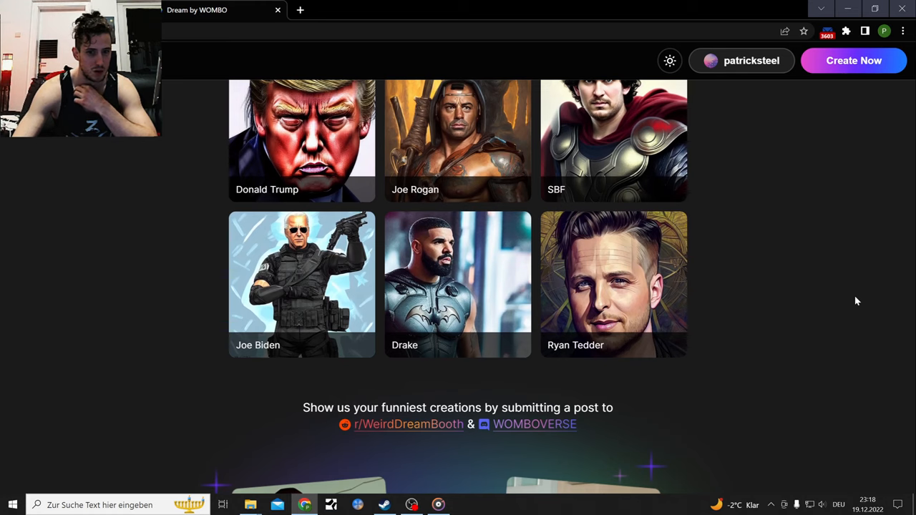
left_click(300, 283)
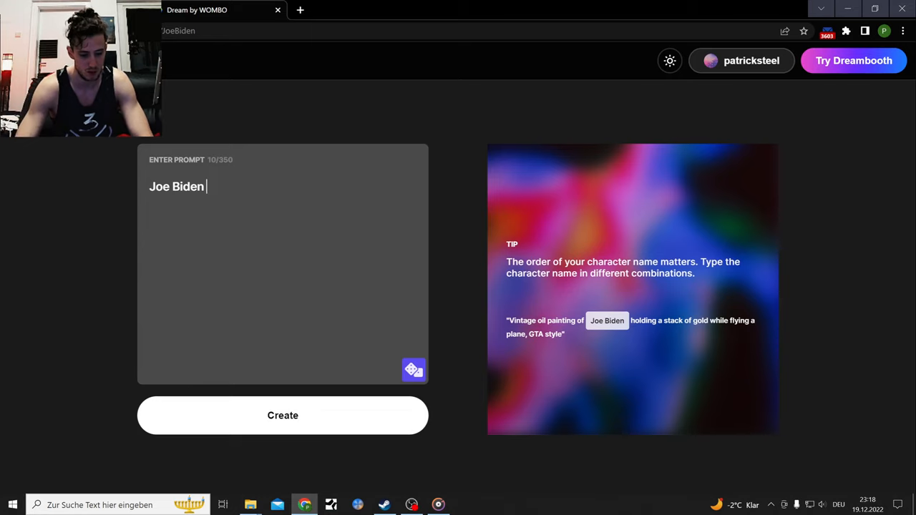
- Create 'Joe Biden as a witcher' images and show a downloaded one in its folder
type("as")
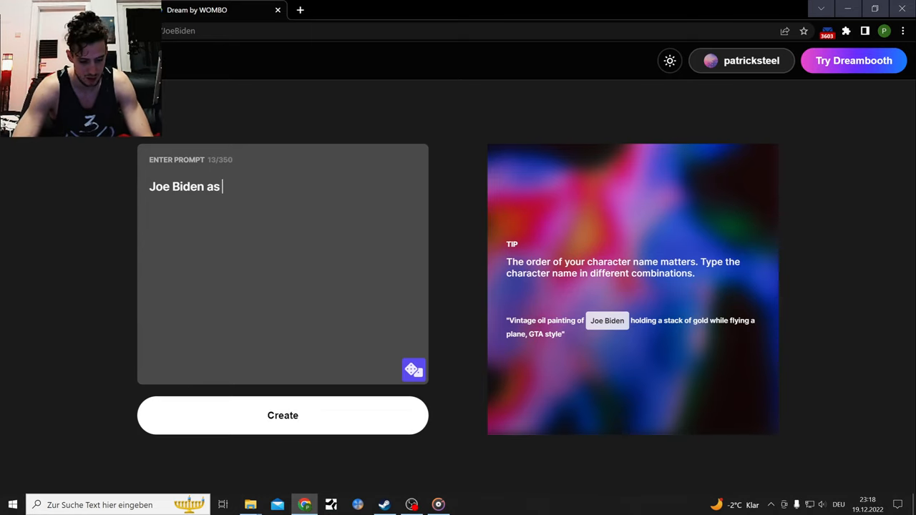
type("a witche")
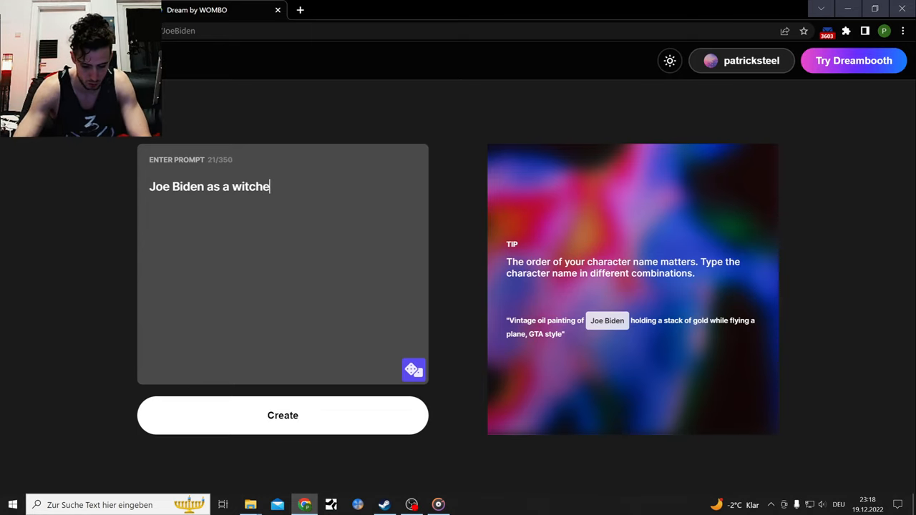
left_click(282, 415)
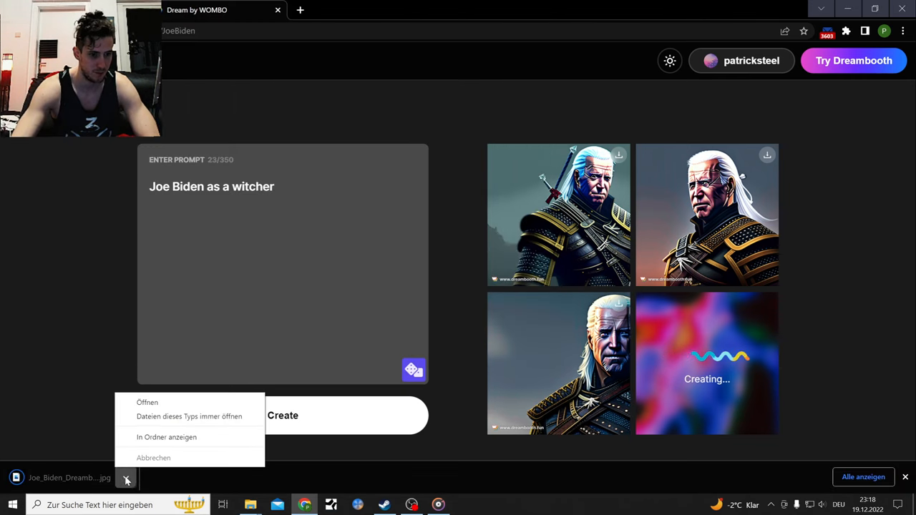
left_click(166, 438)
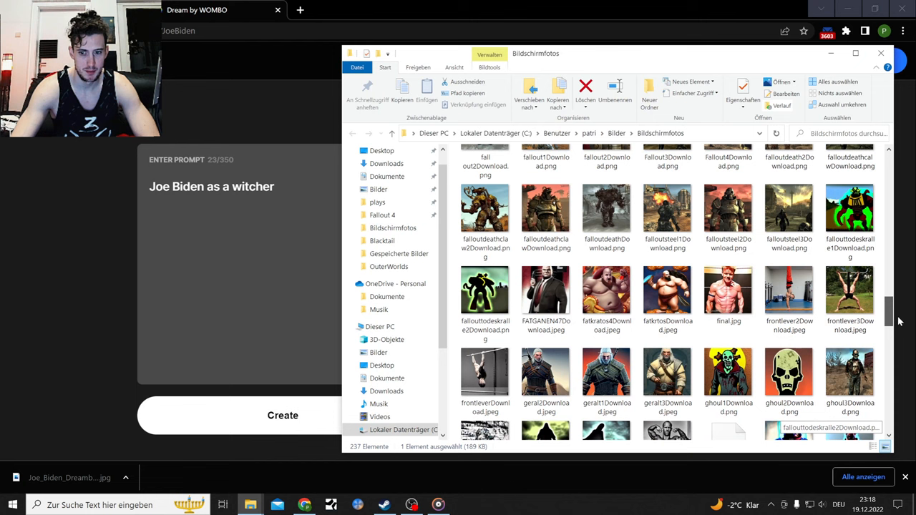
- Look through the Bildschirmfotos folder and save another Joe Biden witcher image there
scroll("down", 3)
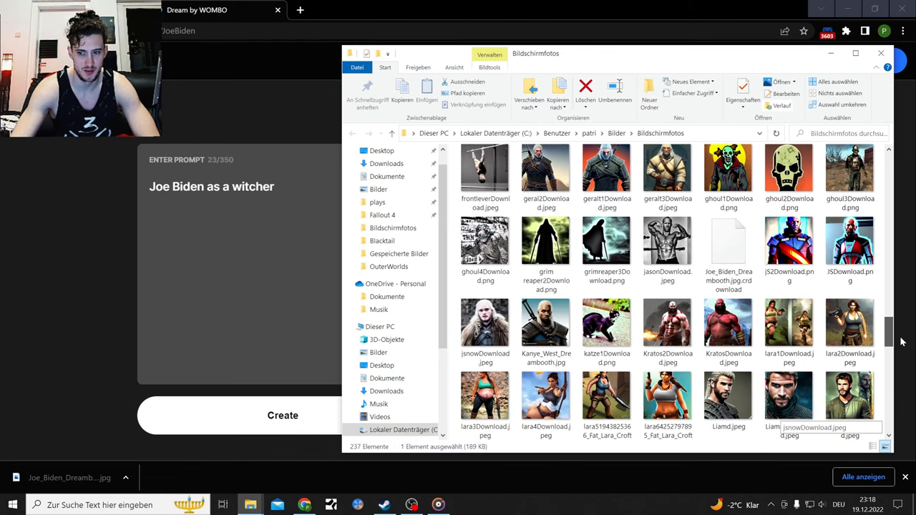
scroll("down", 3)
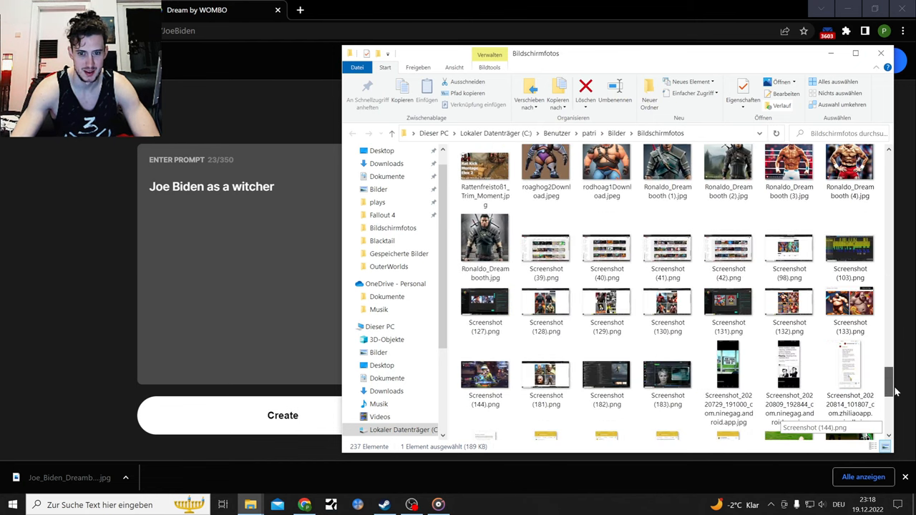
scroll("down", 3)
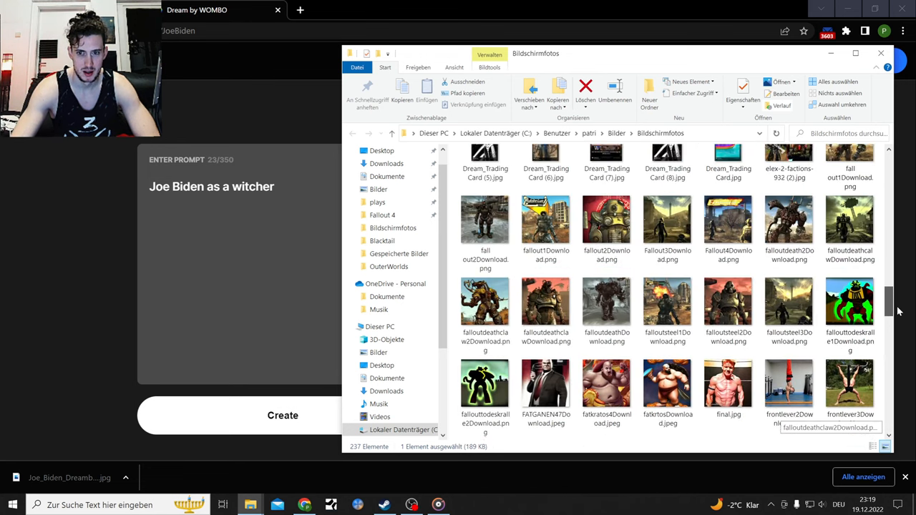
scroll("down", 3)
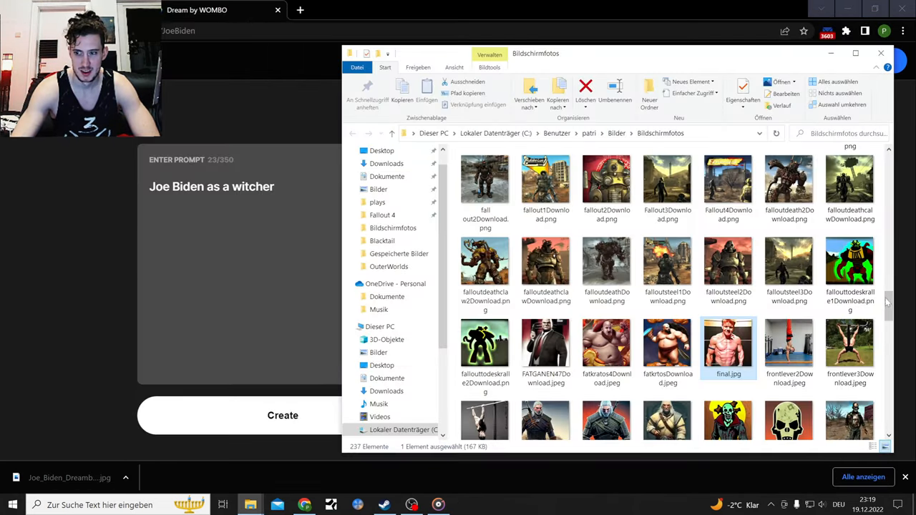
scroll("down", 3)
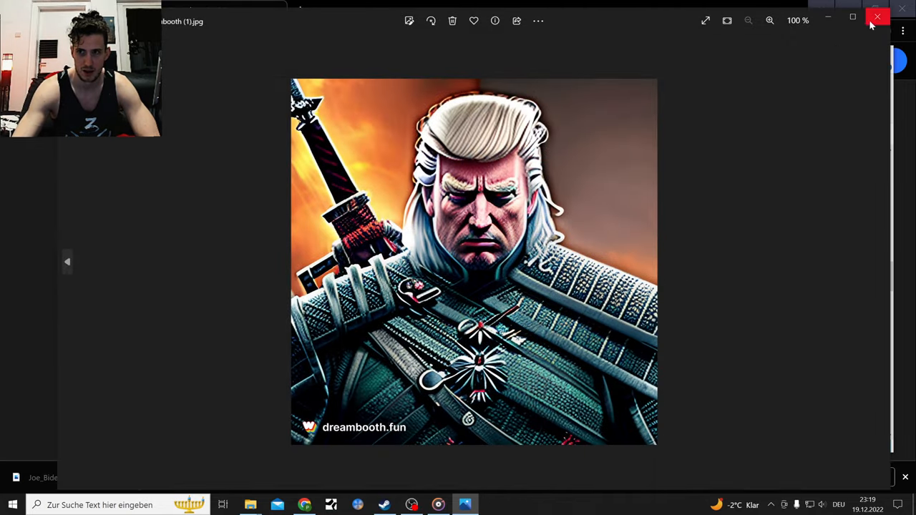
left_click(879, 20)
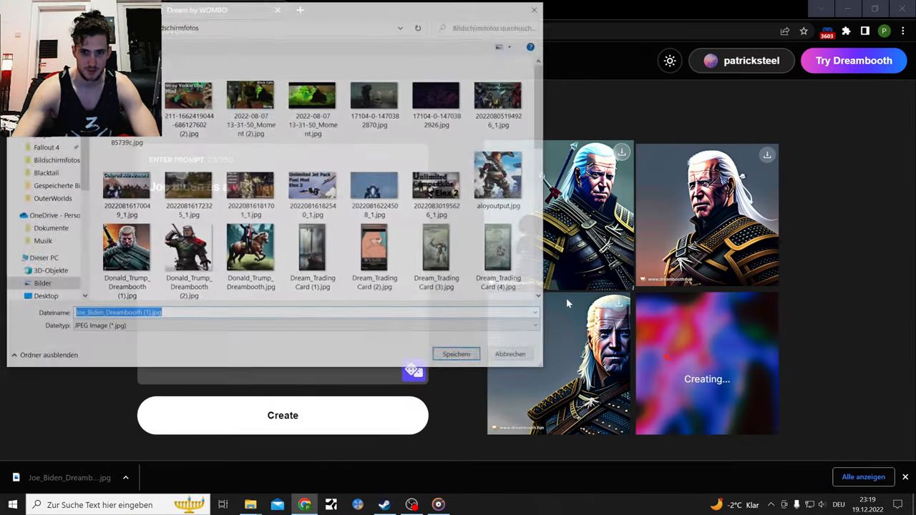
left_click(455, 353)
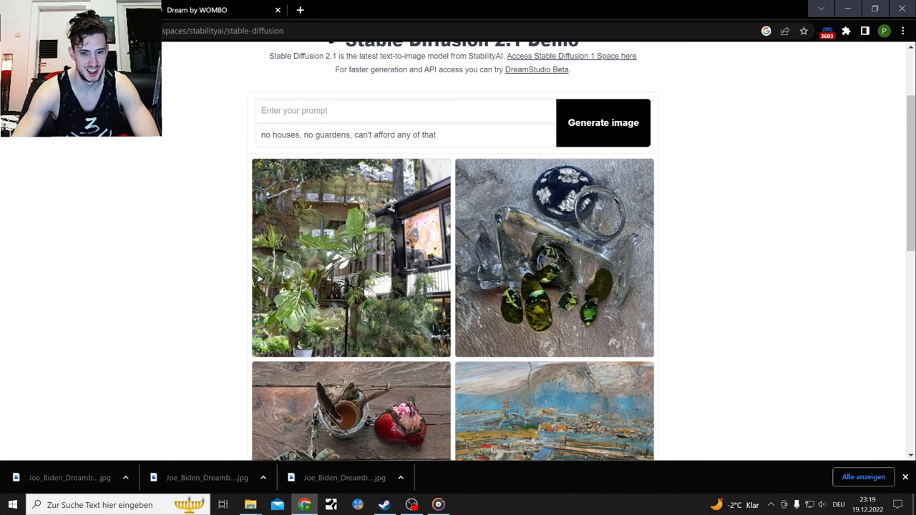
- Review the Stable Diffusion results from the no-houses negative prompt
scroll("down", 3)
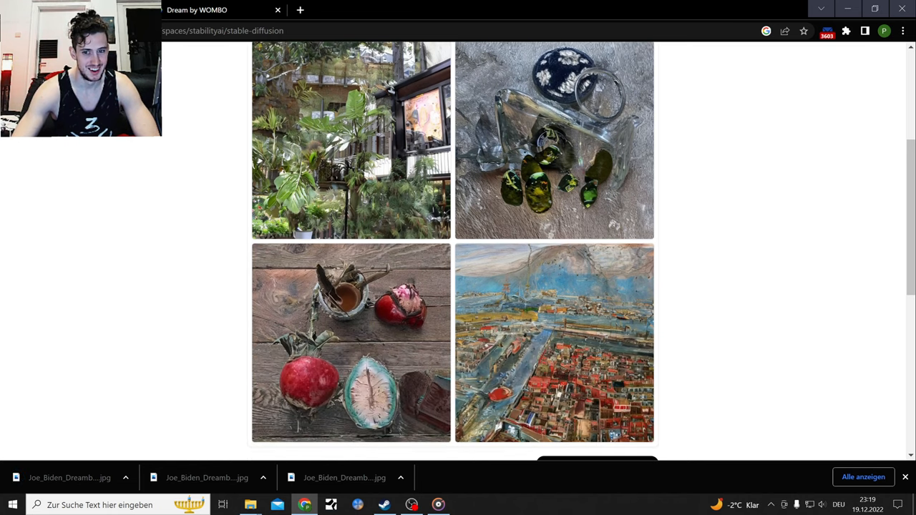
scroll("down", 3)
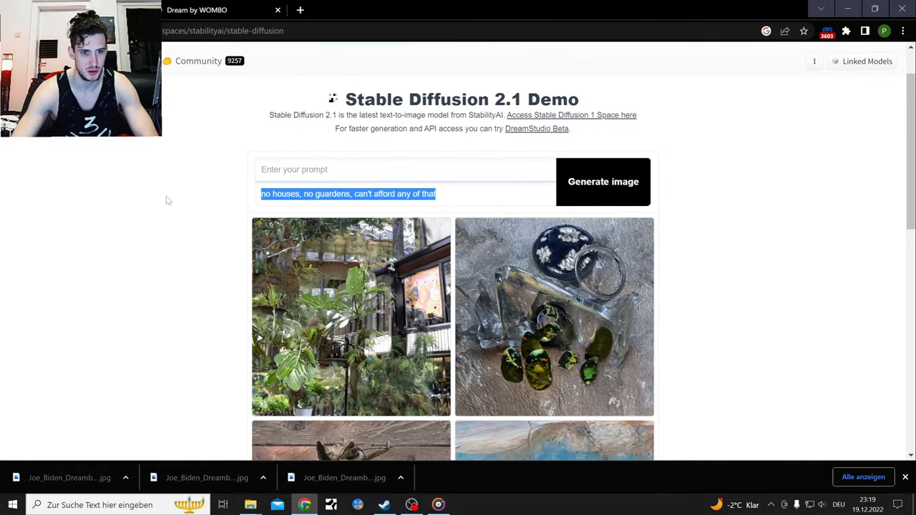
scroll("down", 3)
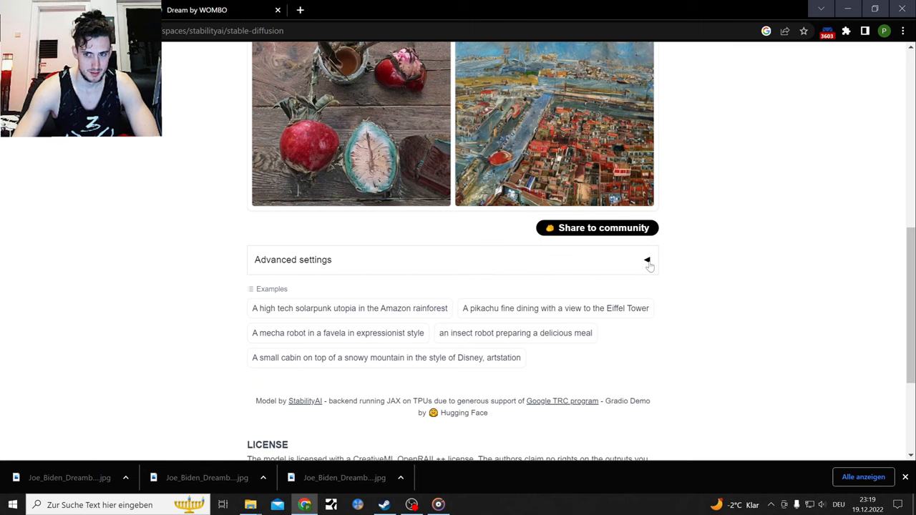
left_click(647, 260)
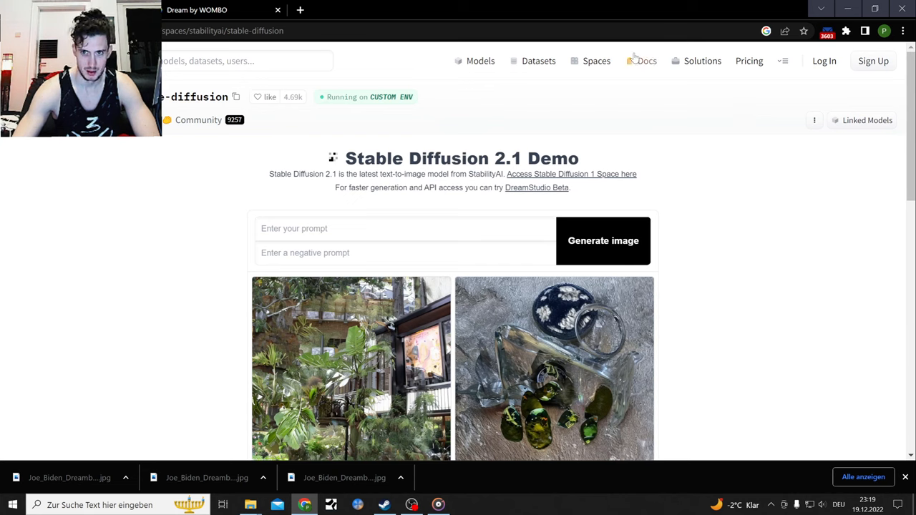
mouse_move(654, 66)
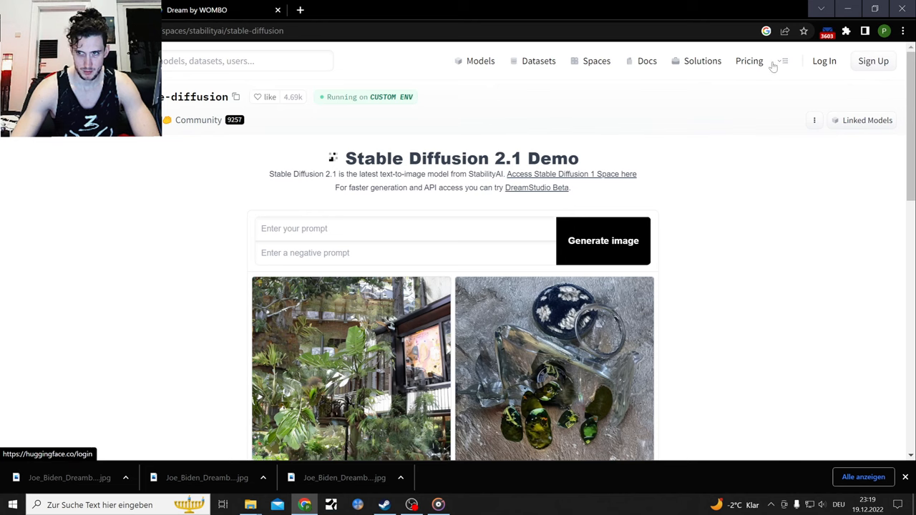
- View the community discussion 'scifi view of an AI entity melting a planet to create a megastructure'
left_click(198, 120)
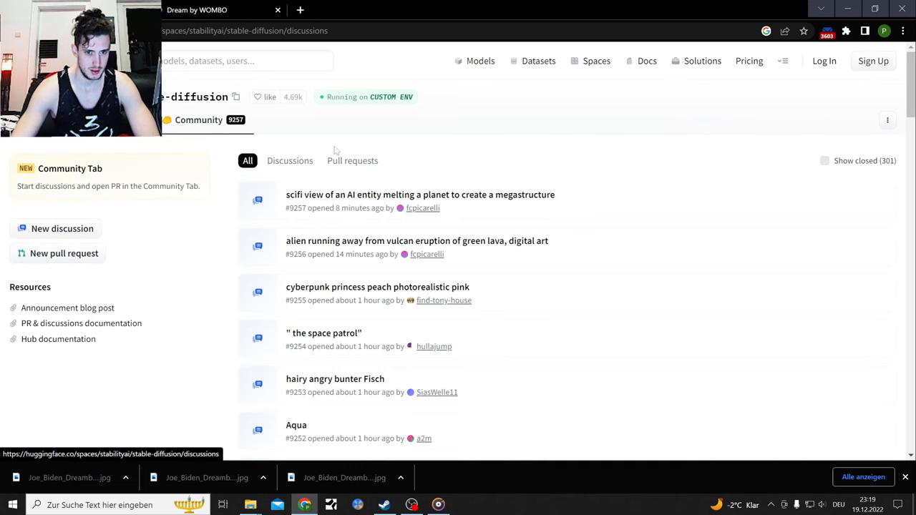
left_click(417, 195)
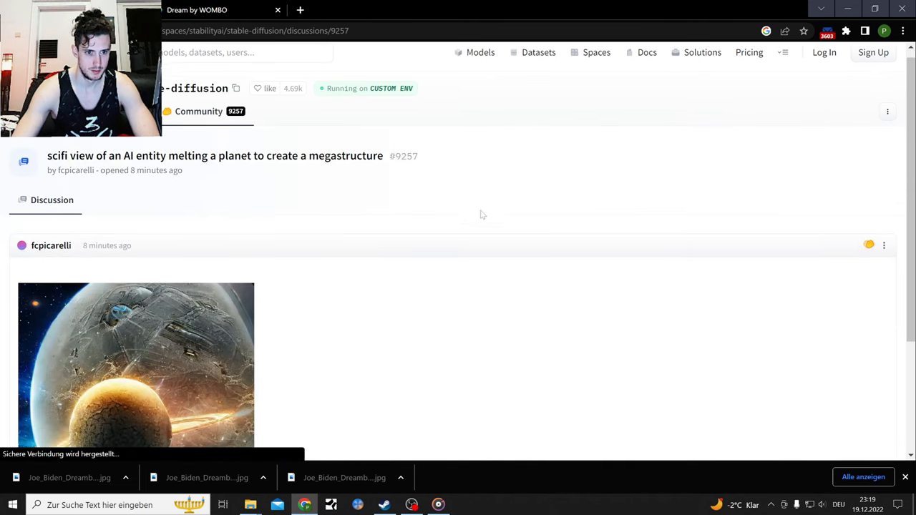
scroll("down", 3)
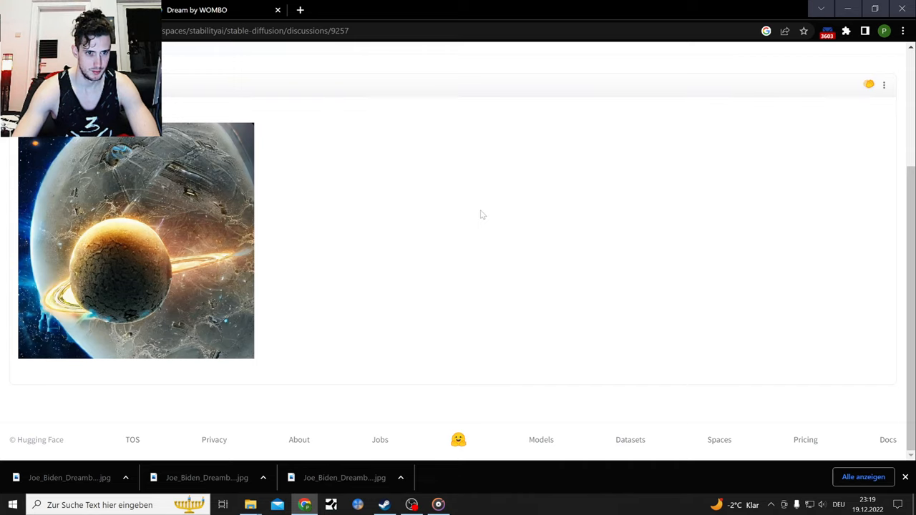